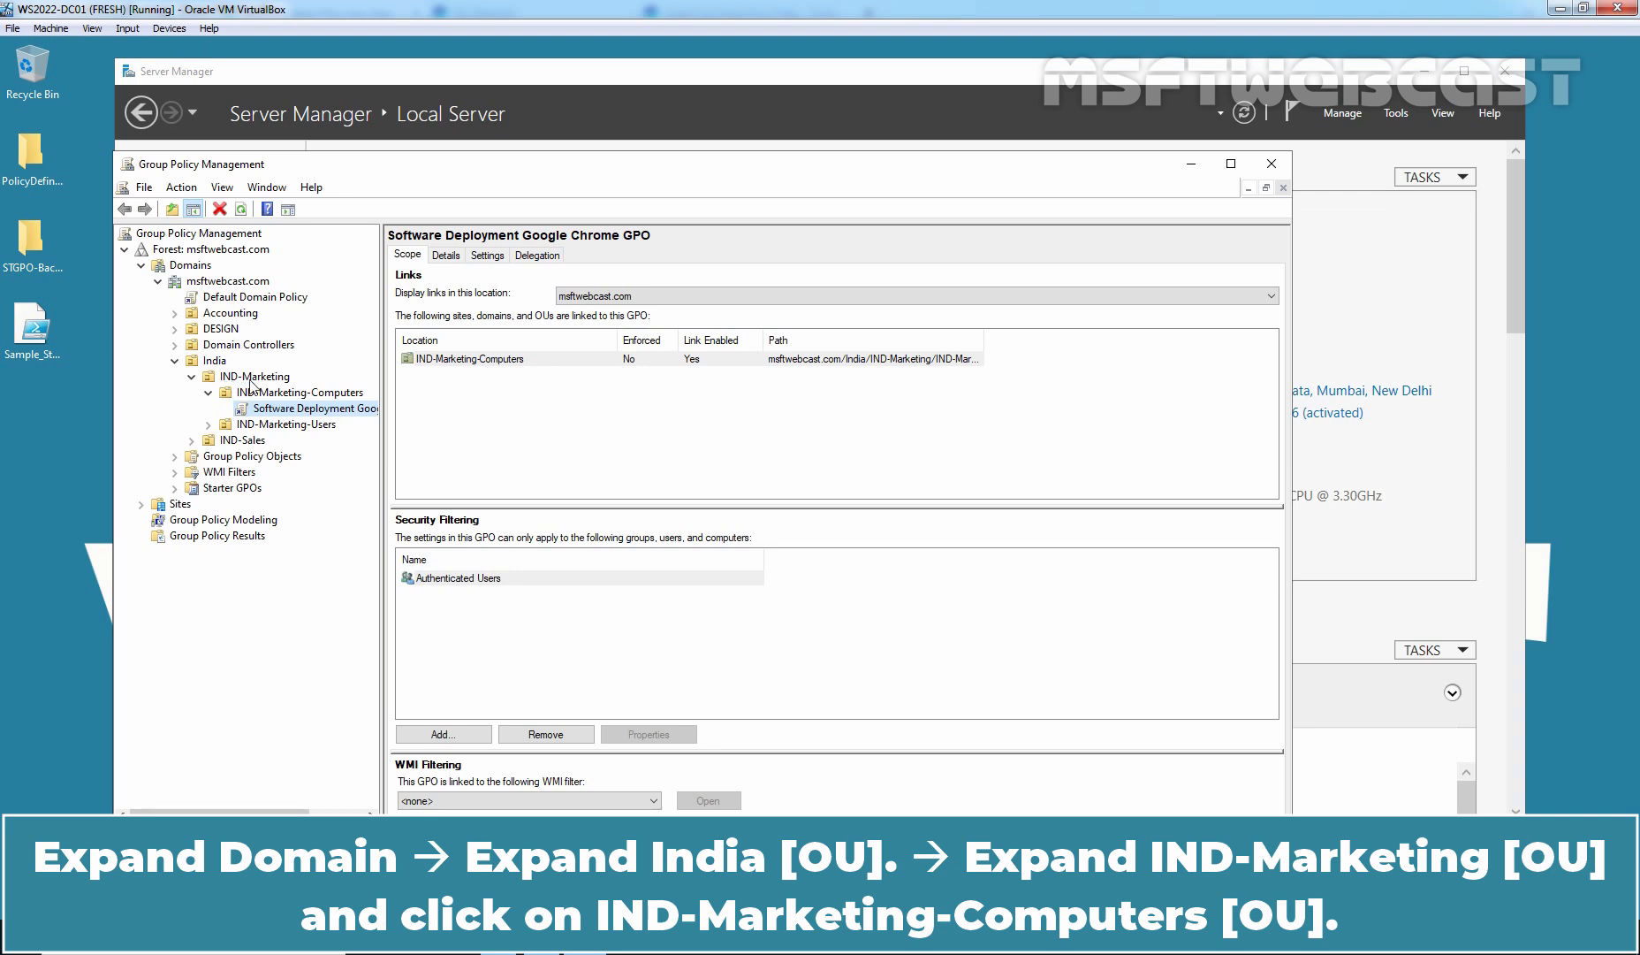
Select the IND-Marketing-Computers OU under India > IND-Marketing to view its linked GPOs
left_click(303, 392)
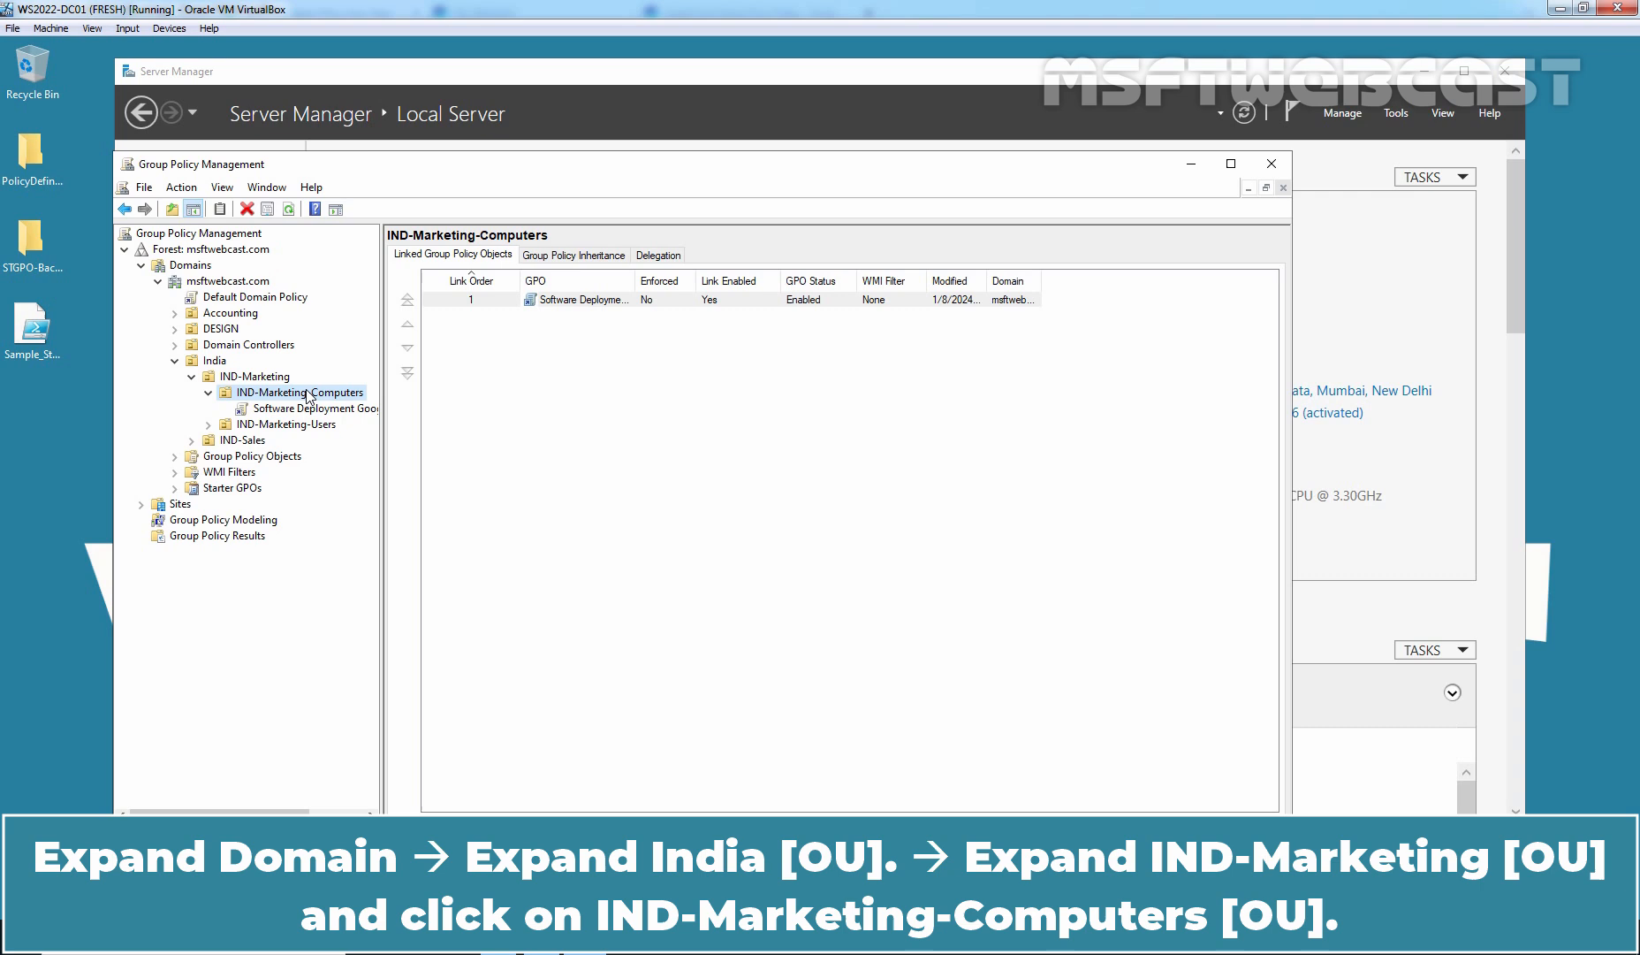
left_click(303, 392)
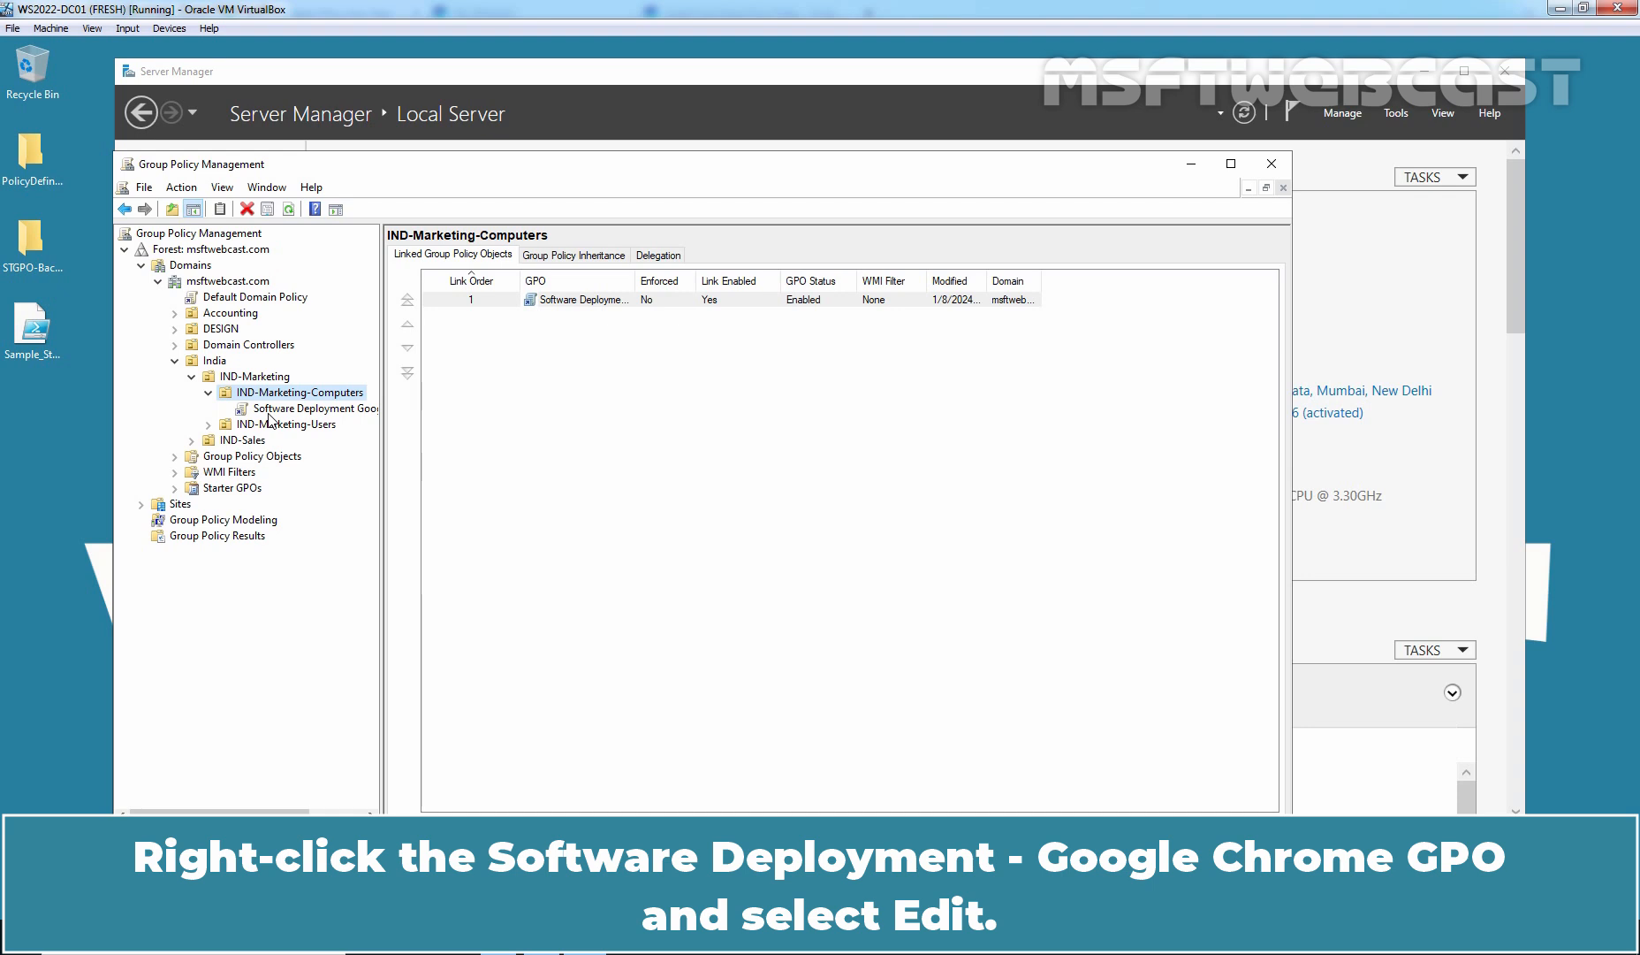
Edit the Software Deployment Google Chrome GPO and list its computer Software installation packages
right_click(308, 408)
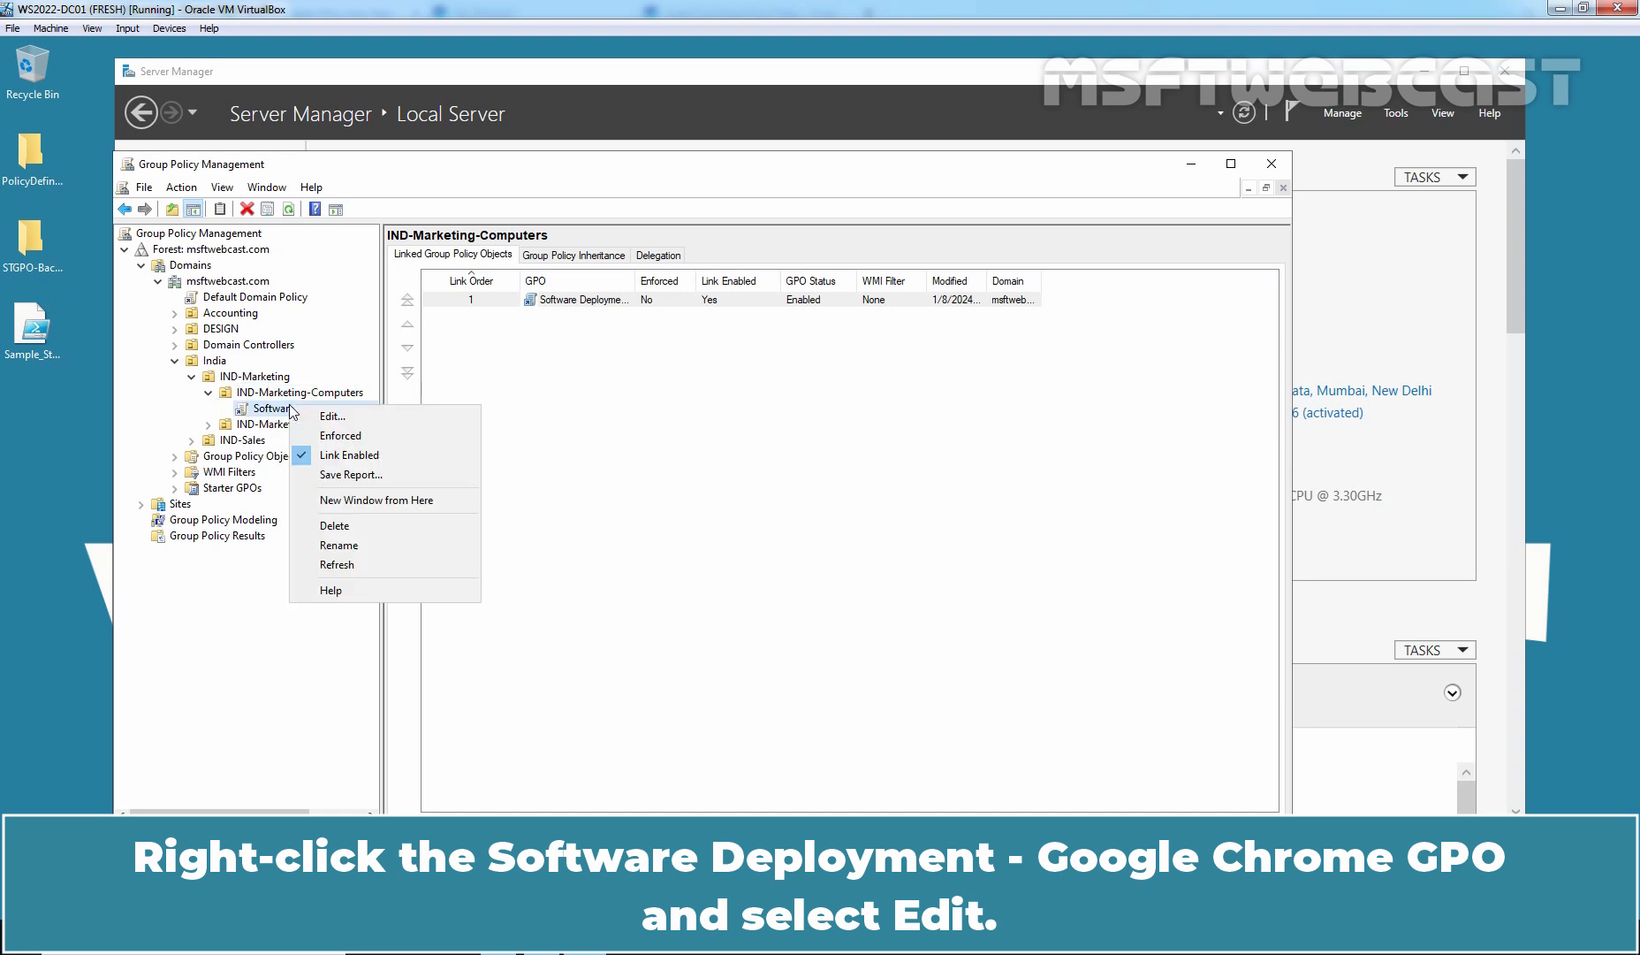
left_click(332, 415)
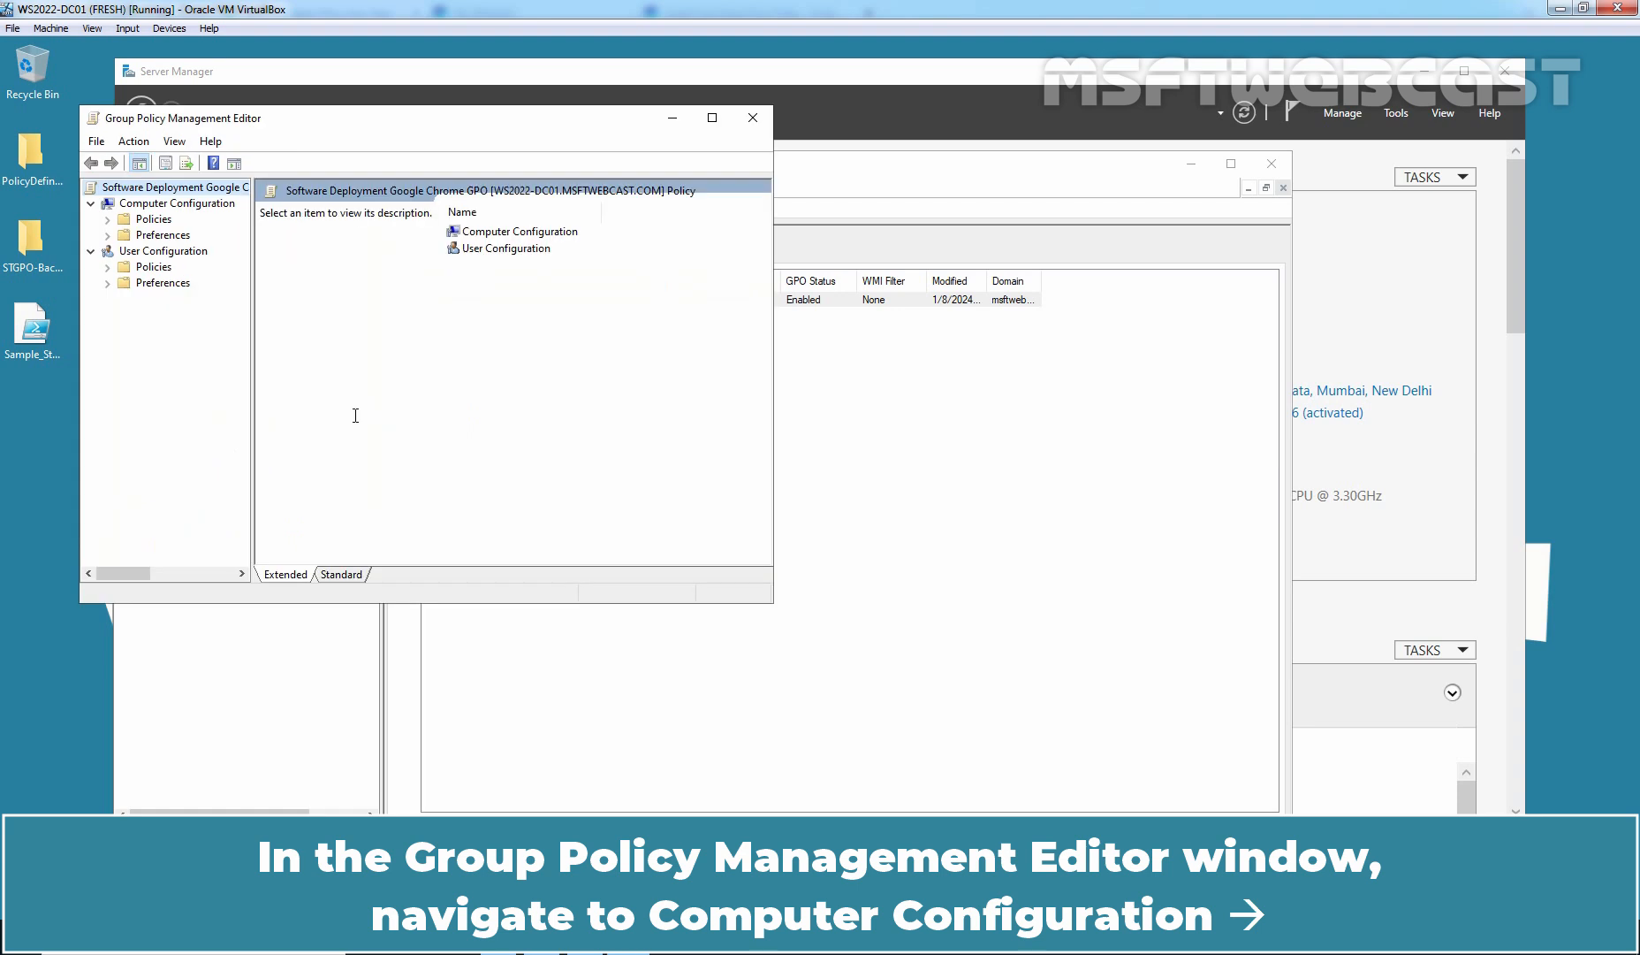
left_click(176, 203)
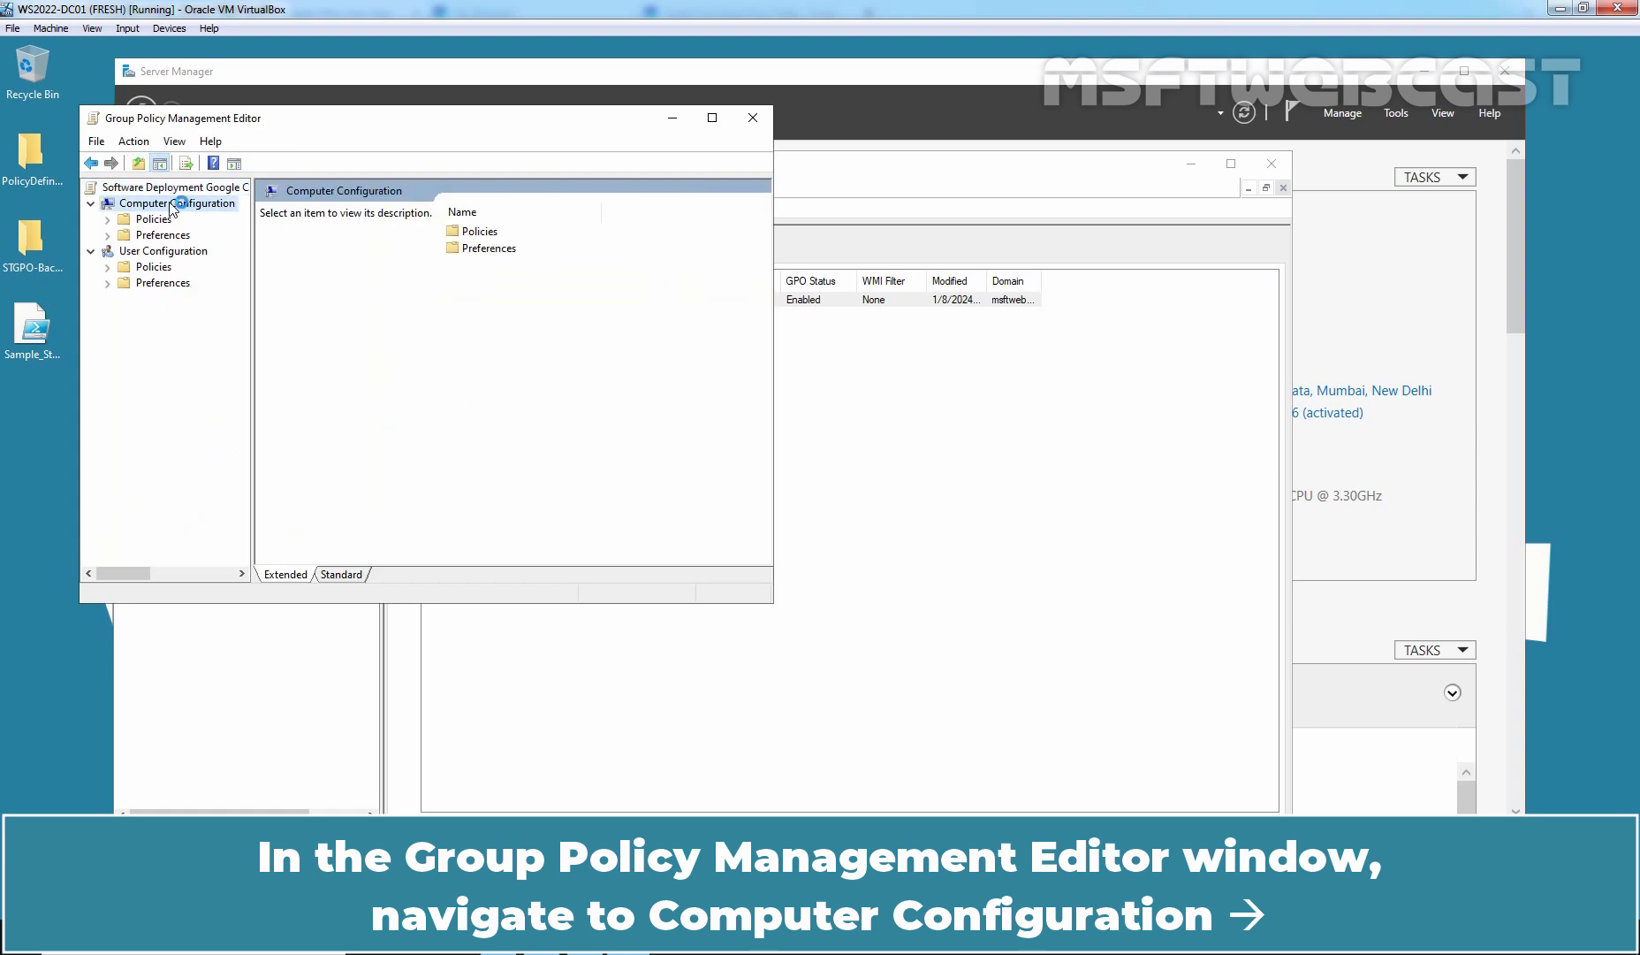
left_click(154, 217)
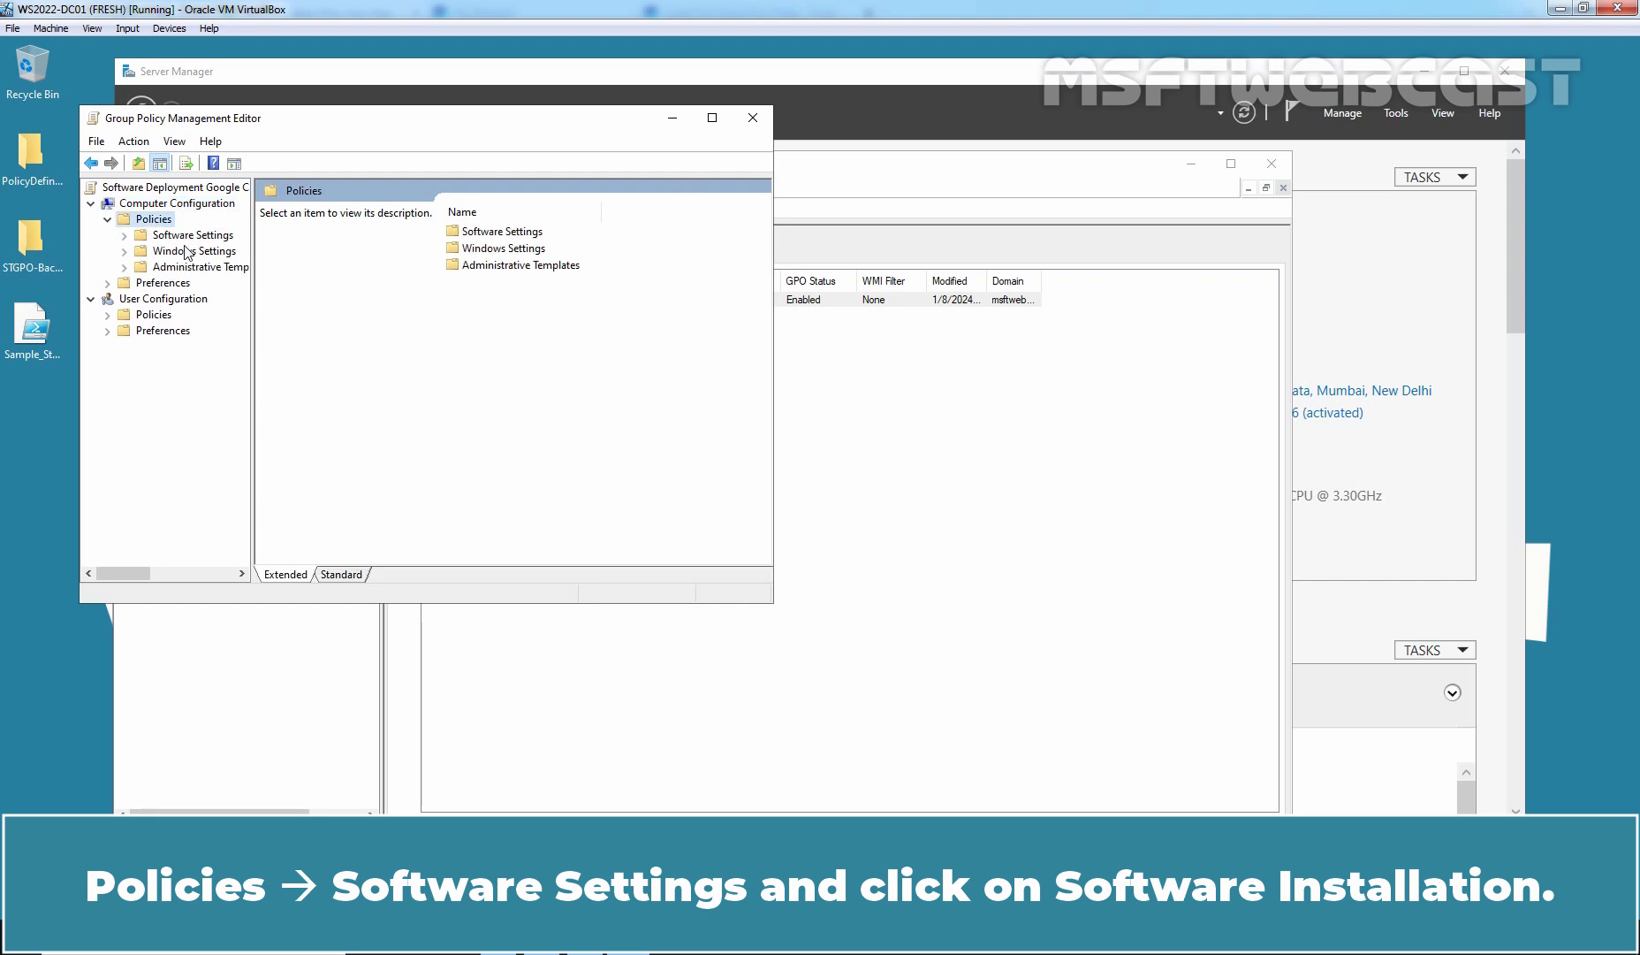
left_click(201, 251)
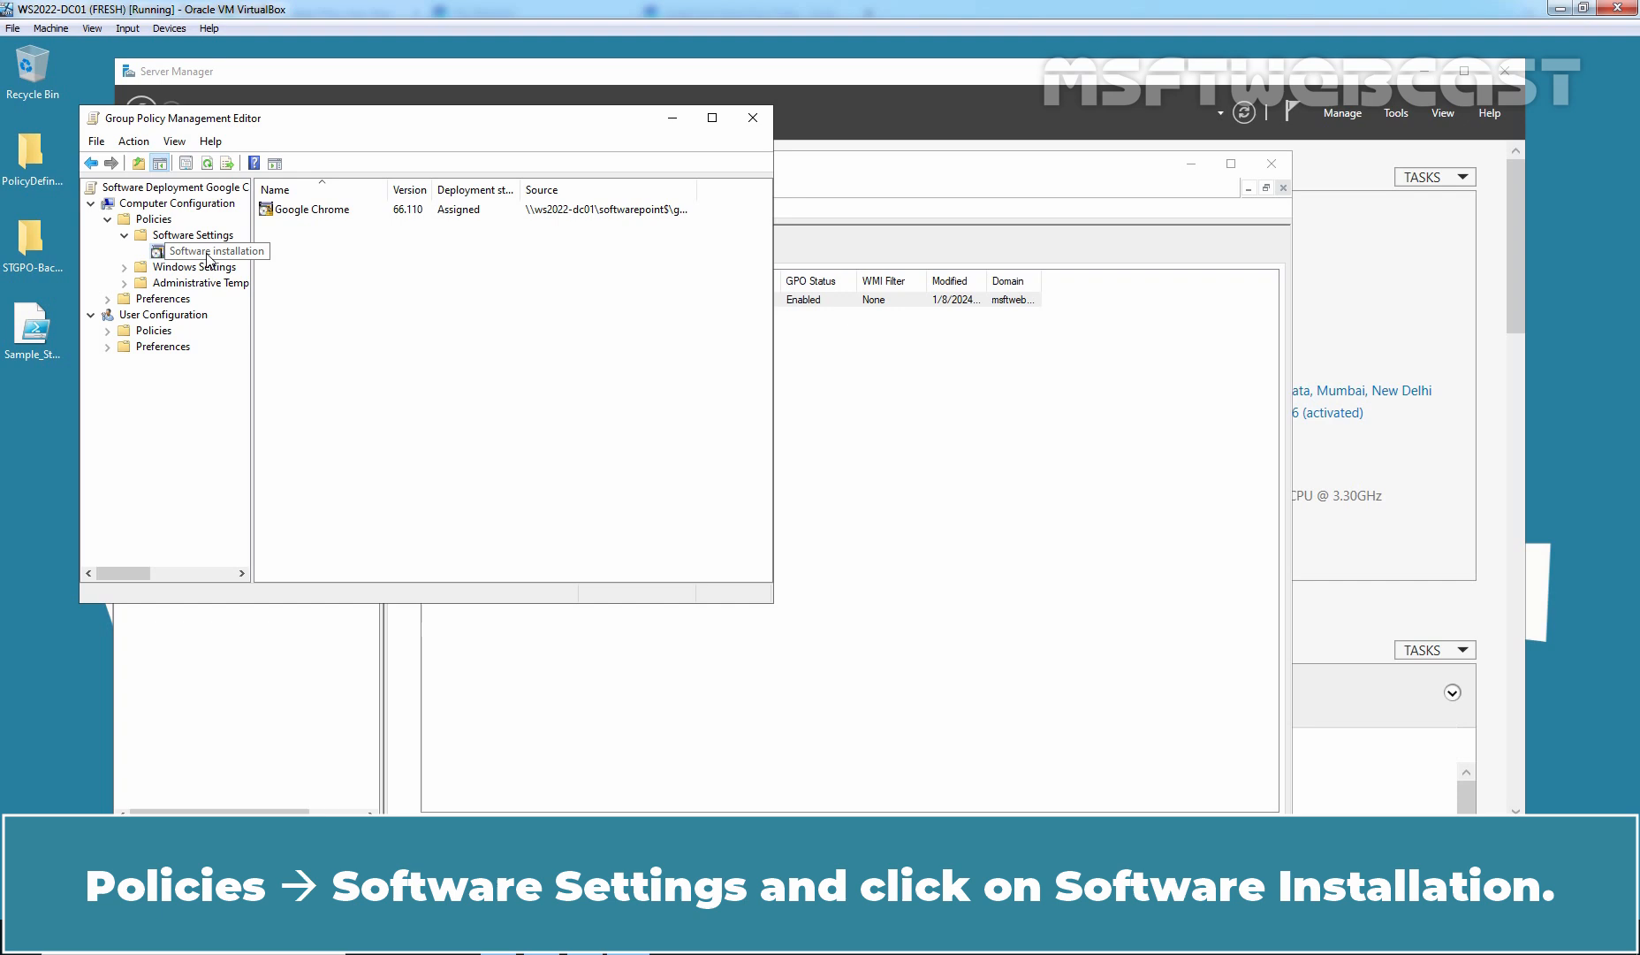
left_click(214, 250)
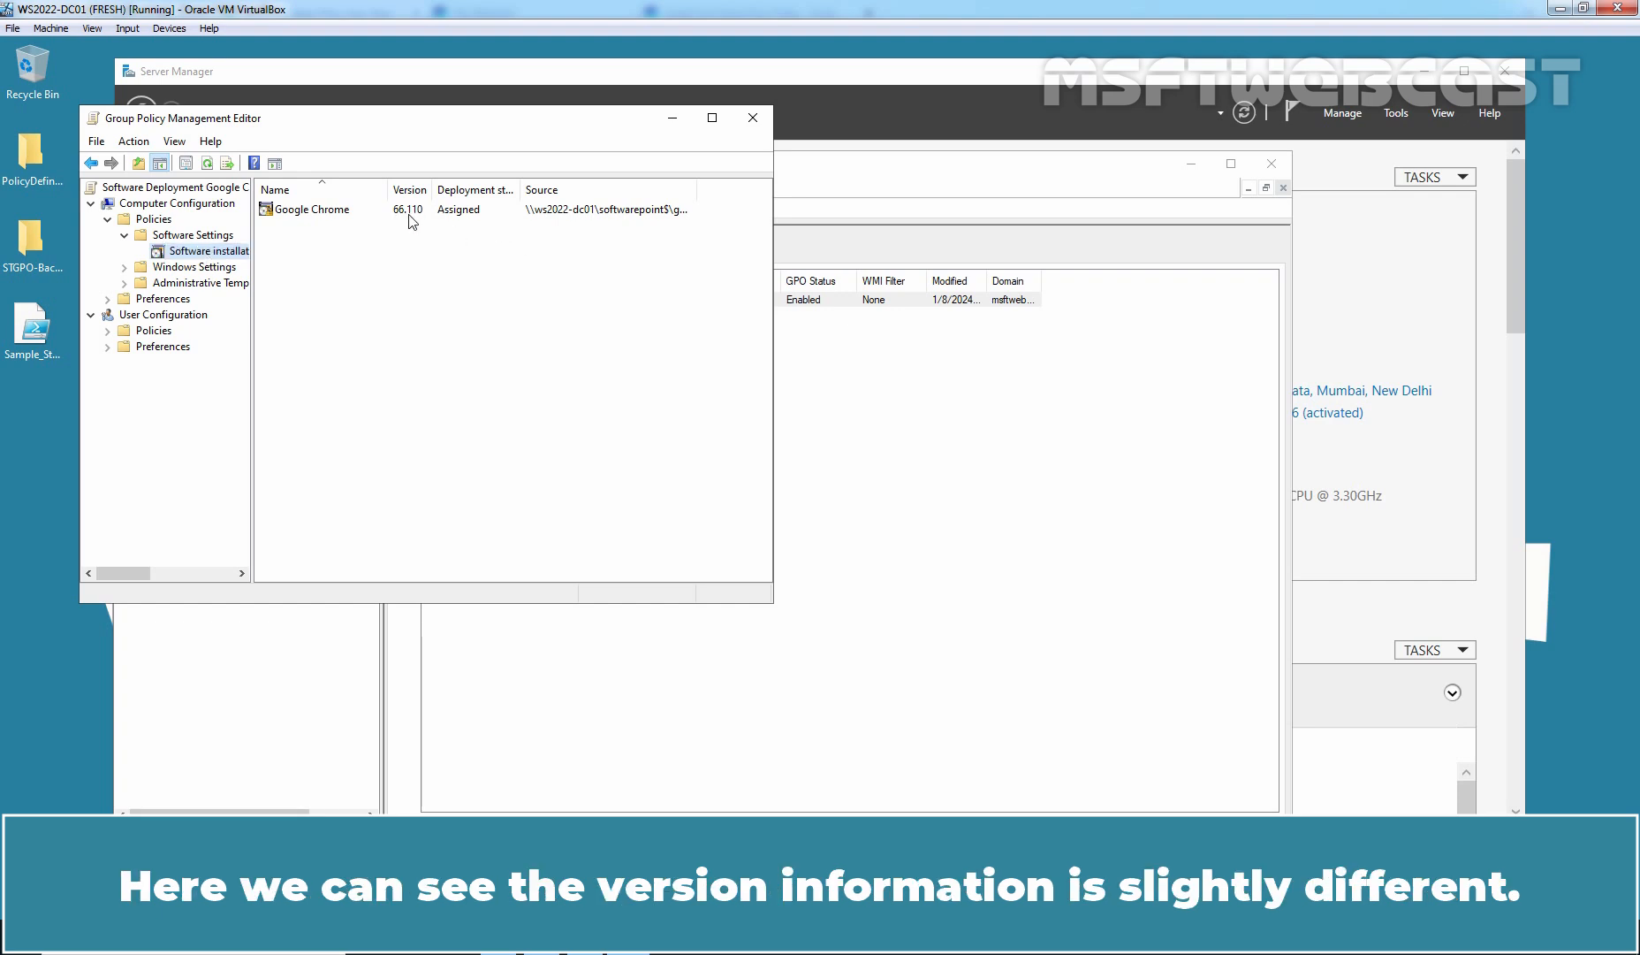
mouse_move(775, 353)
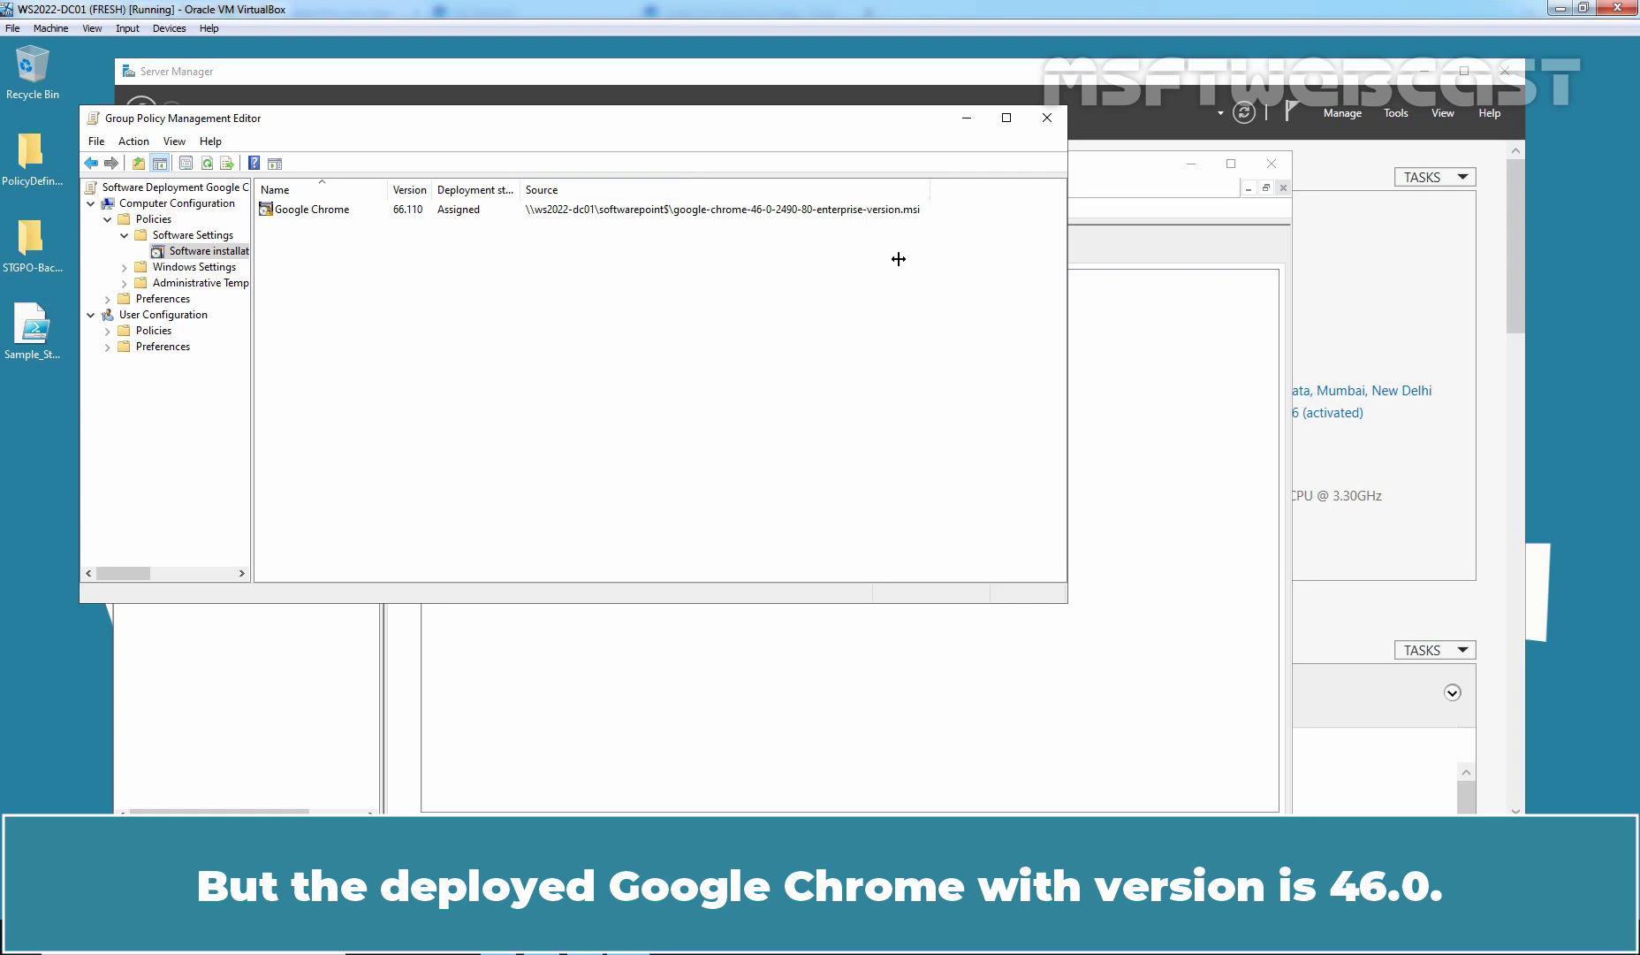
mouse_move(769, 220)
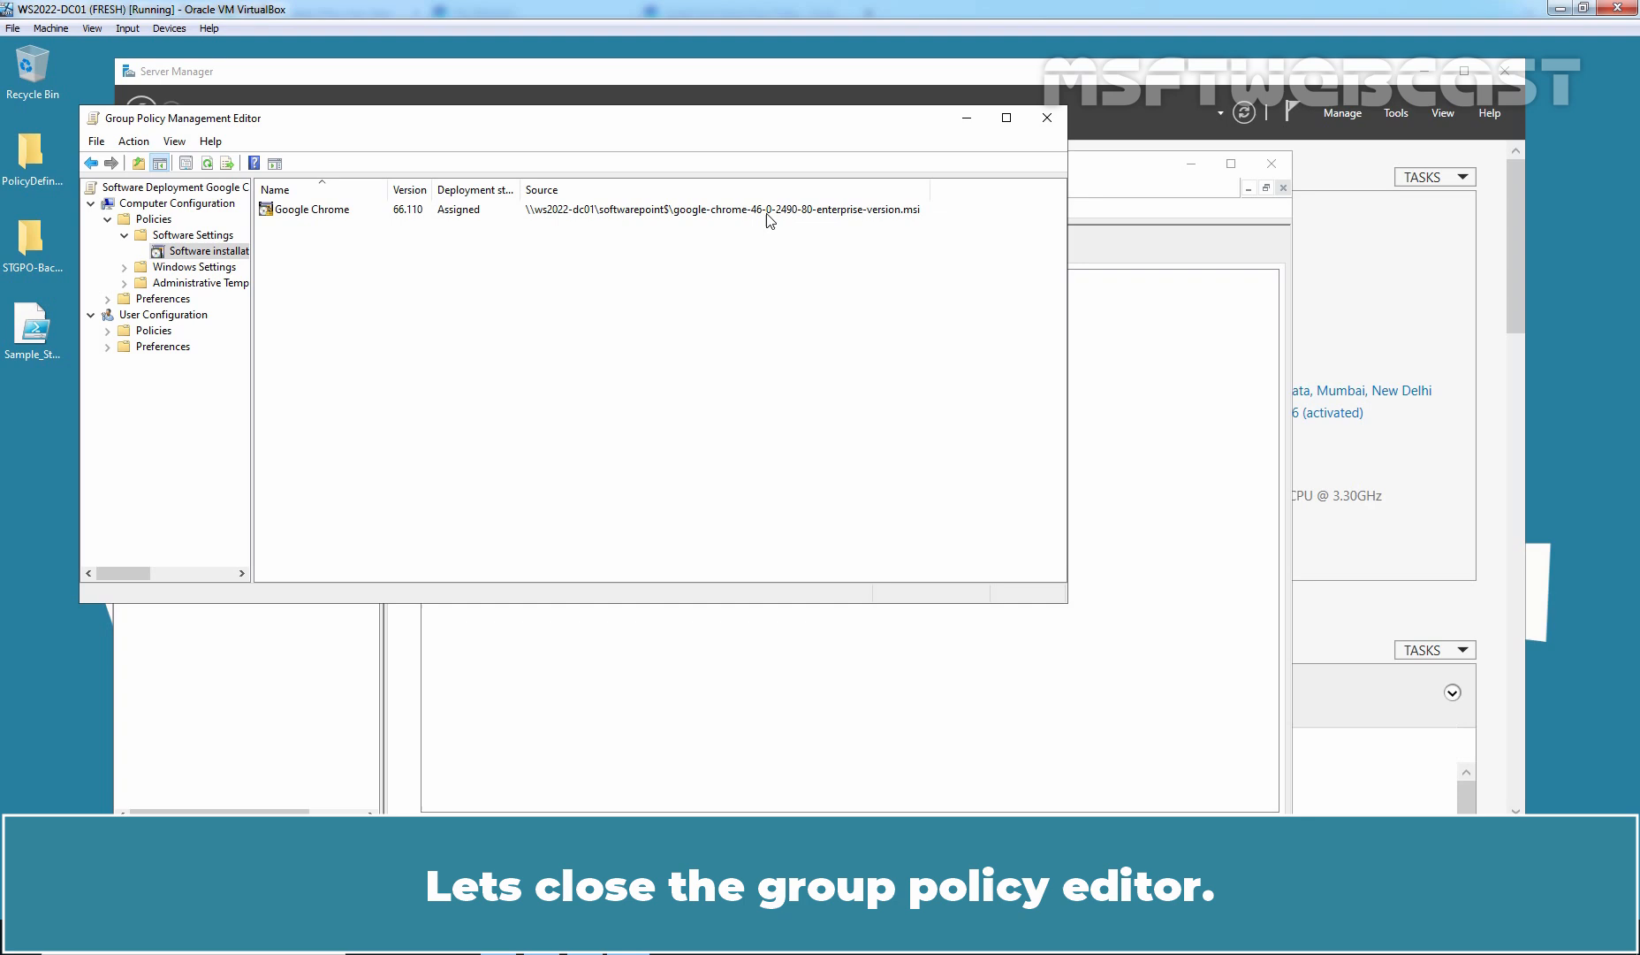
Close the Group Policy Management Editor and move to the WIN10-CLI01 client
left_click(1045, 117)
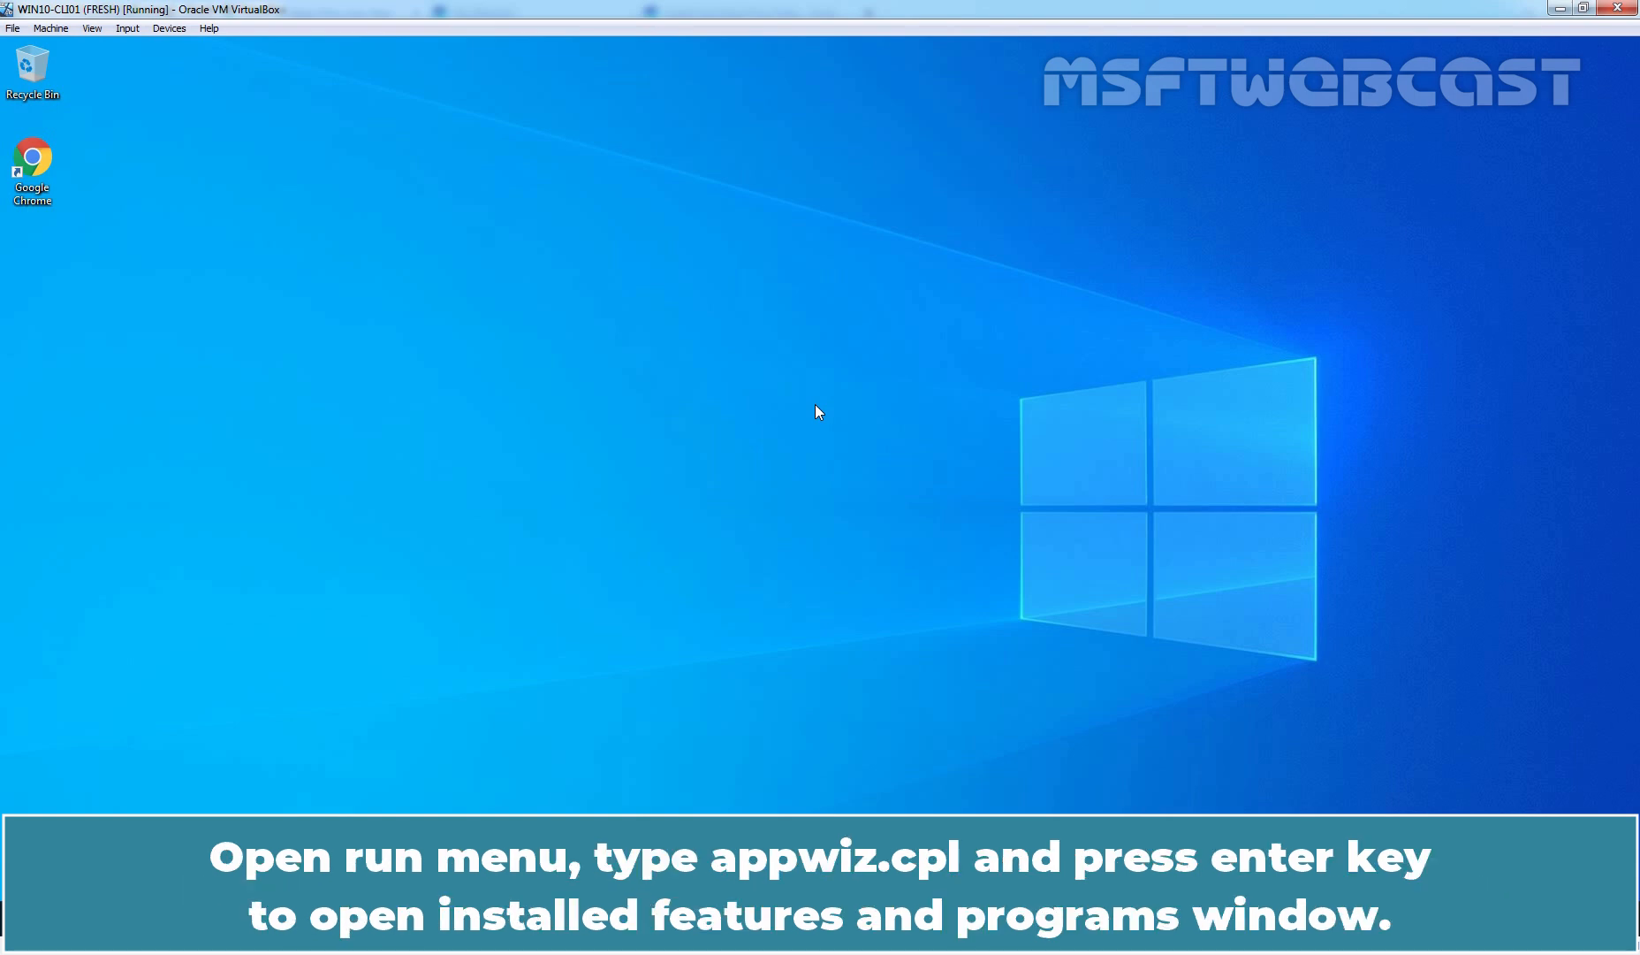
Run appwiz.cpl, confirm Google Chrome 46.0.2490.80 is installed, and close Programs and Features
type("appwiz")
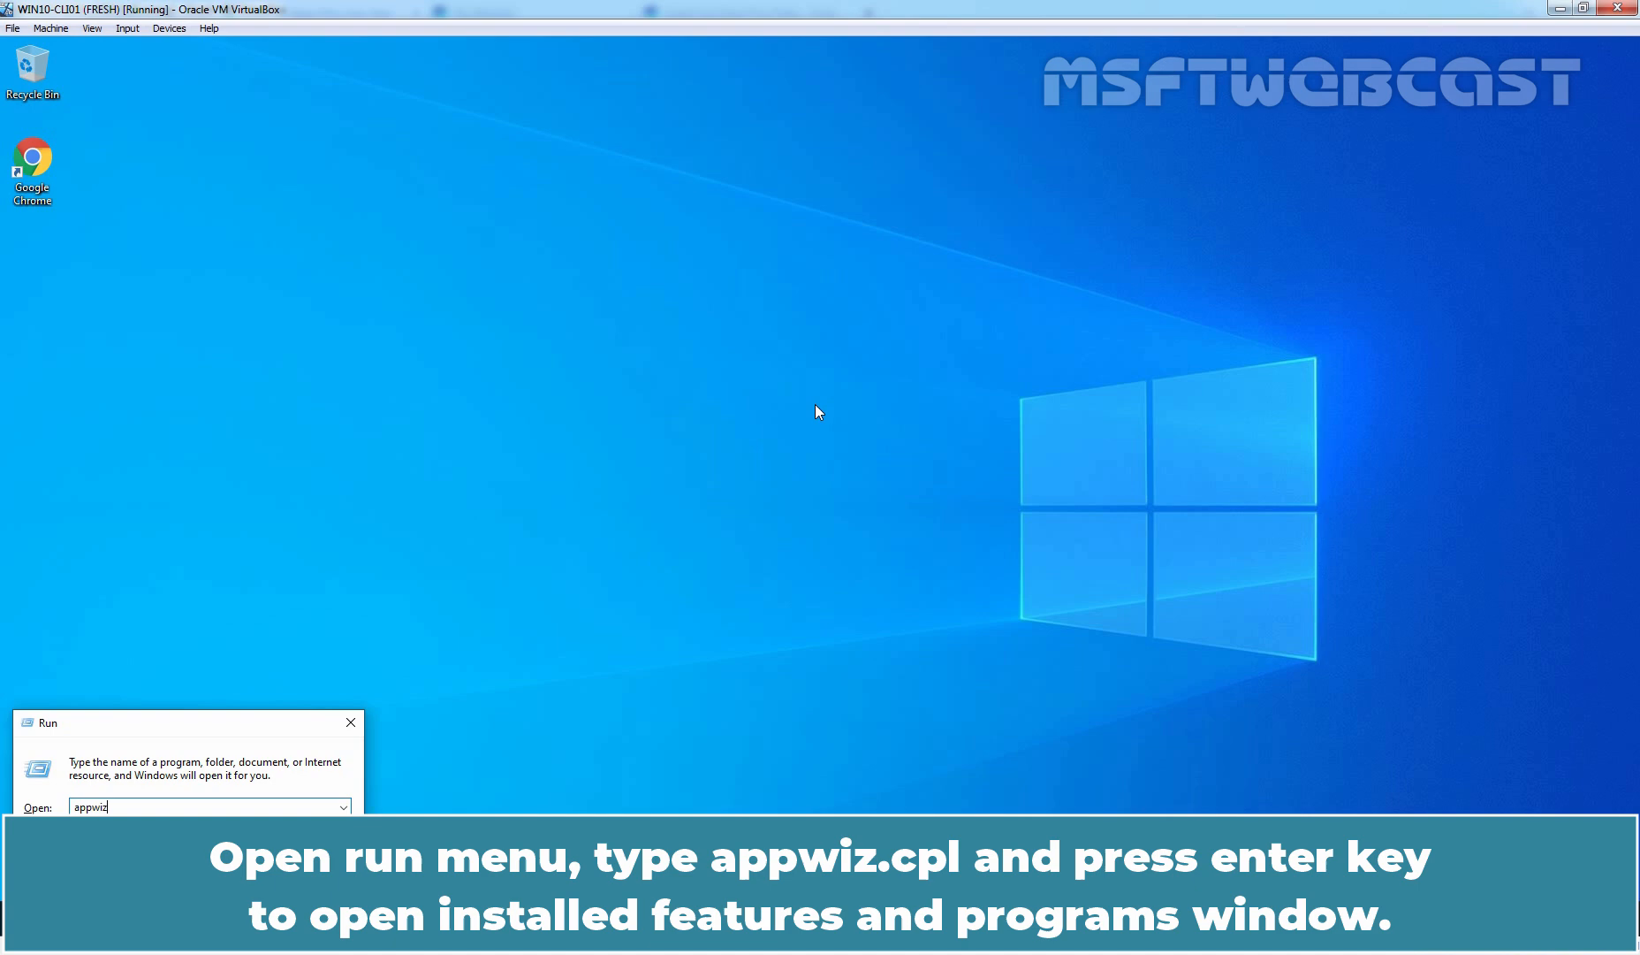
type(".cpl")
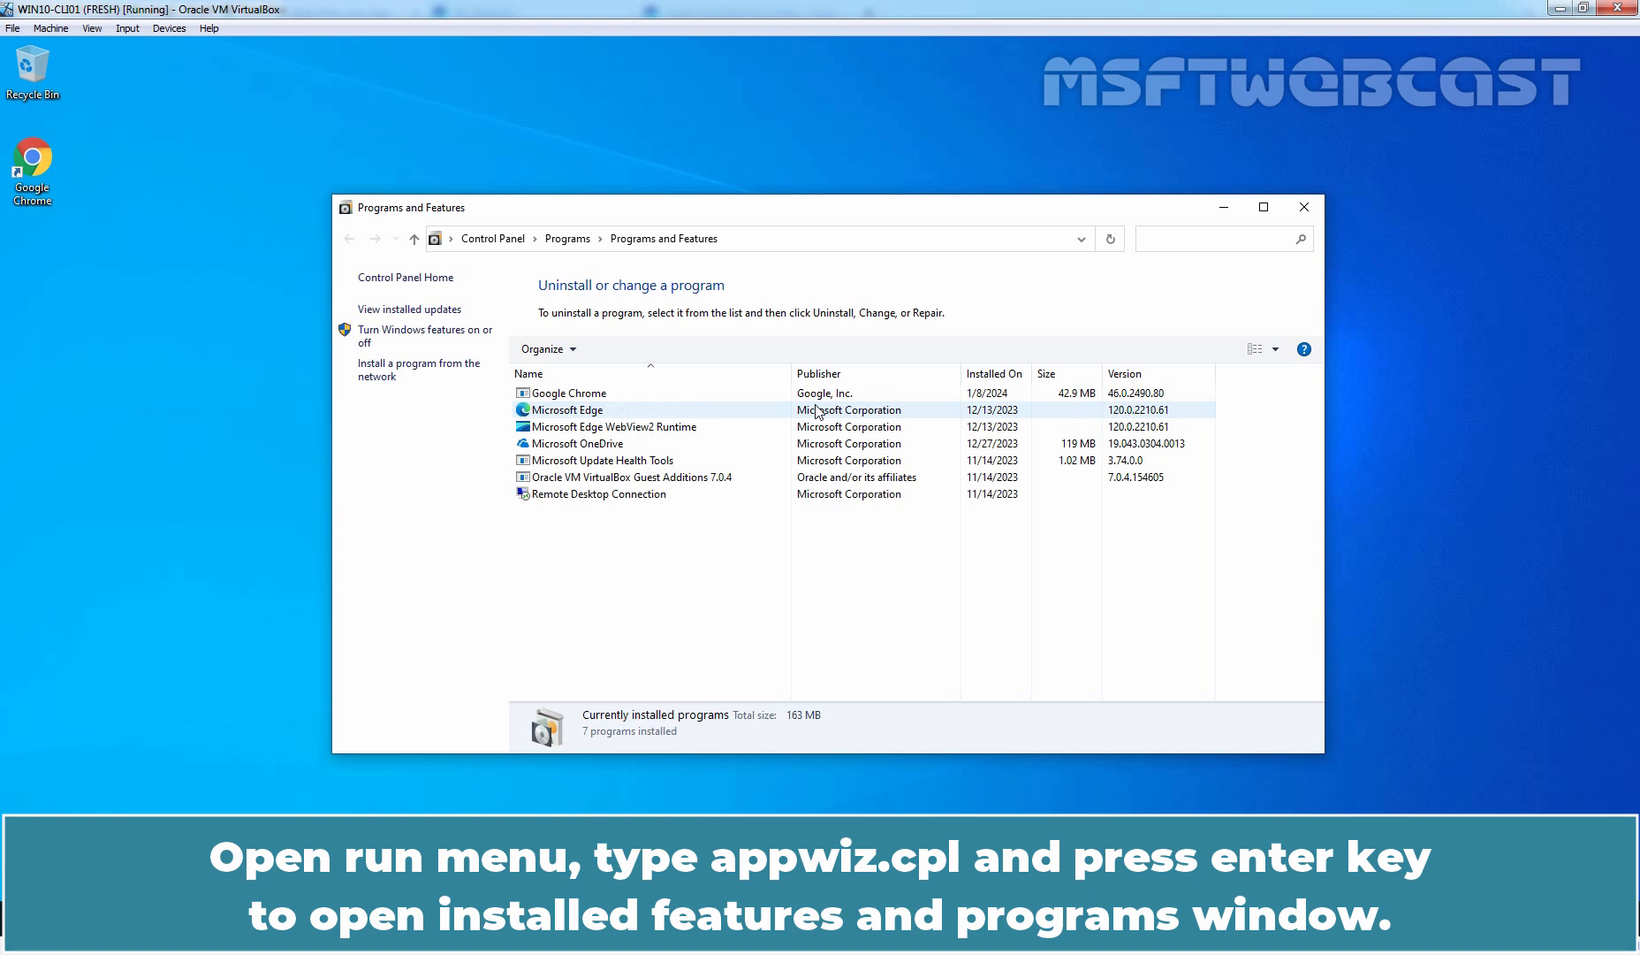
left_click(568, 392)
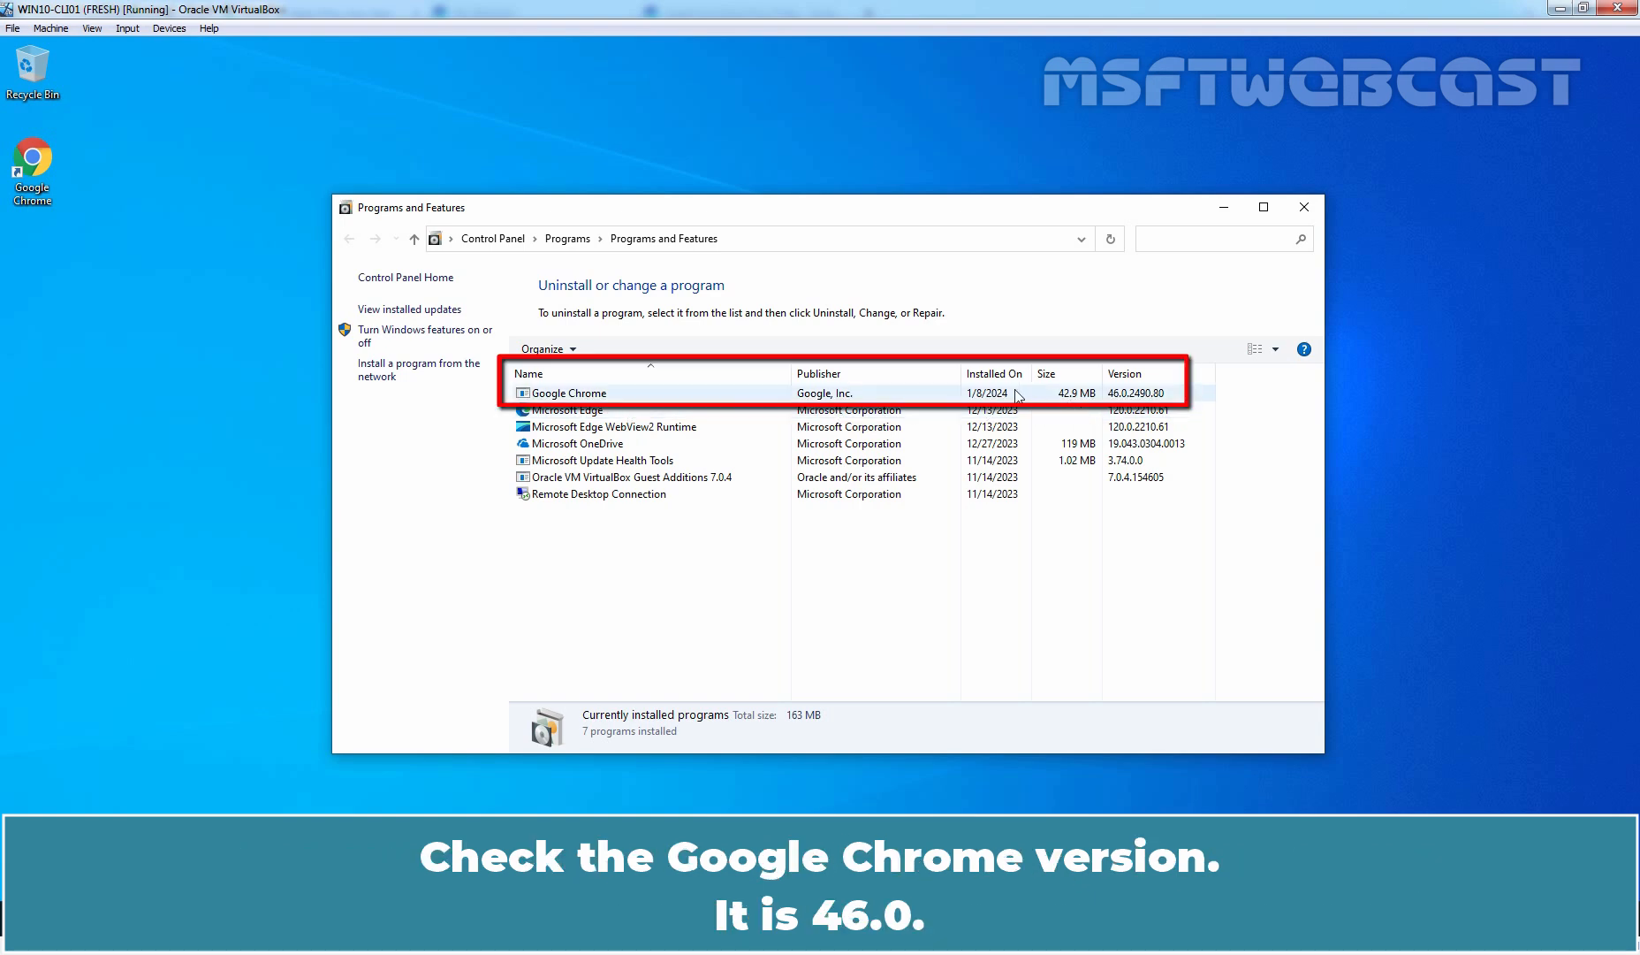
left_click(569, 392)
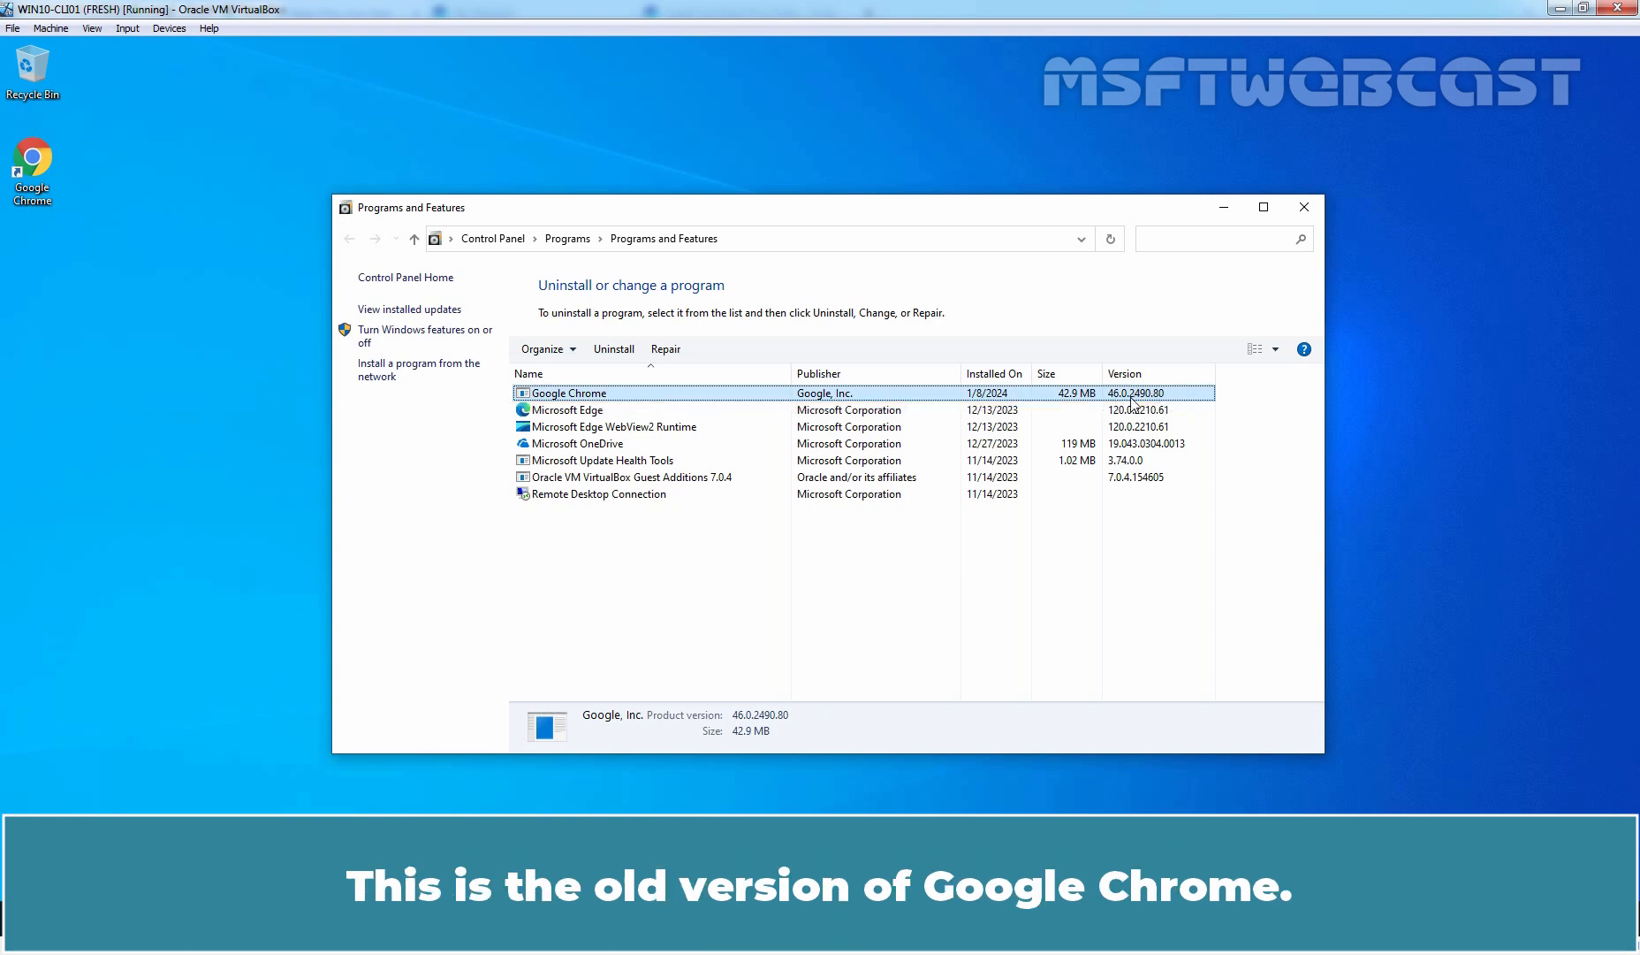
mouse_move(1166, 405)
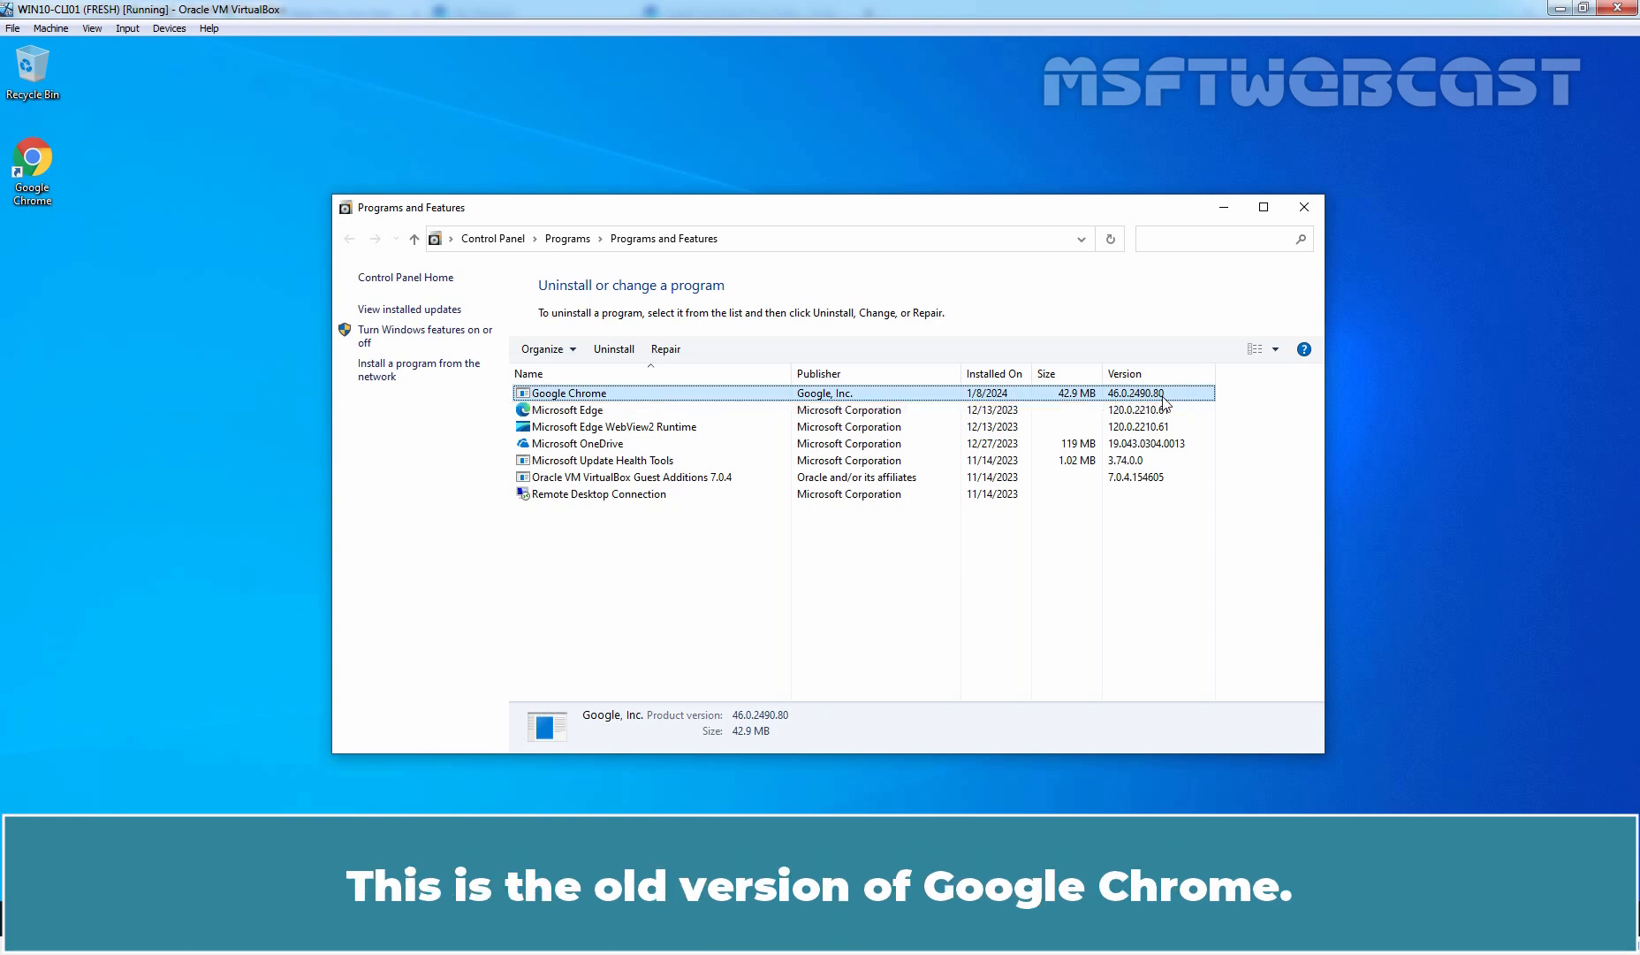
left_click(1304, 206)
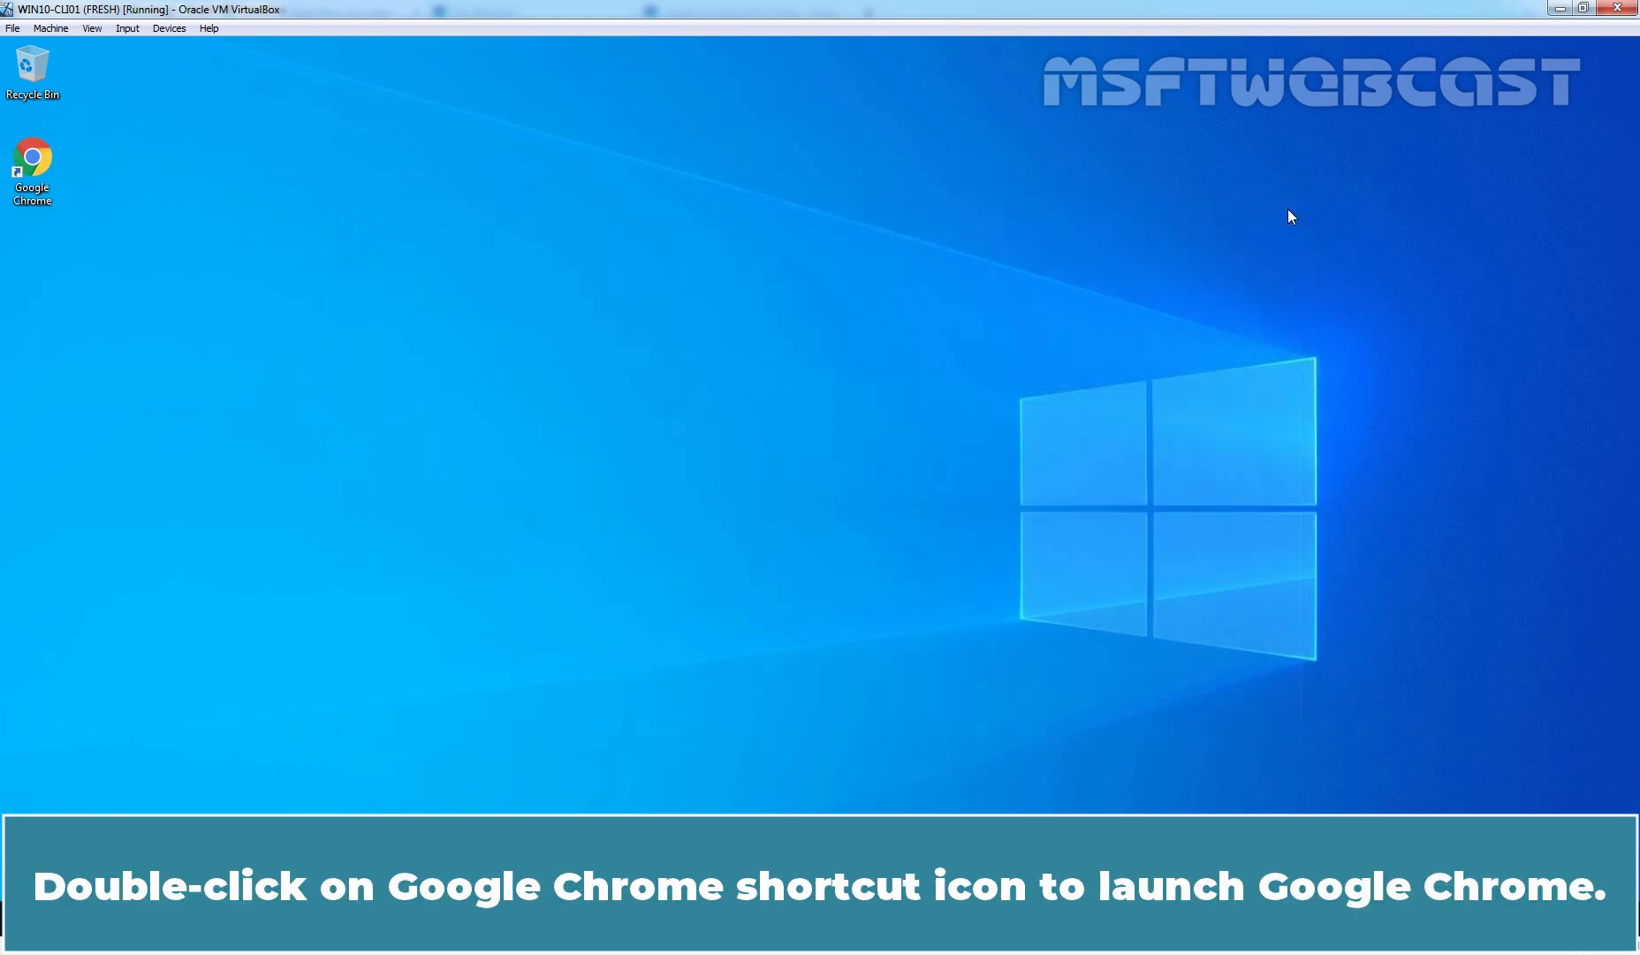
Launch Chrome from the desktop shortcut and view its About Google Chrome version page
double_click(33, 167)
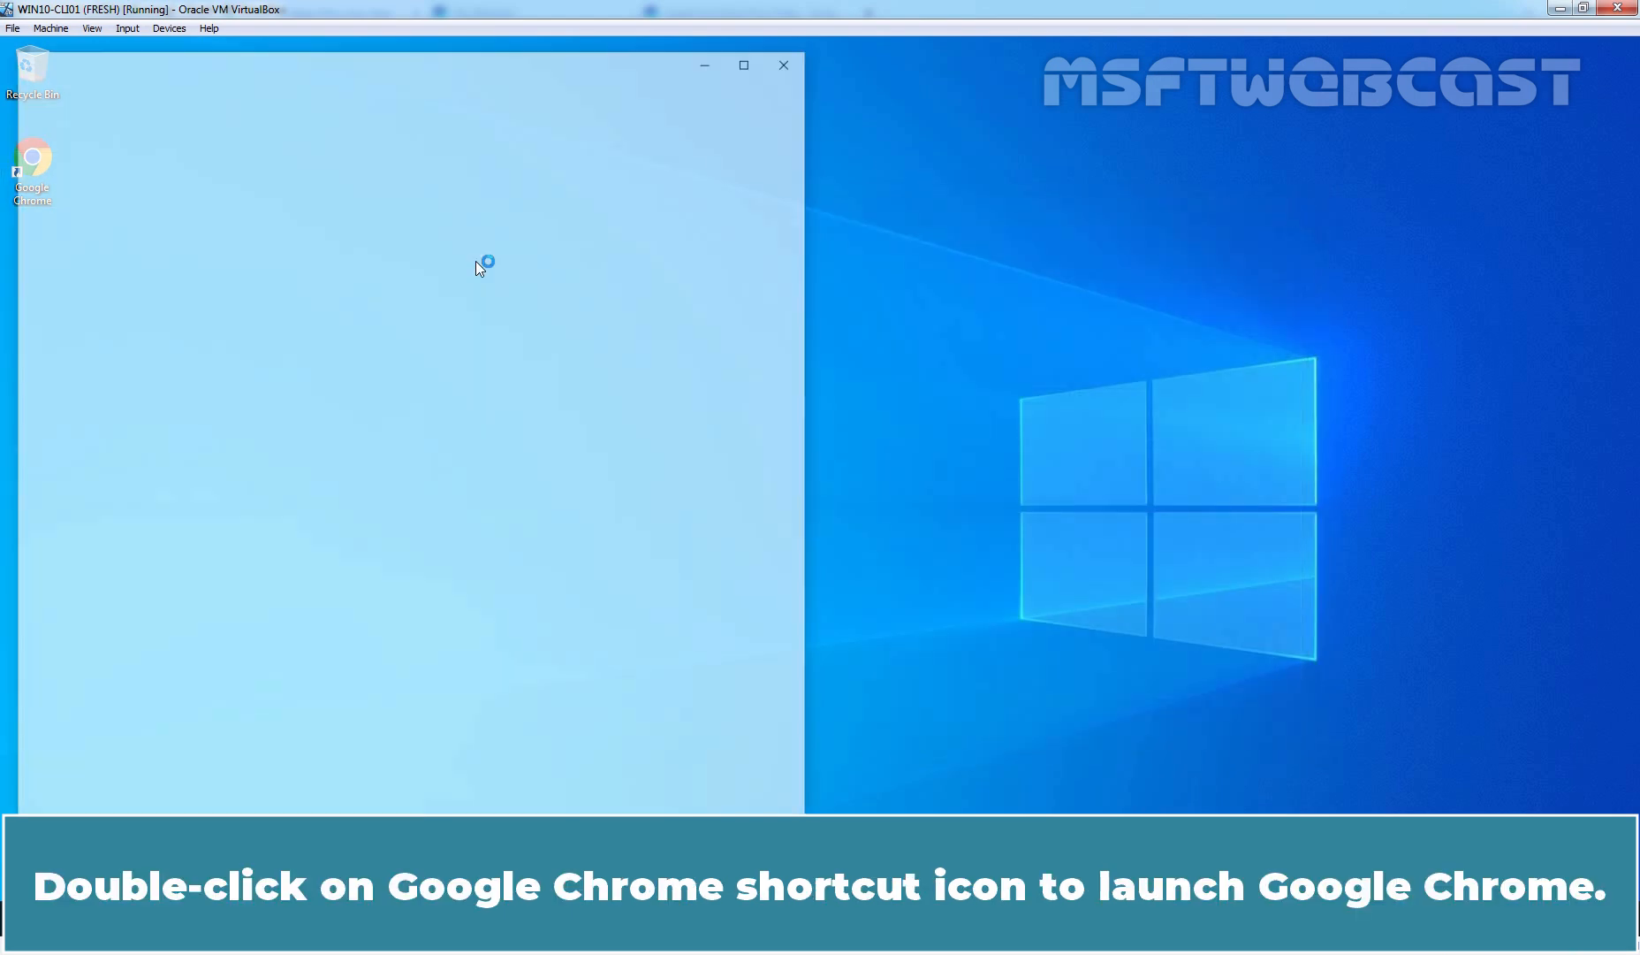
double_click(32, 167)
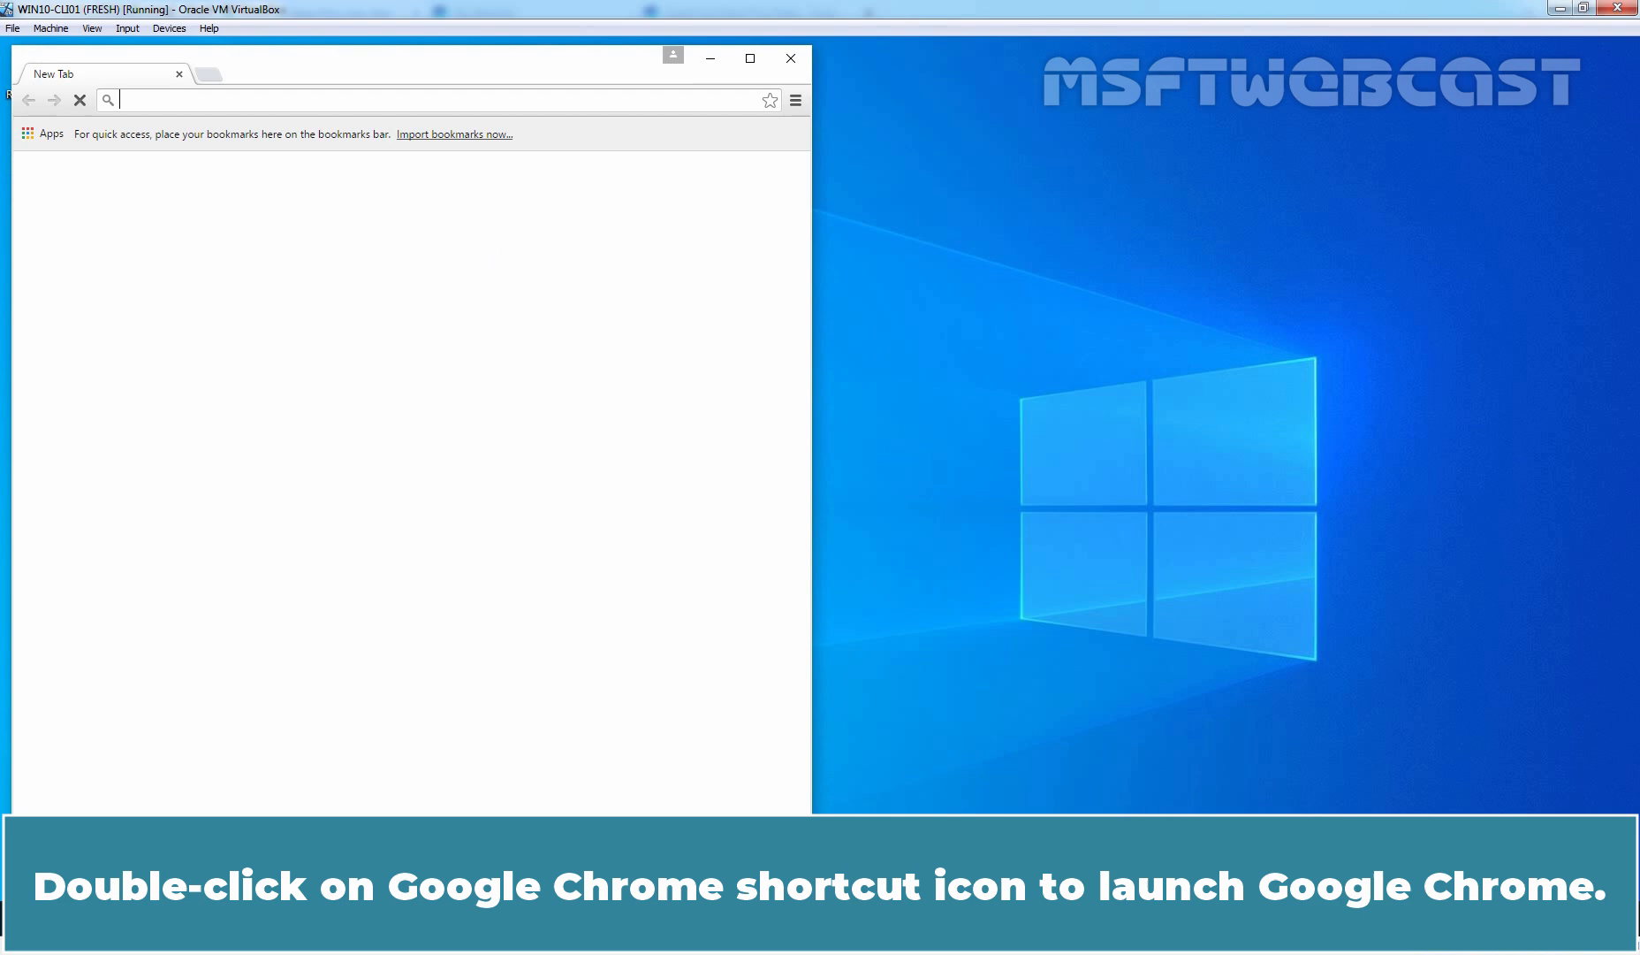
left_click(795, 99)
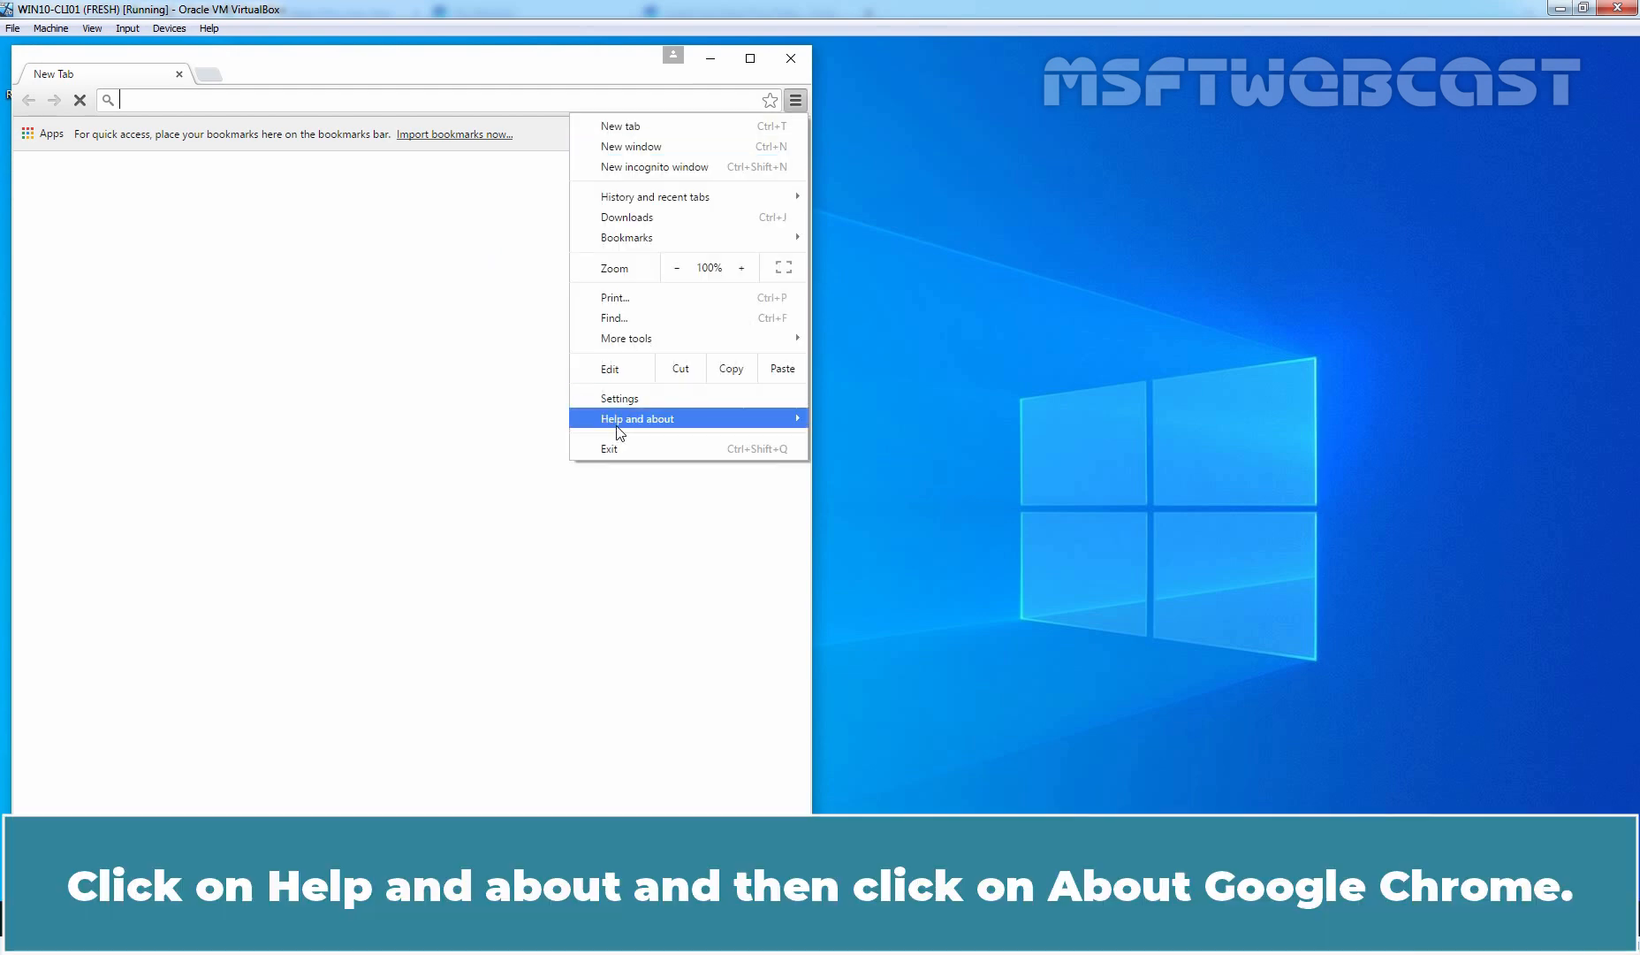
mouse_move(638, 417)
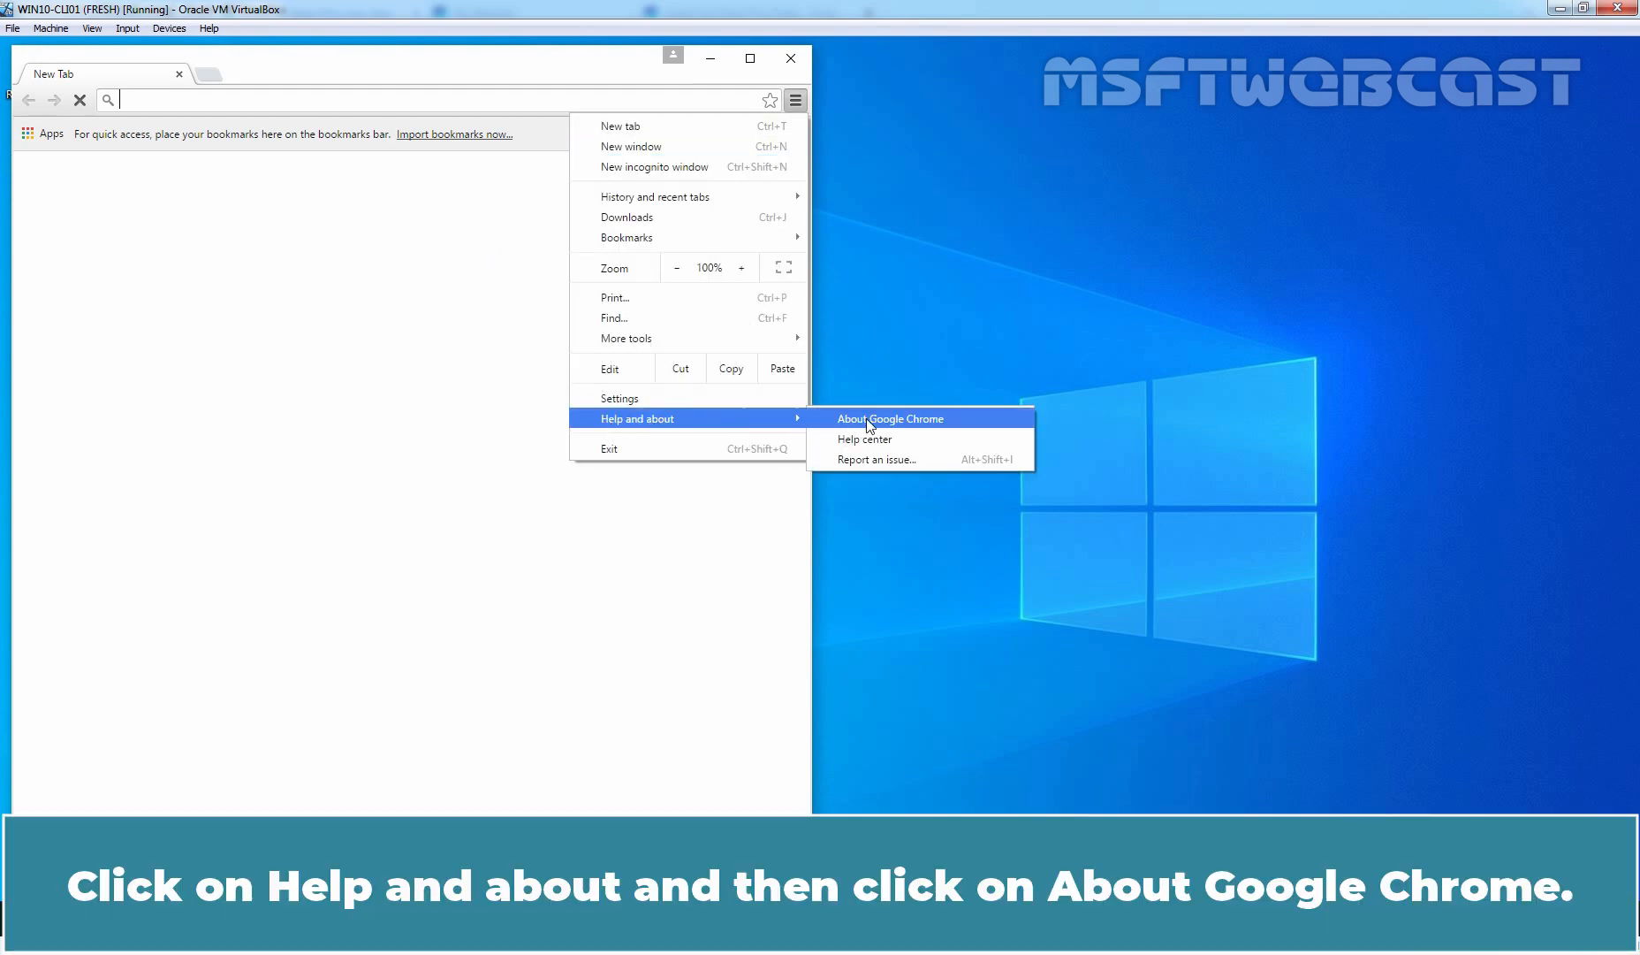
left_click(890, 417)
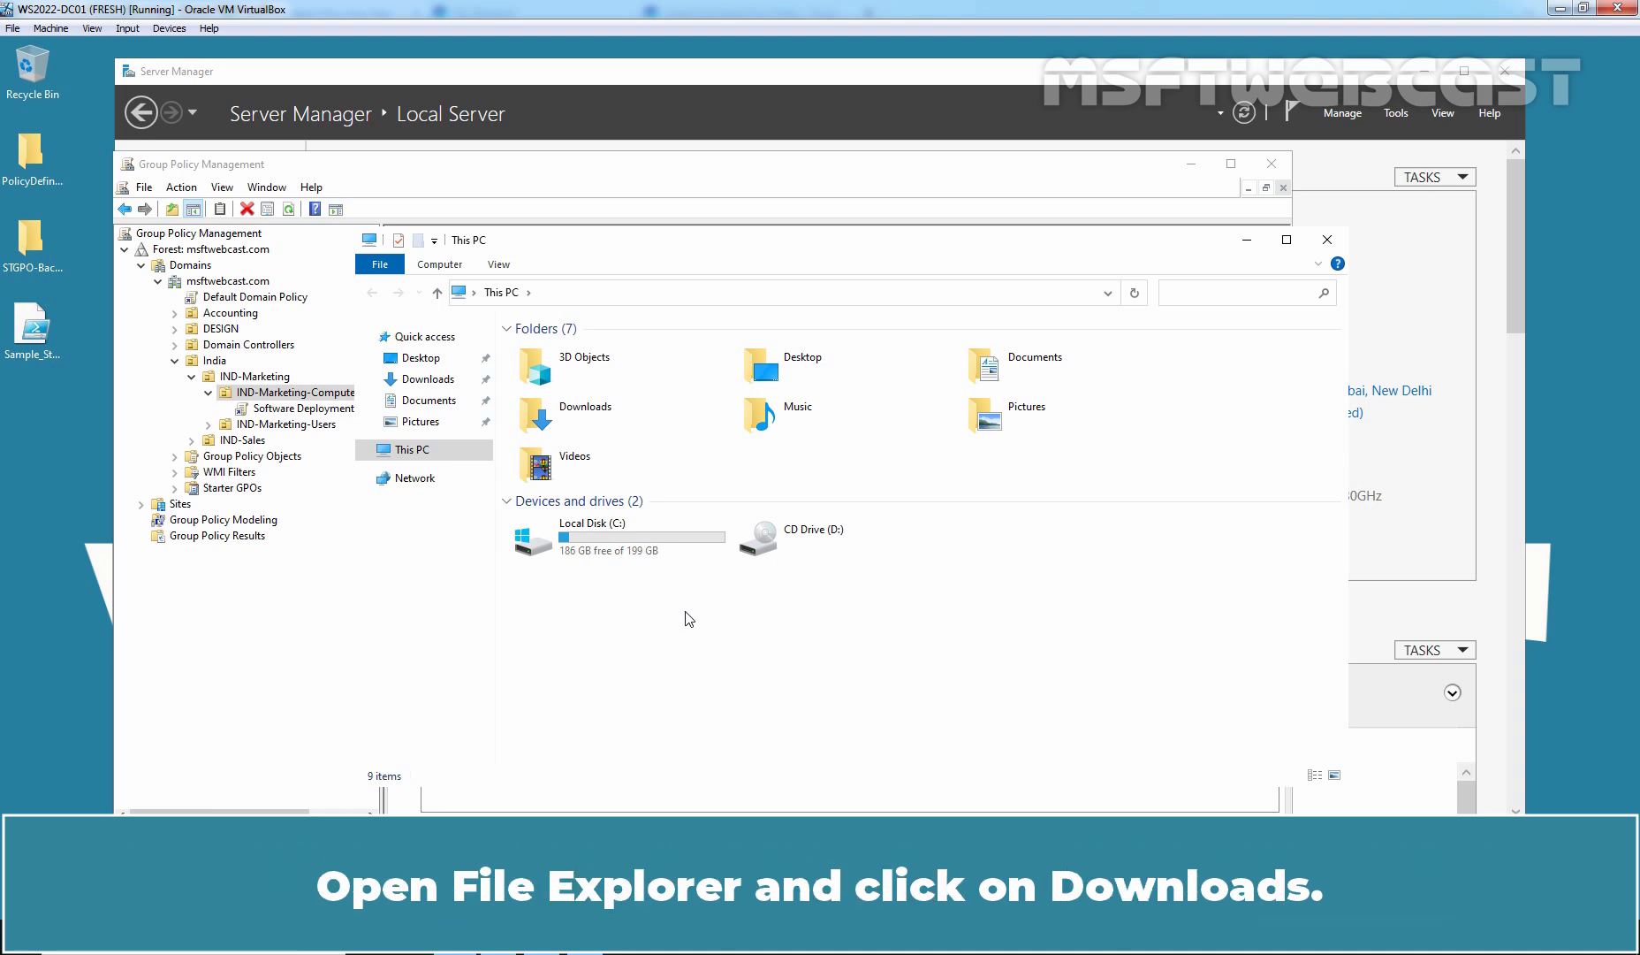
Copy the googlechromestandaloneenterprise64 installer from the Downloads folder
left_click(429, 380)
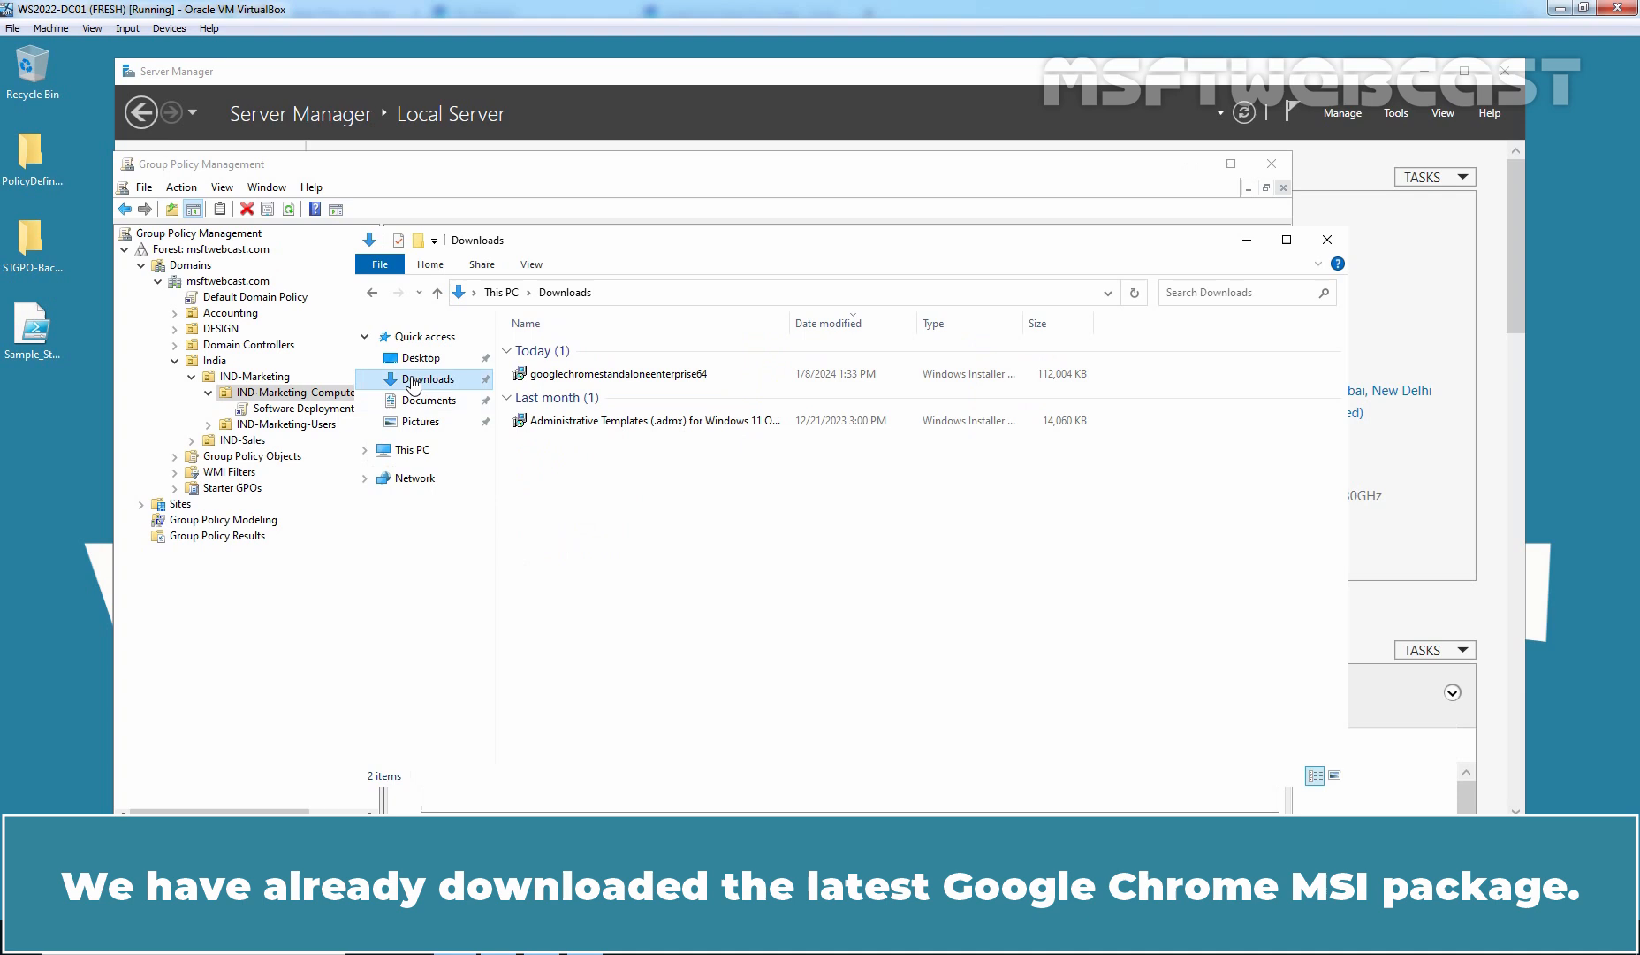
left_click(649, 374)
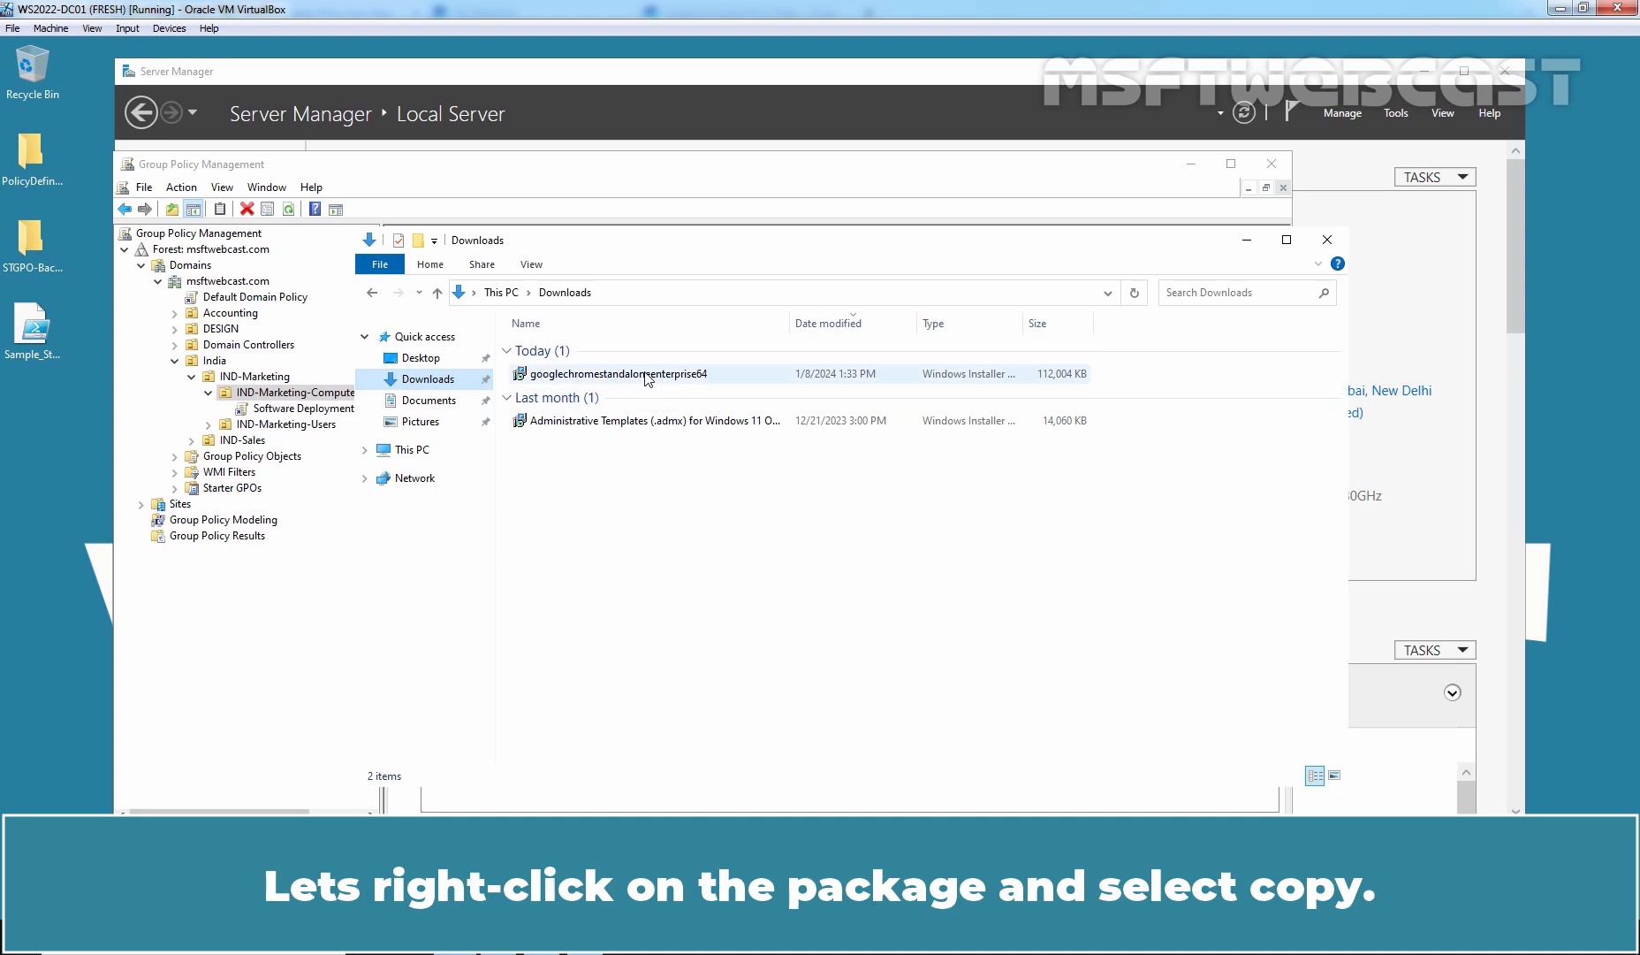
right_click(617, 374)
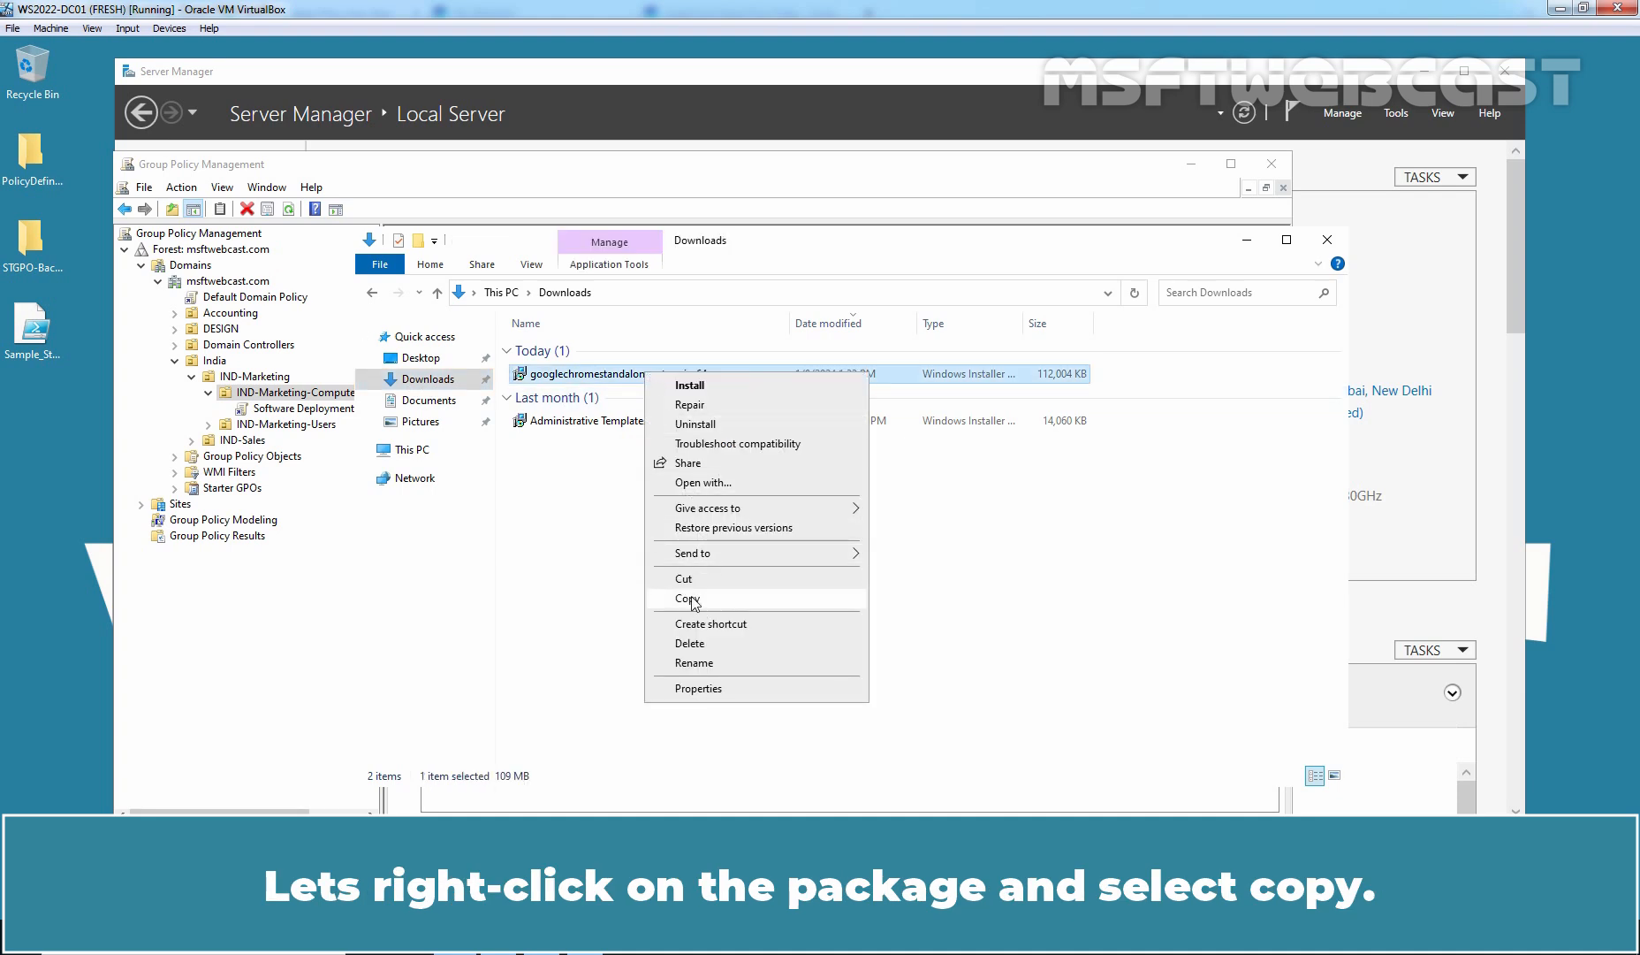
left_click(414, 449)
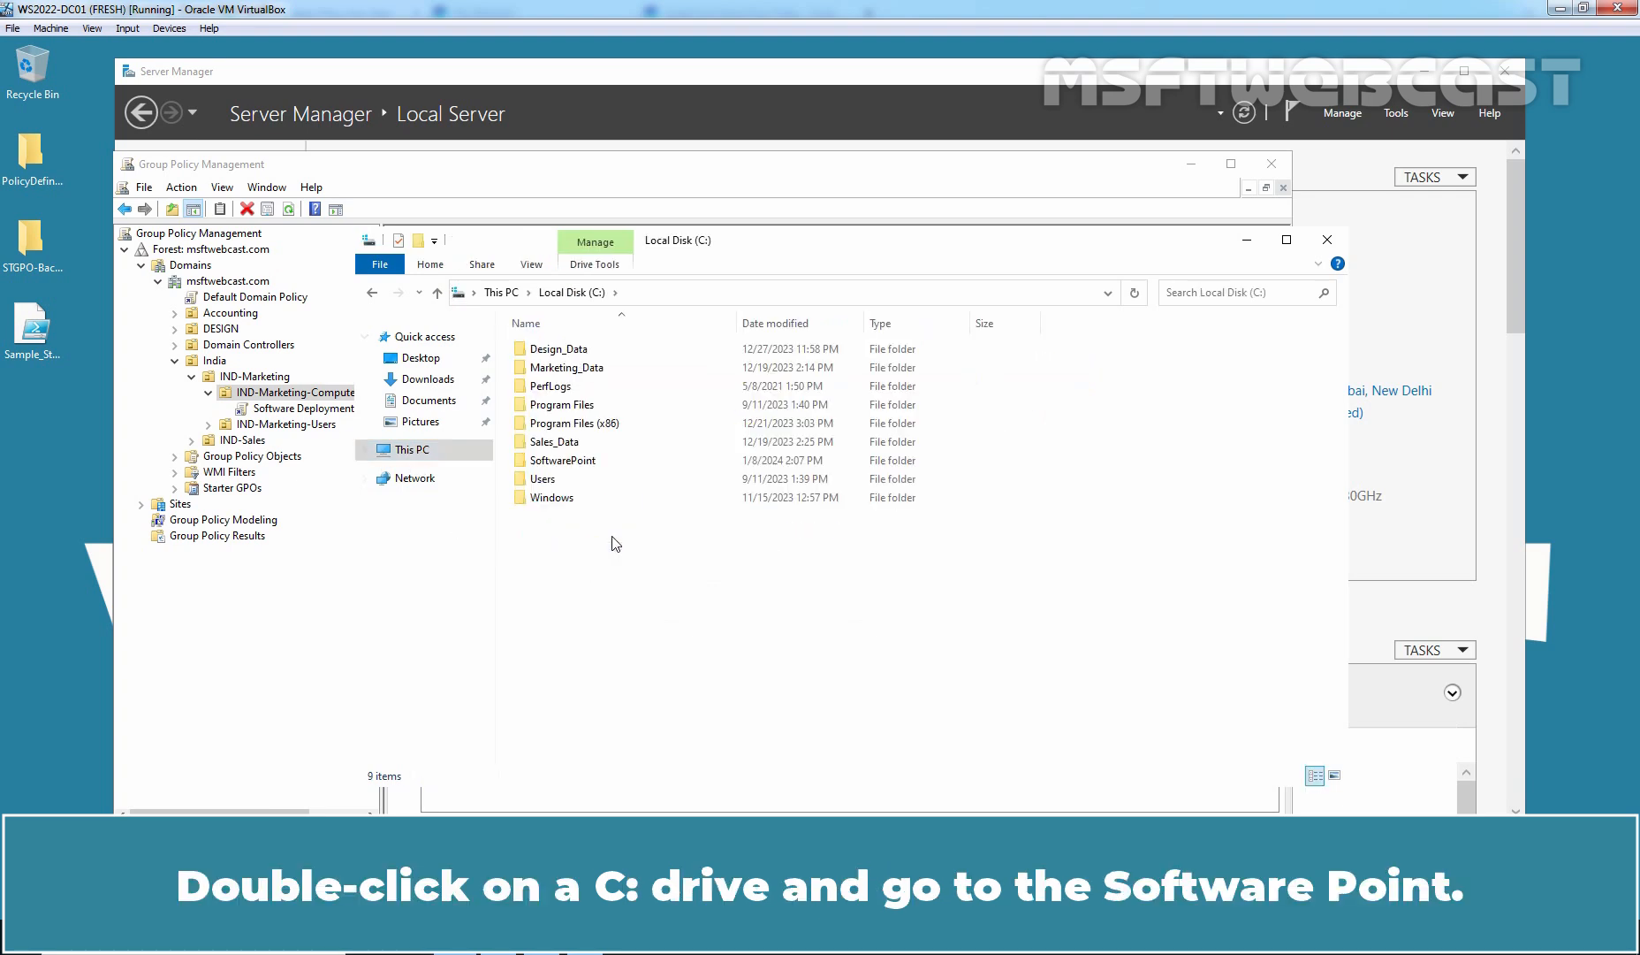
Confirm C:\SoftwarePoint is shared as SoftwarePoint$, then open the folder
left_click(562, 460)
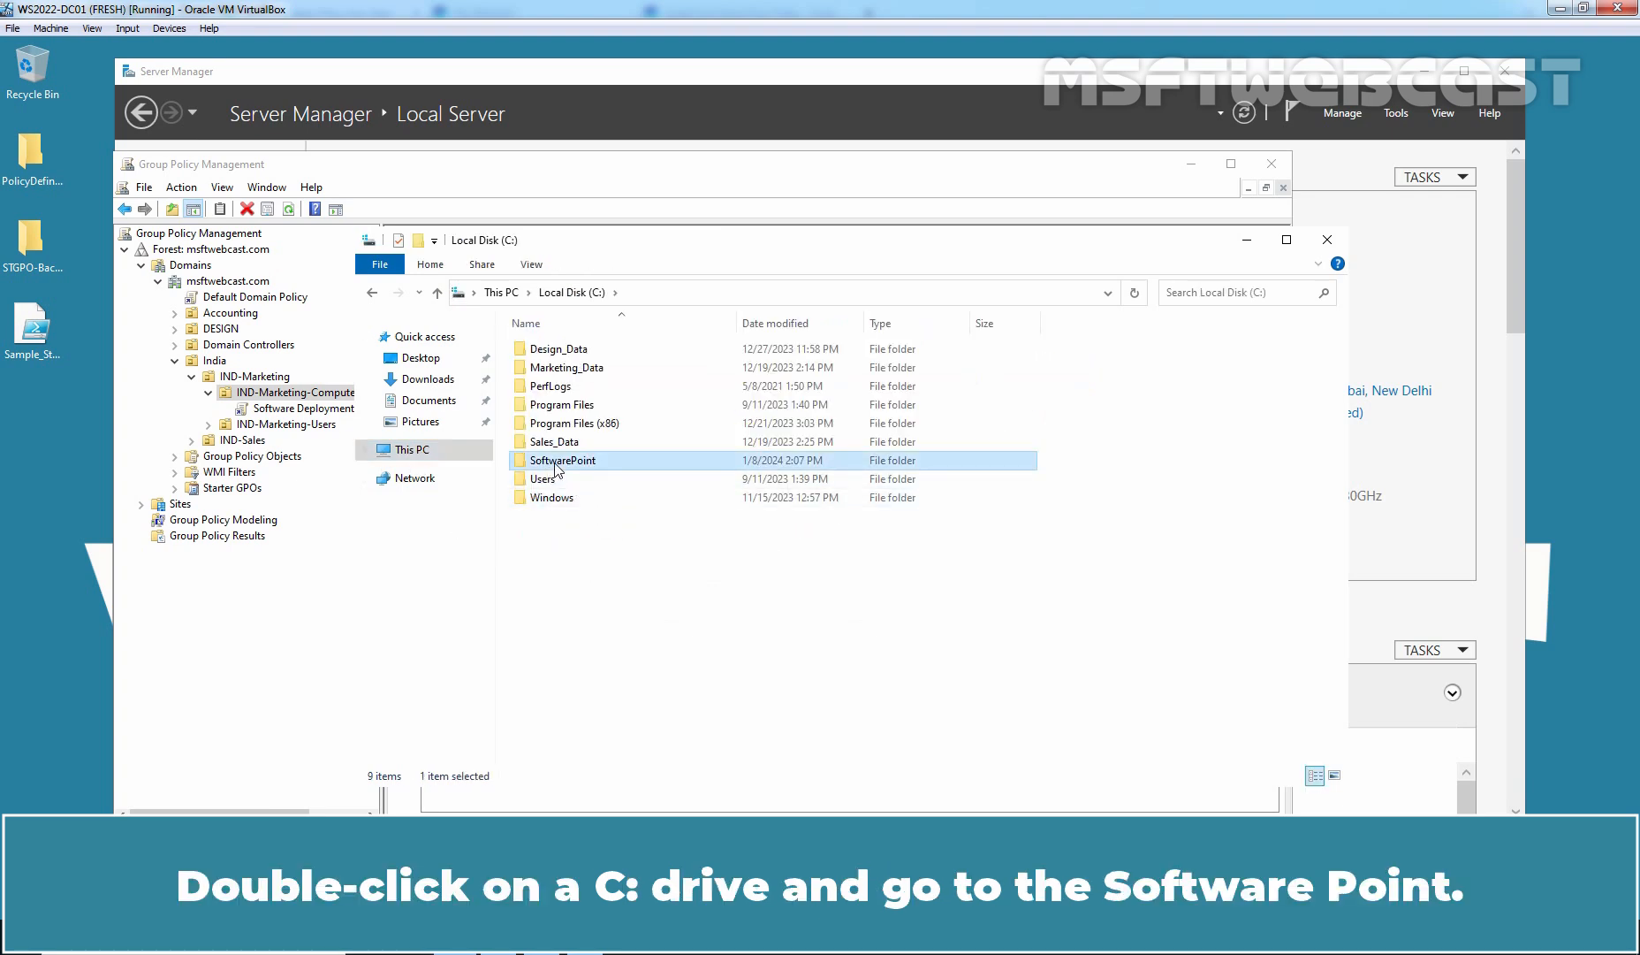
right_click(562, 460)
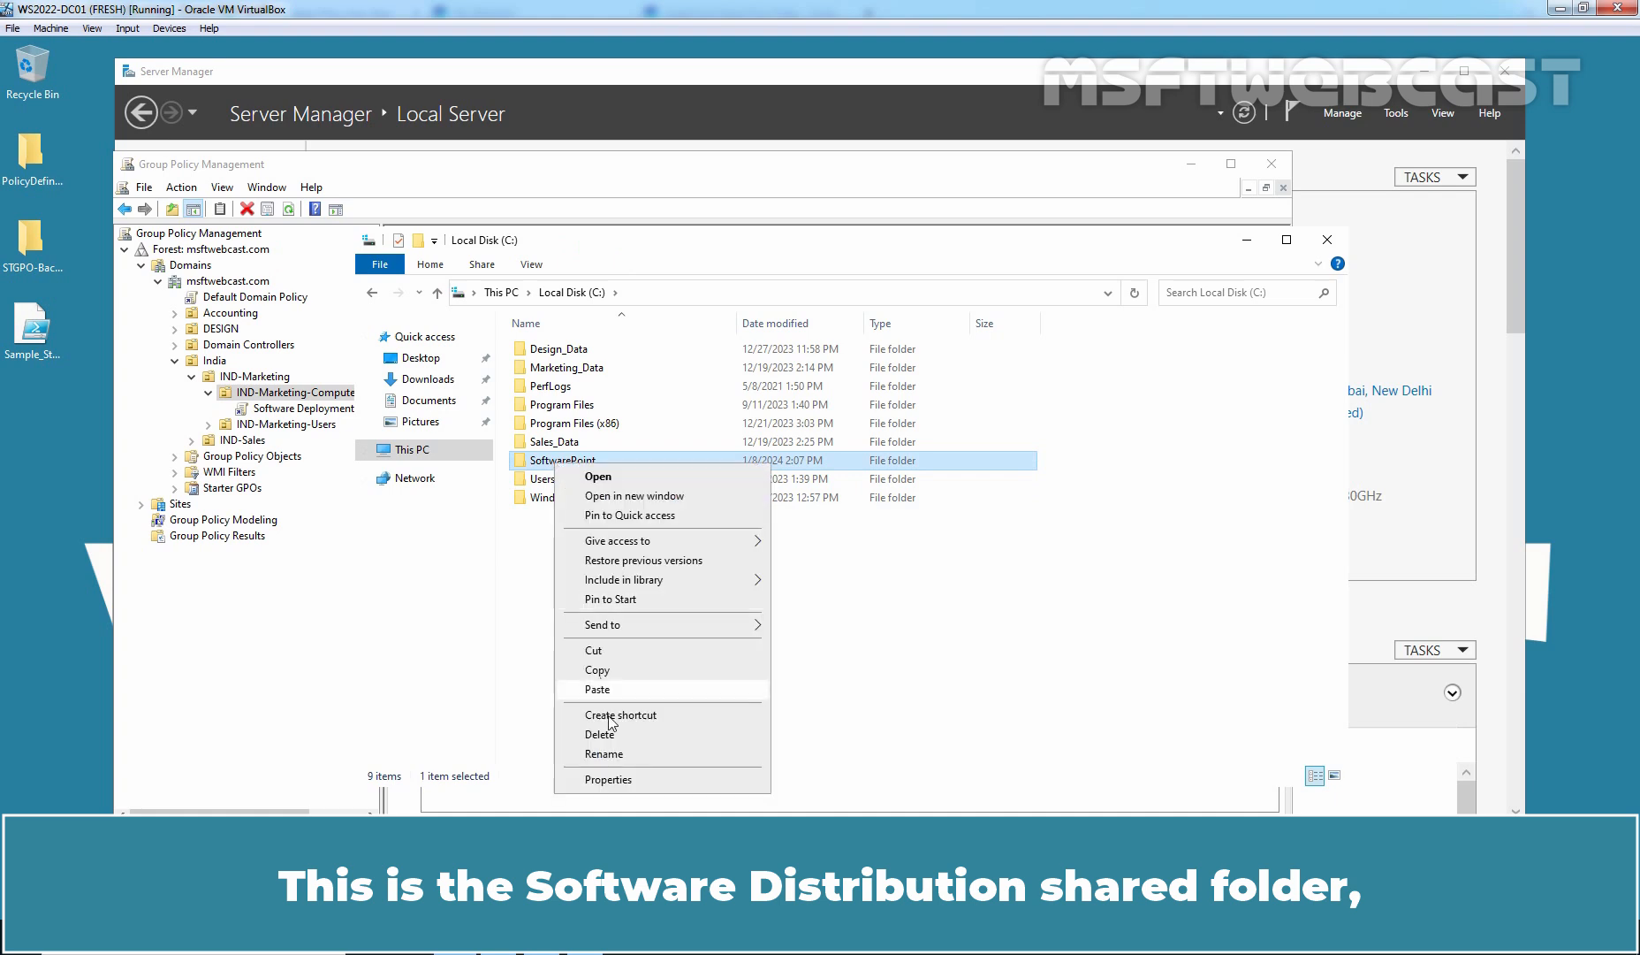
left_click(607, 778)
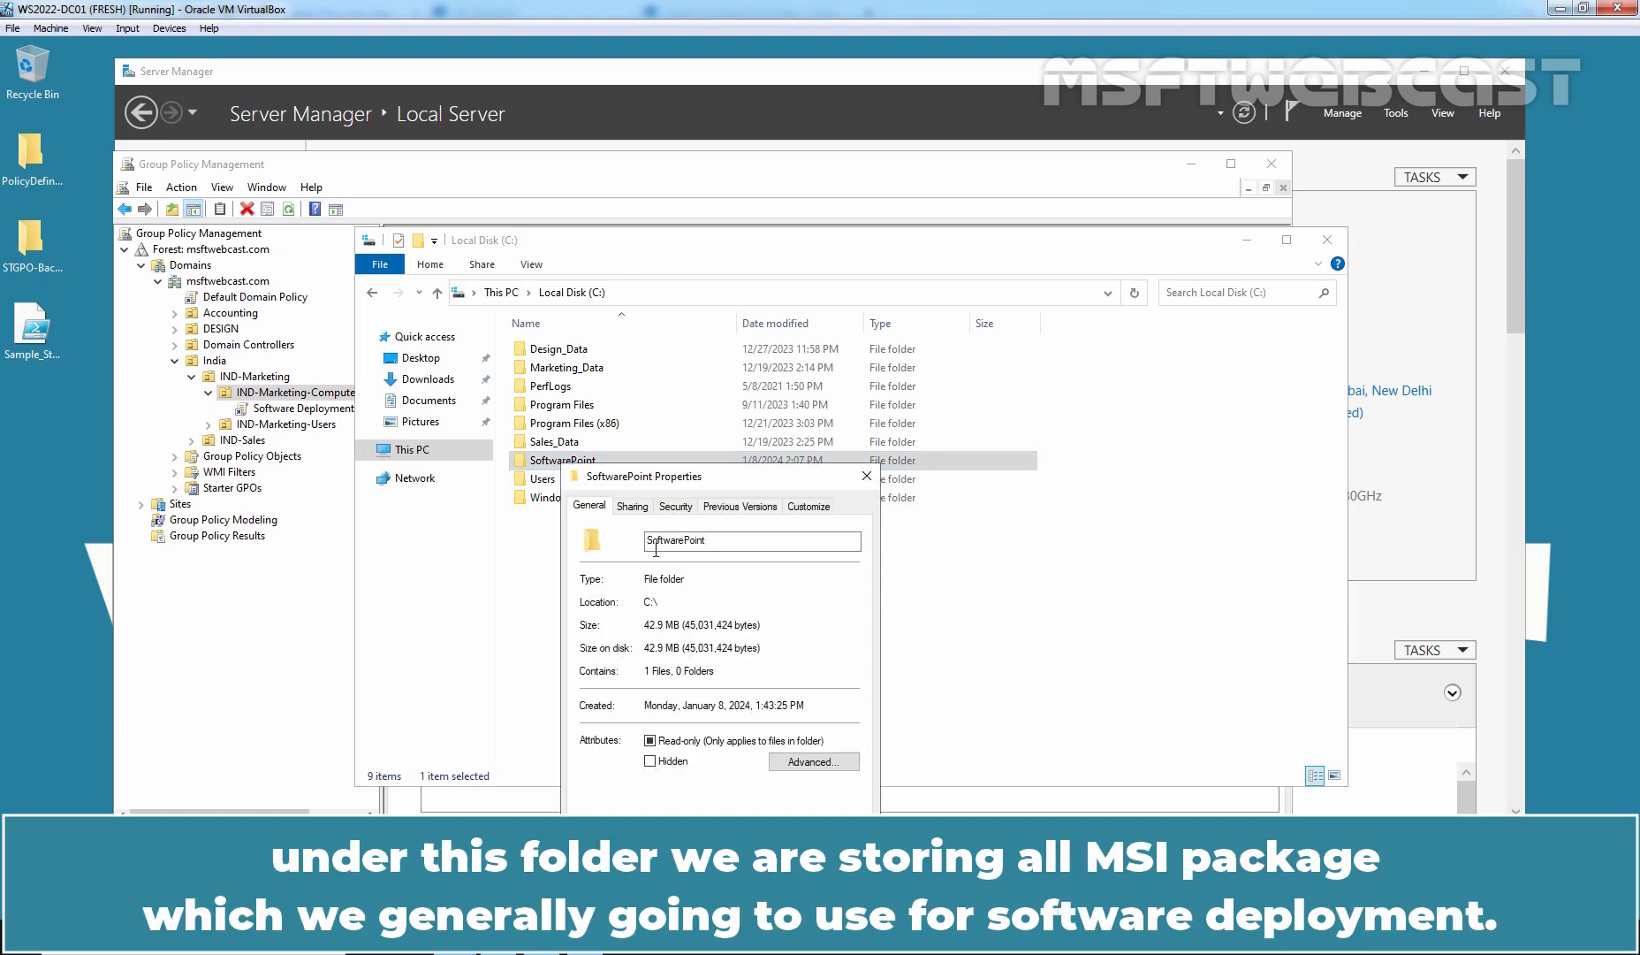
left_click(632, 506)
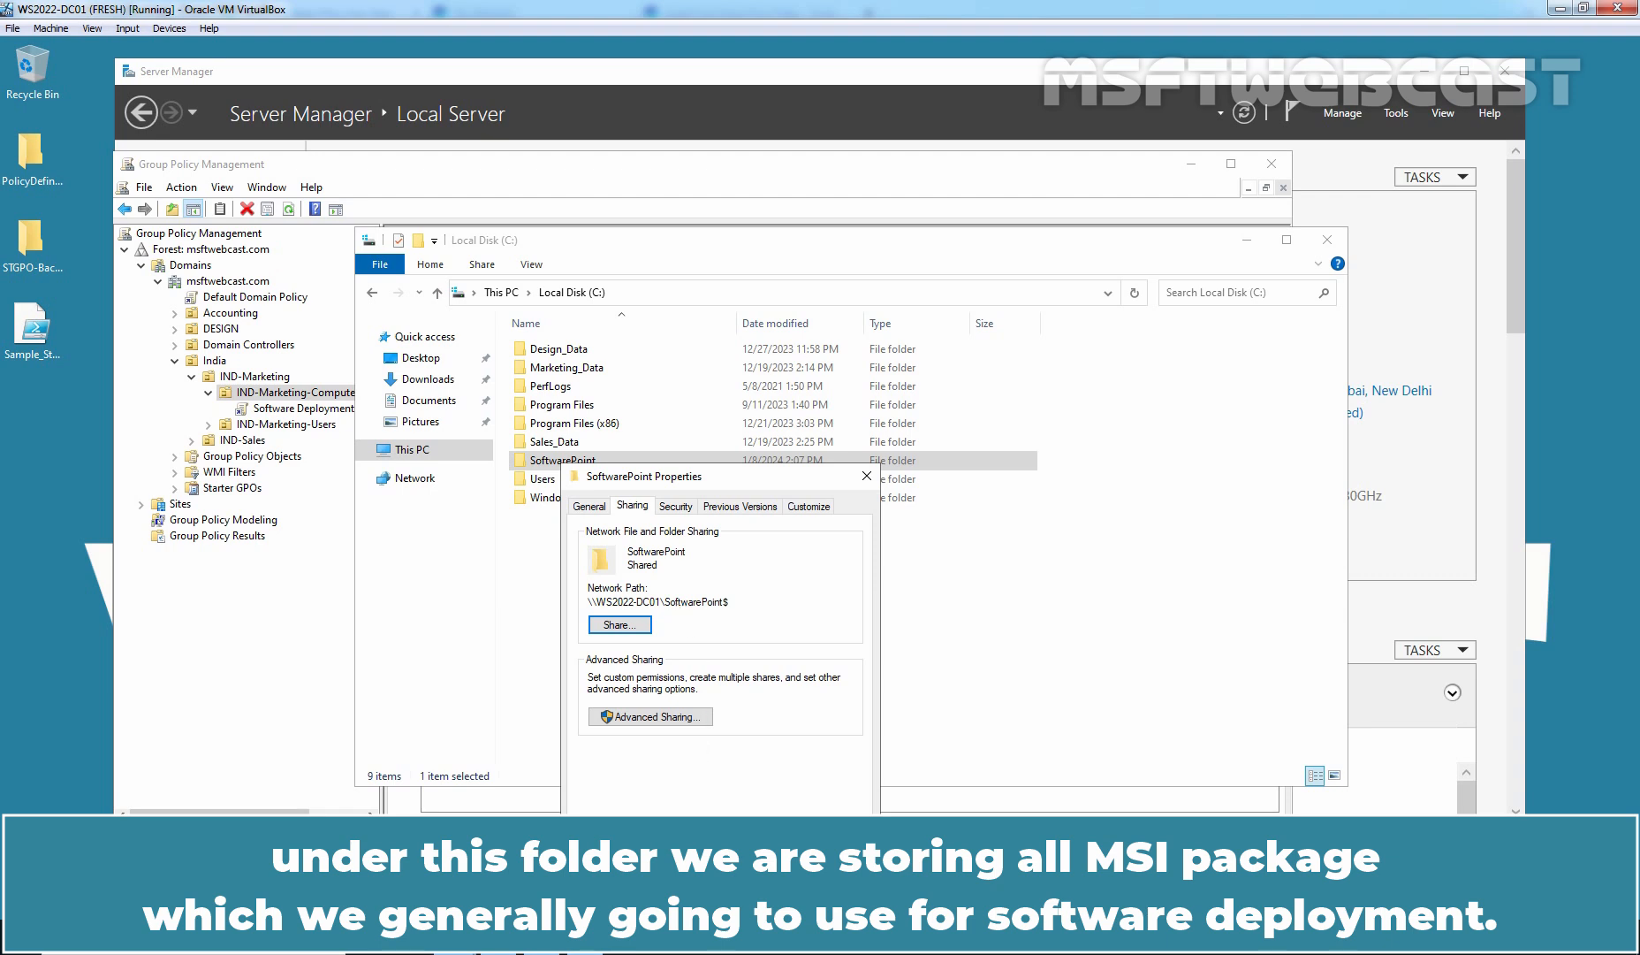
left_click(866, 475)
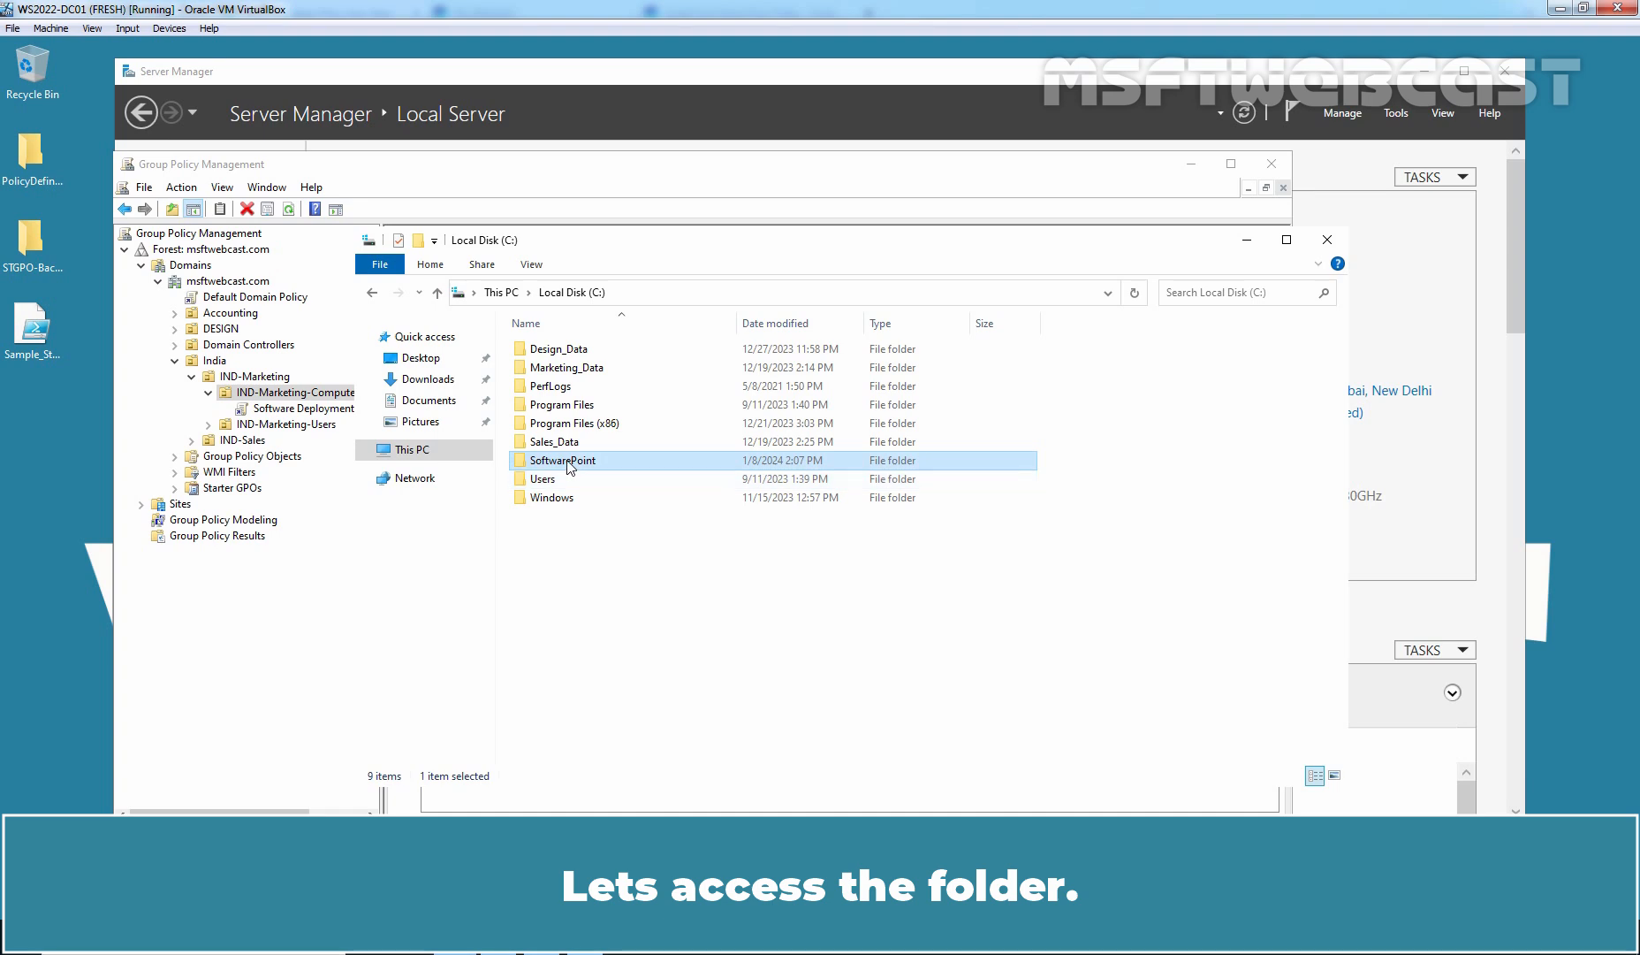
double_click(563, 460)
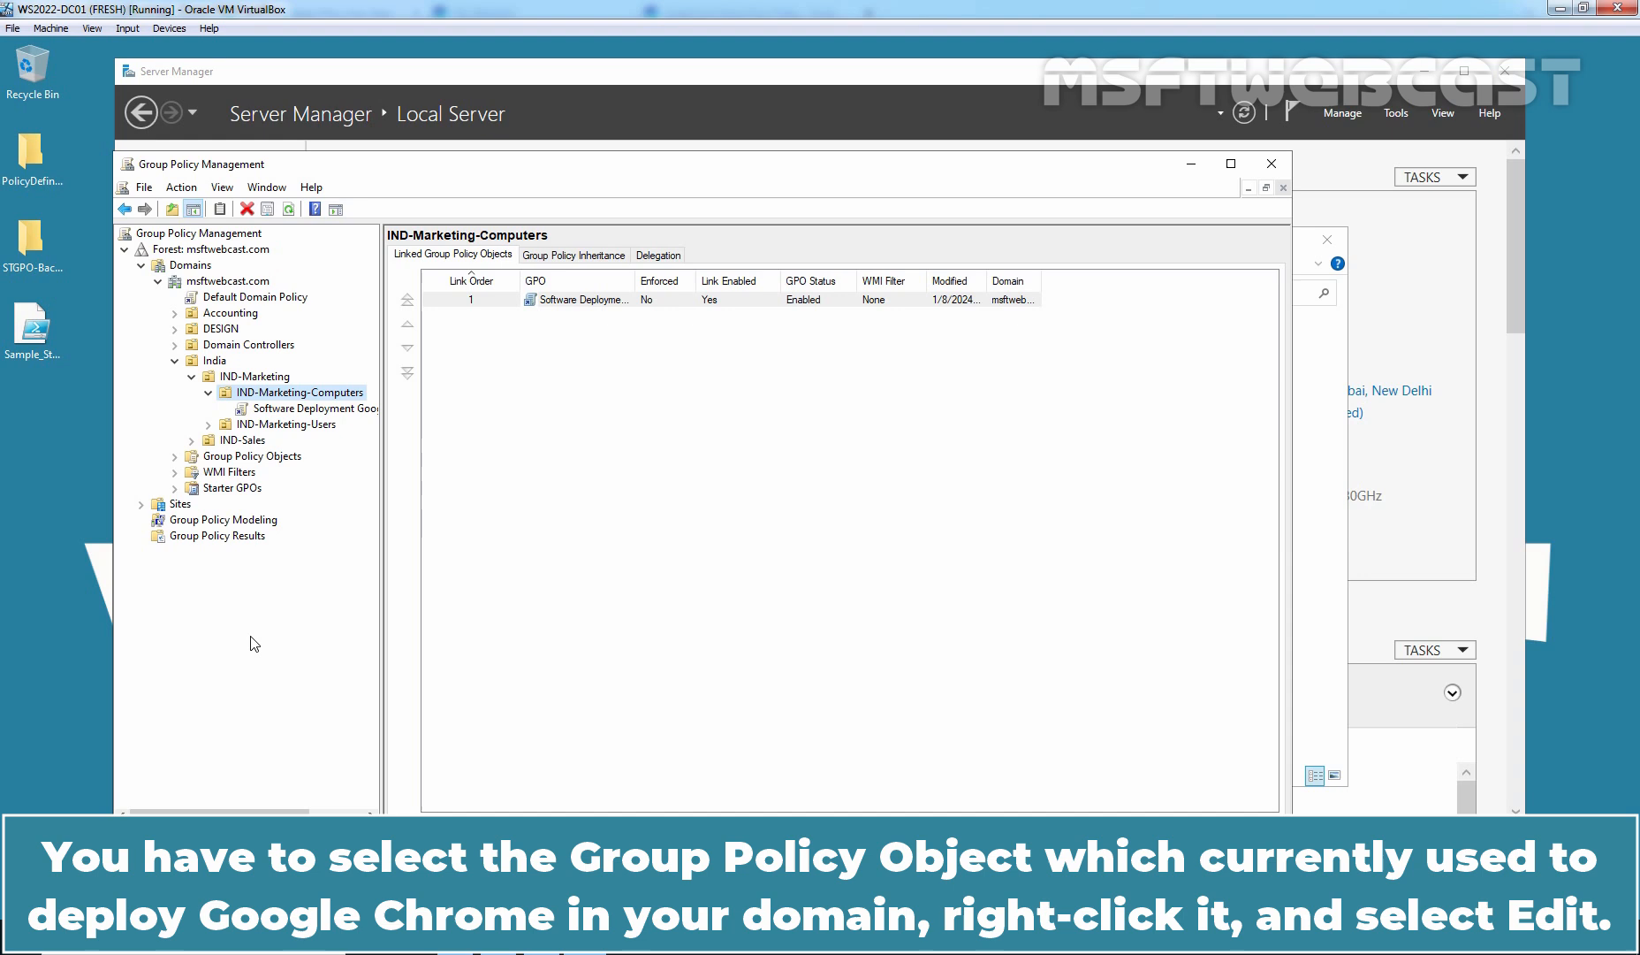
mouse_move(311, 407)
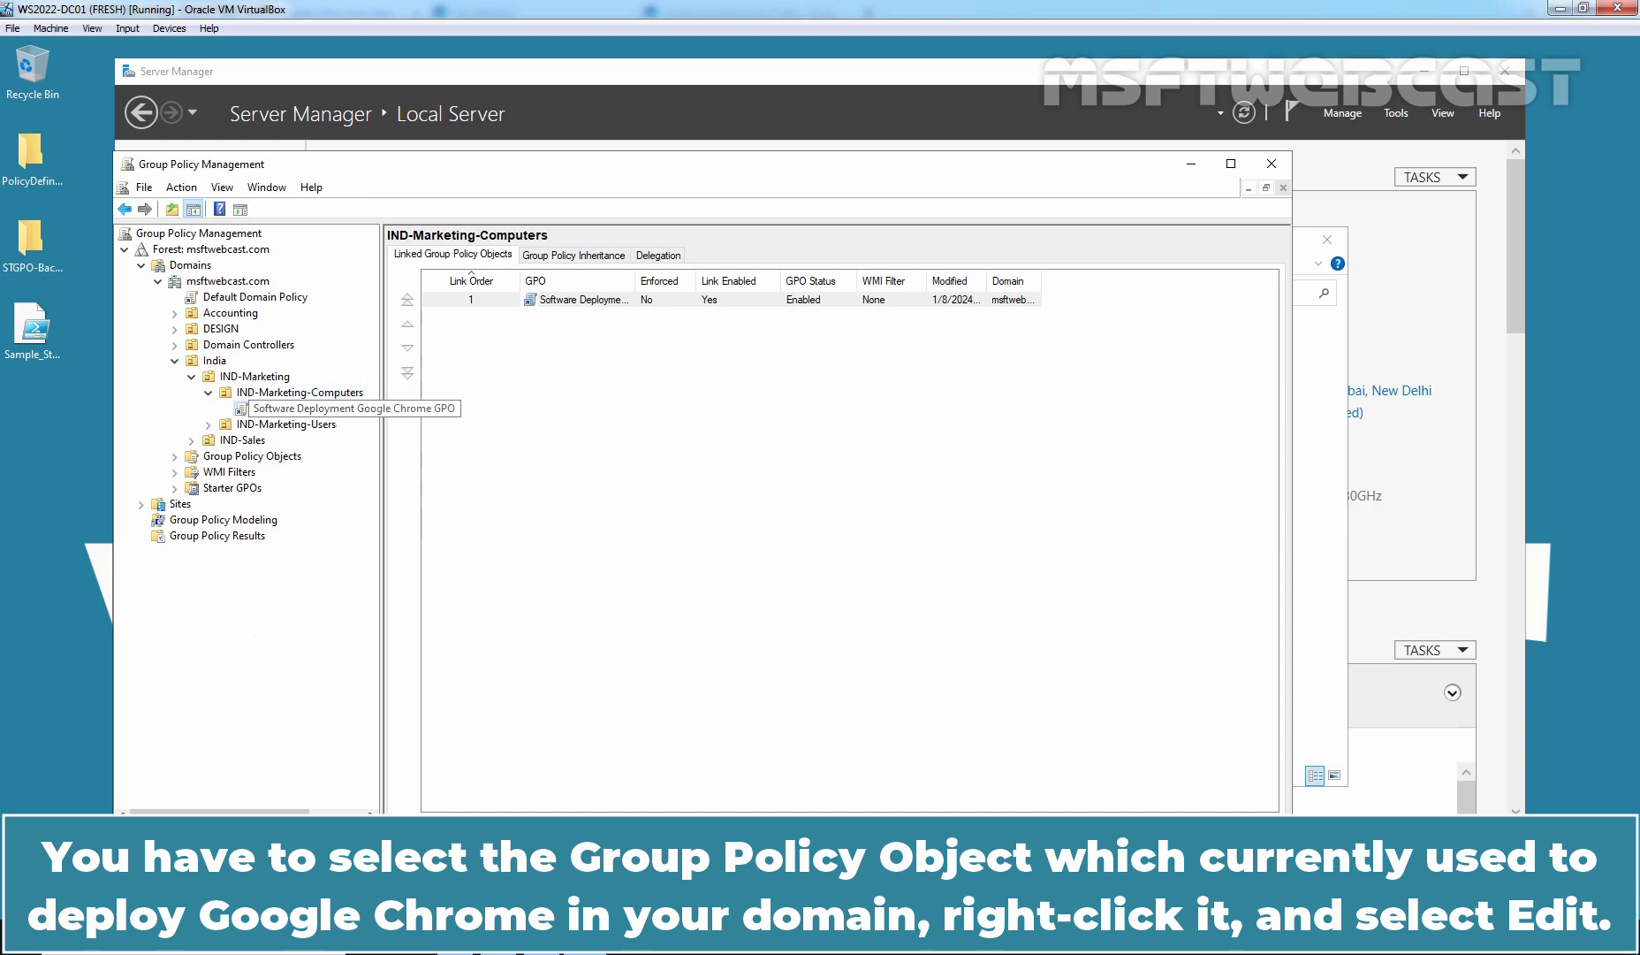
Open the Software Deployment Google Chrome GPO under IND-Marketing-Computers for editing
left_click(314, 408)
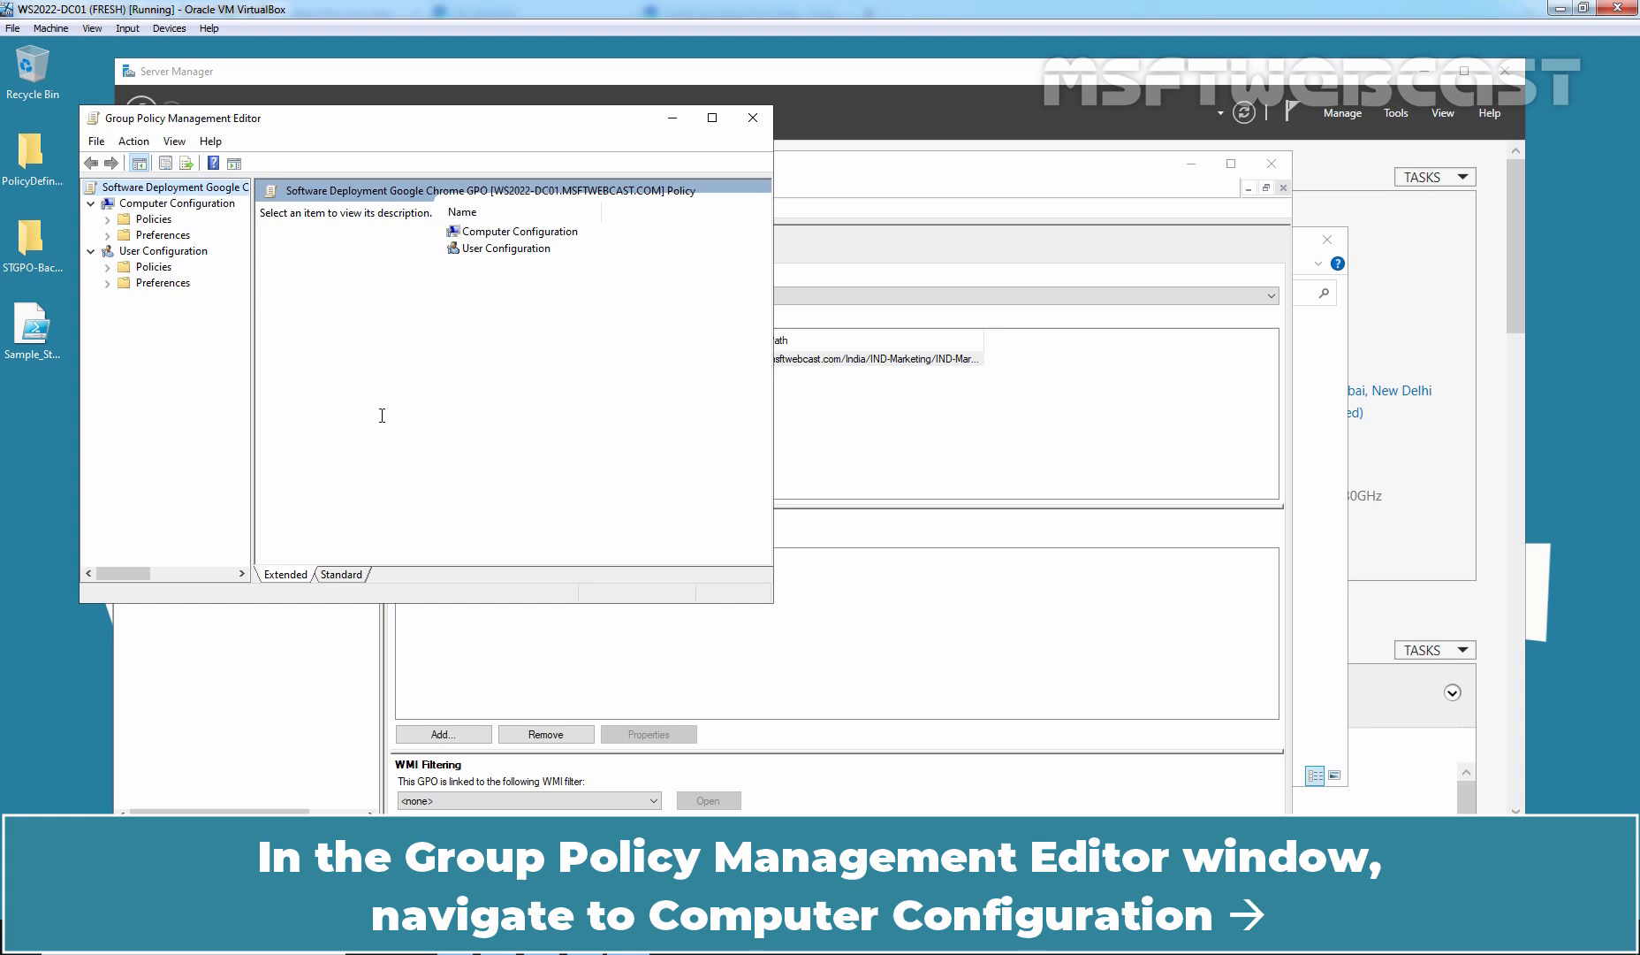
Expand Computer Configuration > Policies > Software Settings to show the assigned Google Chrome 66.110 package
left_click(177, 202)
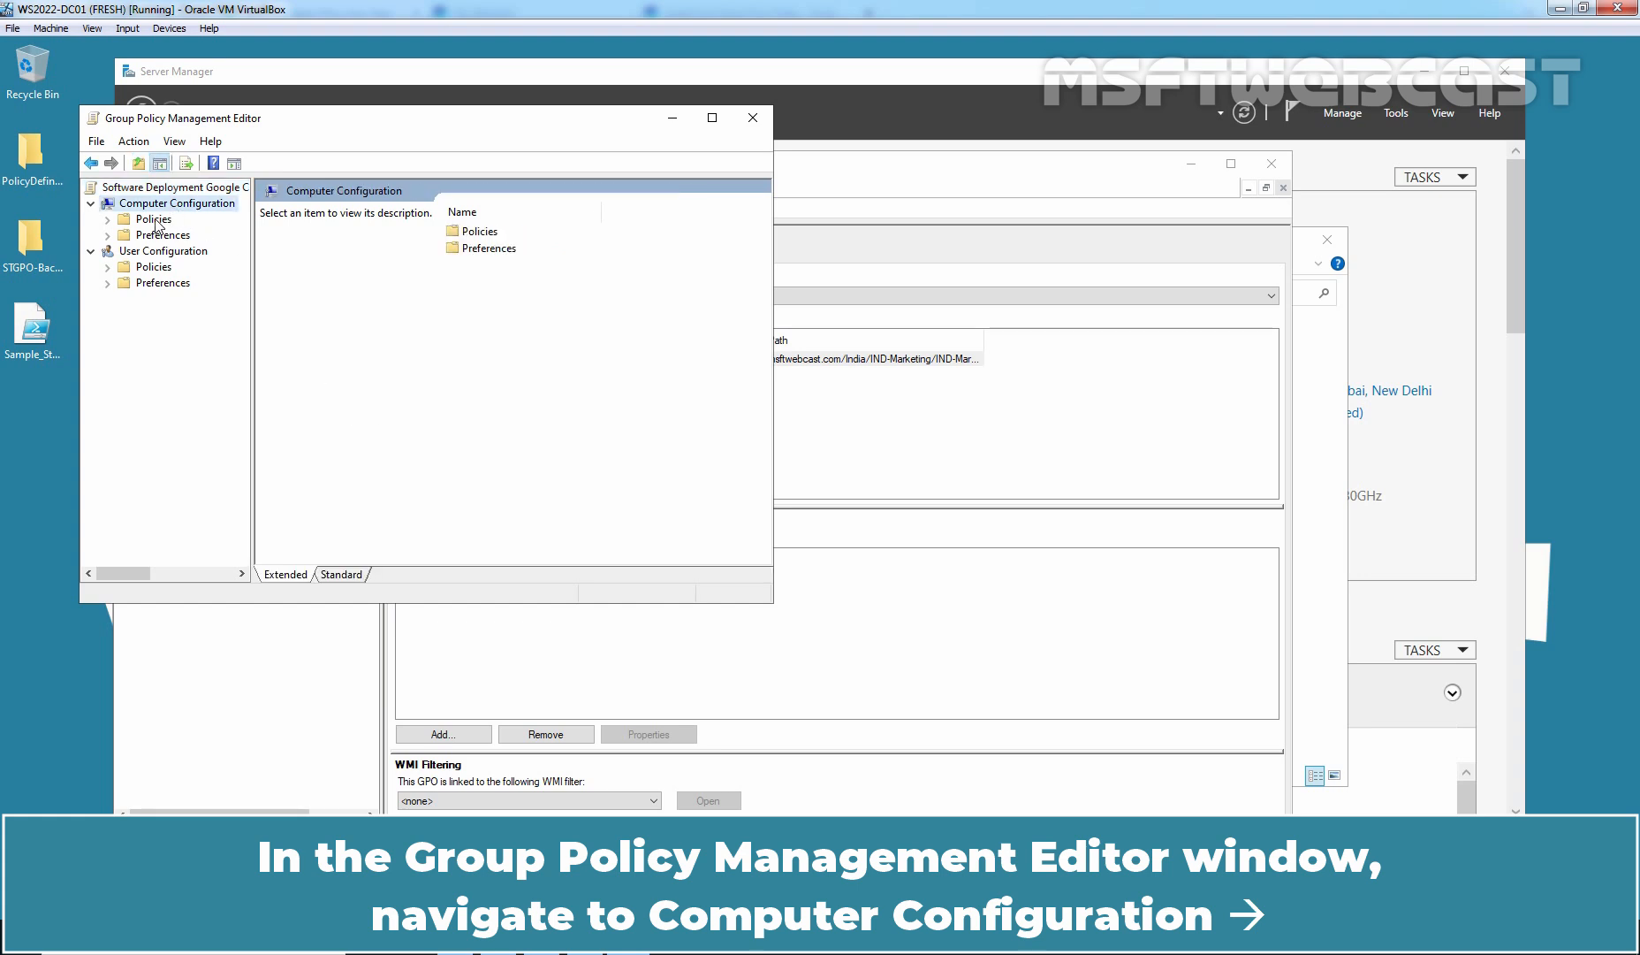
left_click(192, 233)
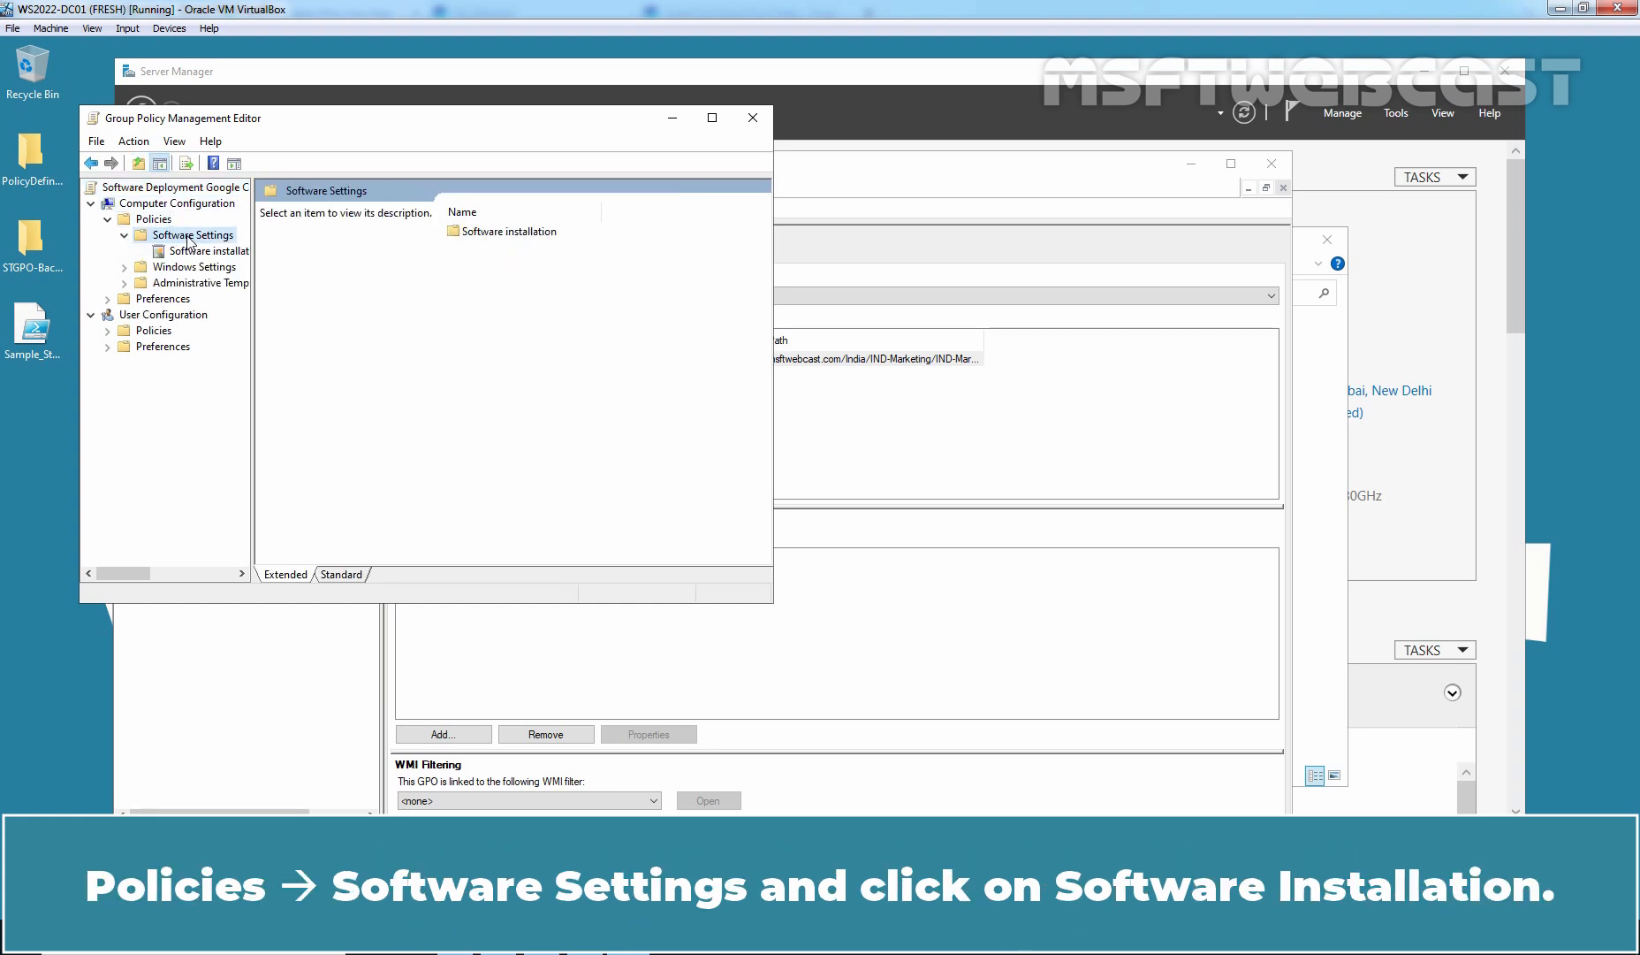
left_click(212, 250)
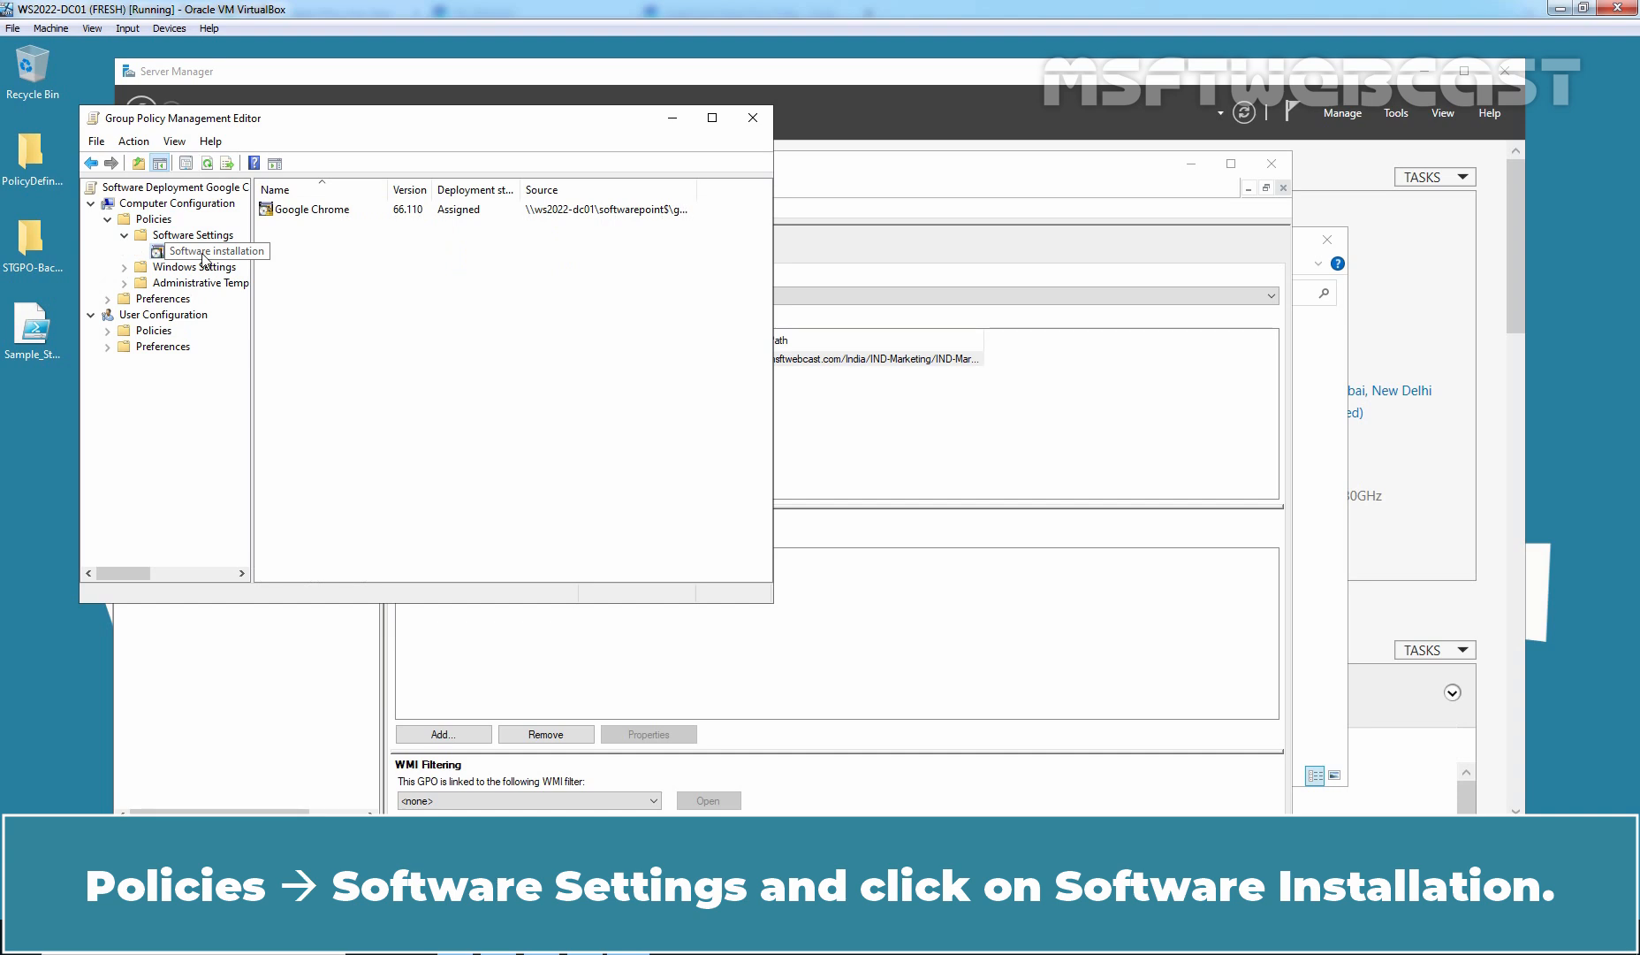
left_click(215, 251)
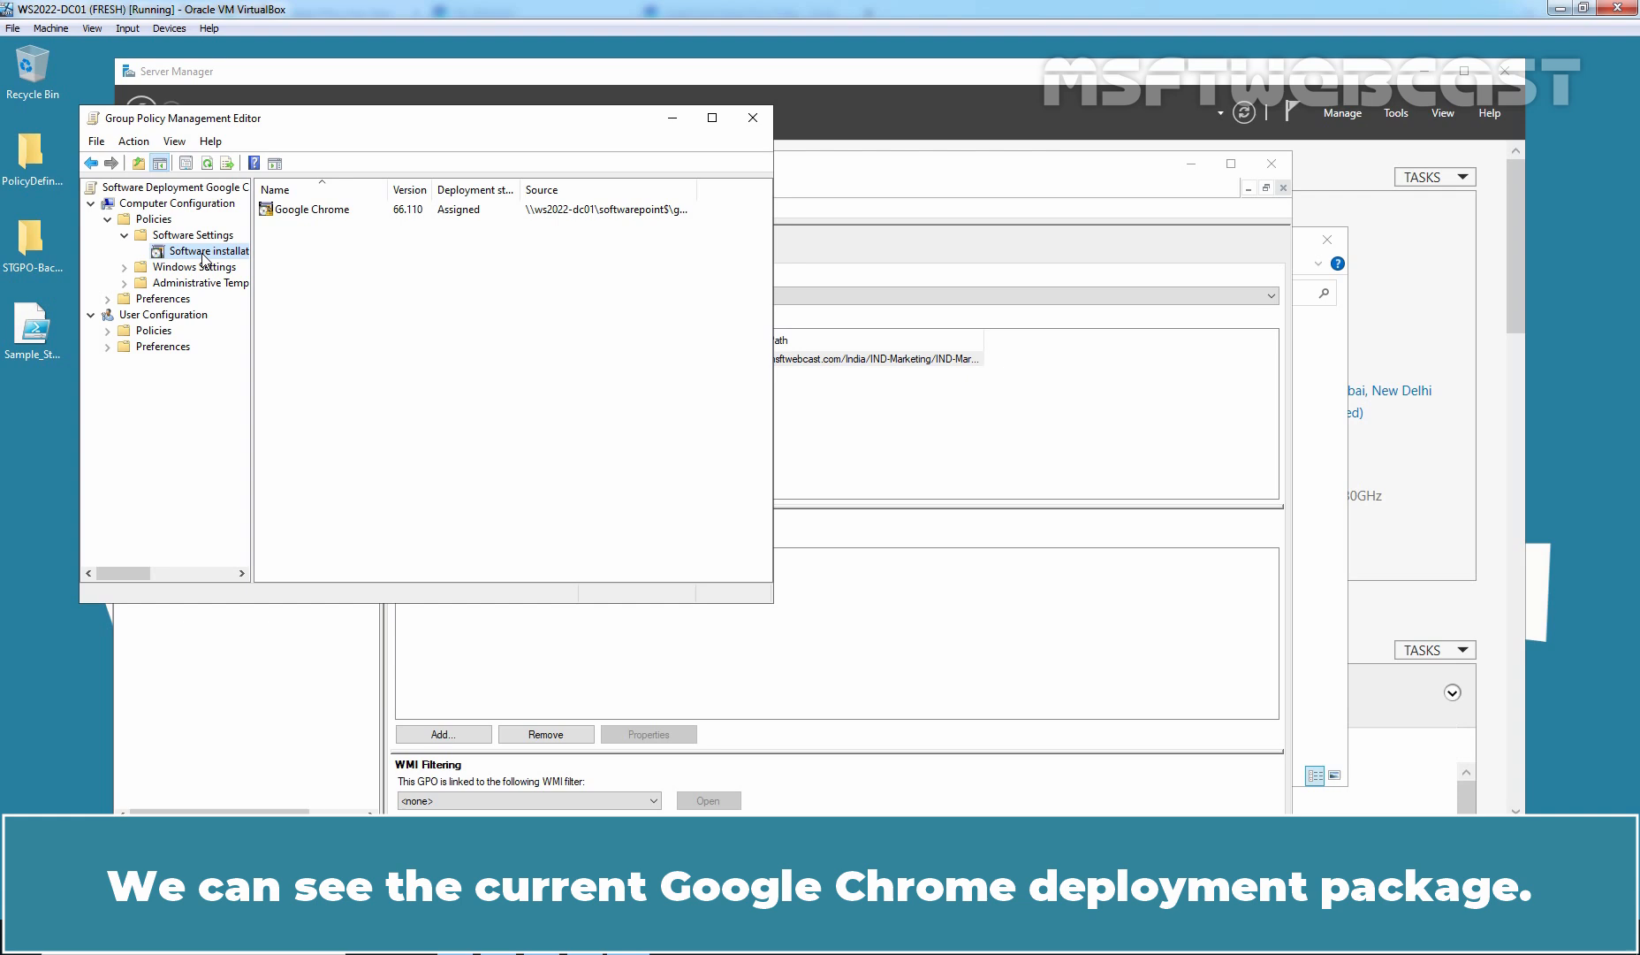
right_click(205, 251)
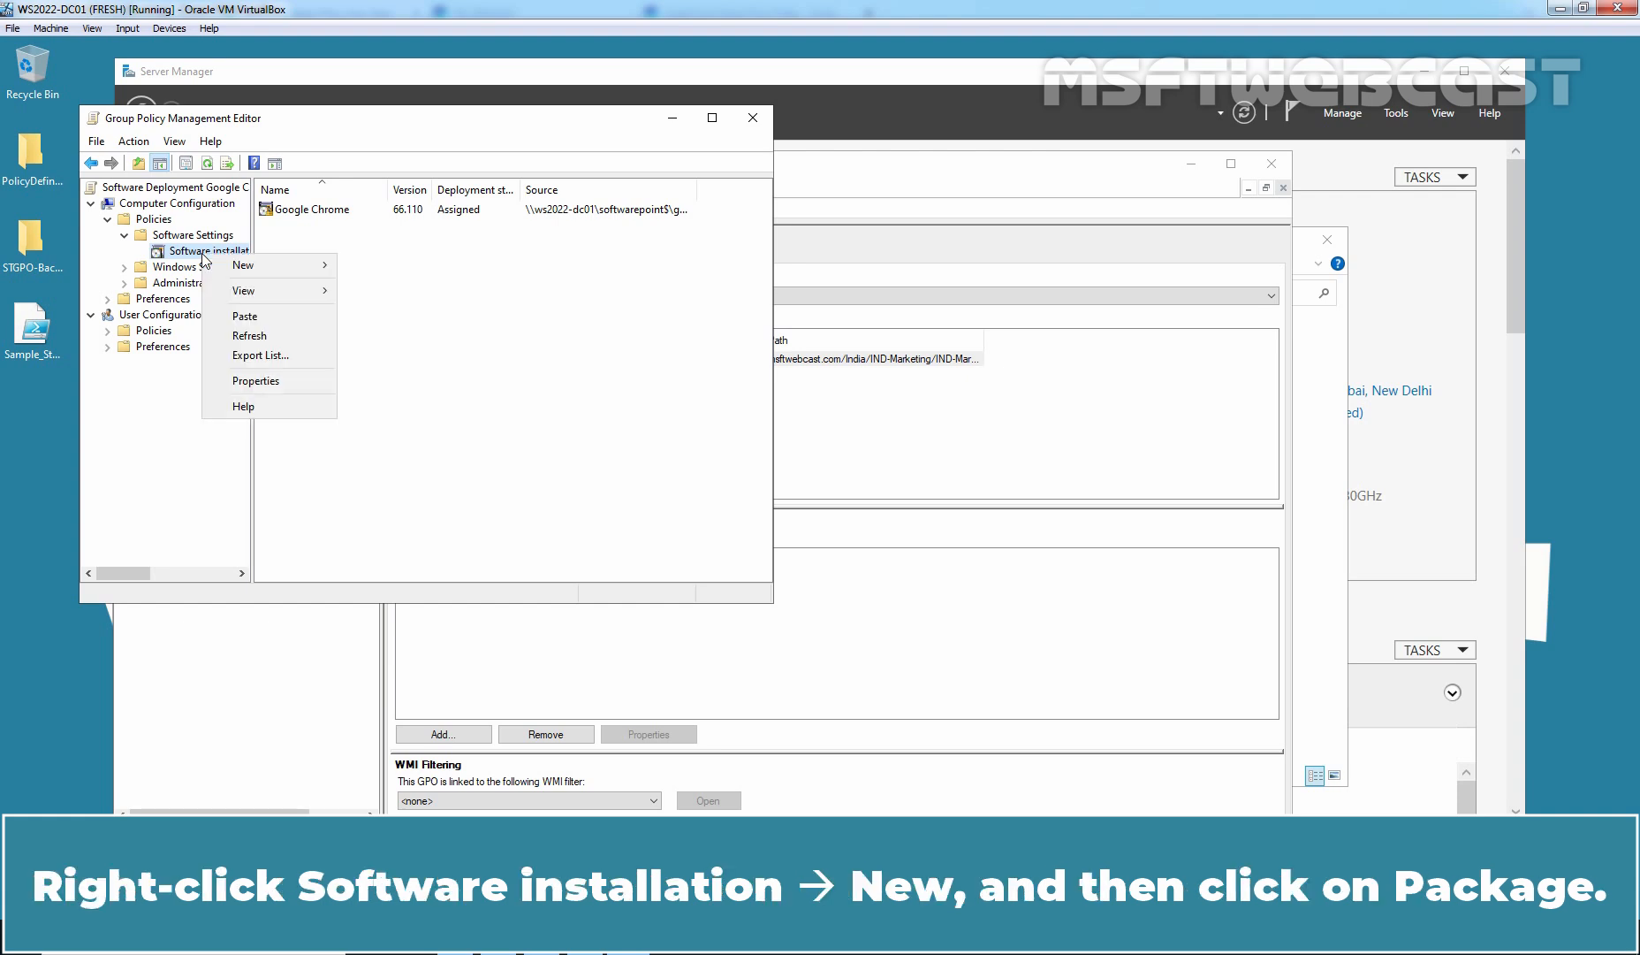
mouse_move(267, 265)
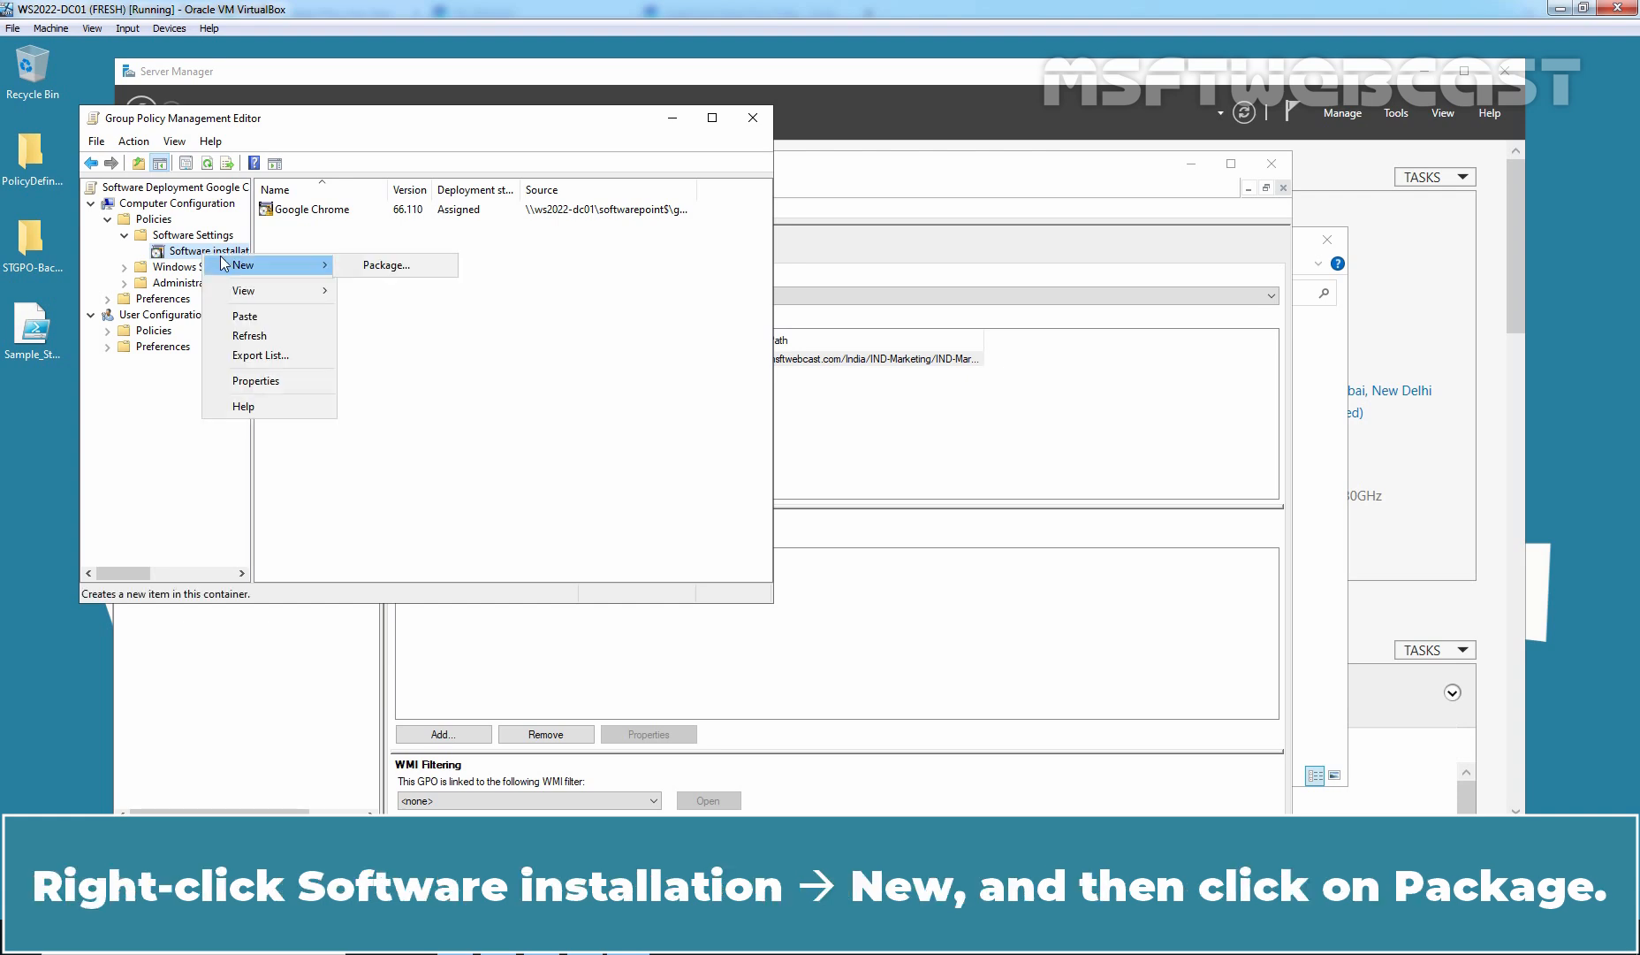
Add a new package using googlechromestandaloneenterprise64 from \\ws2022-dc01\softwarepoint$
left_click(388, 265)
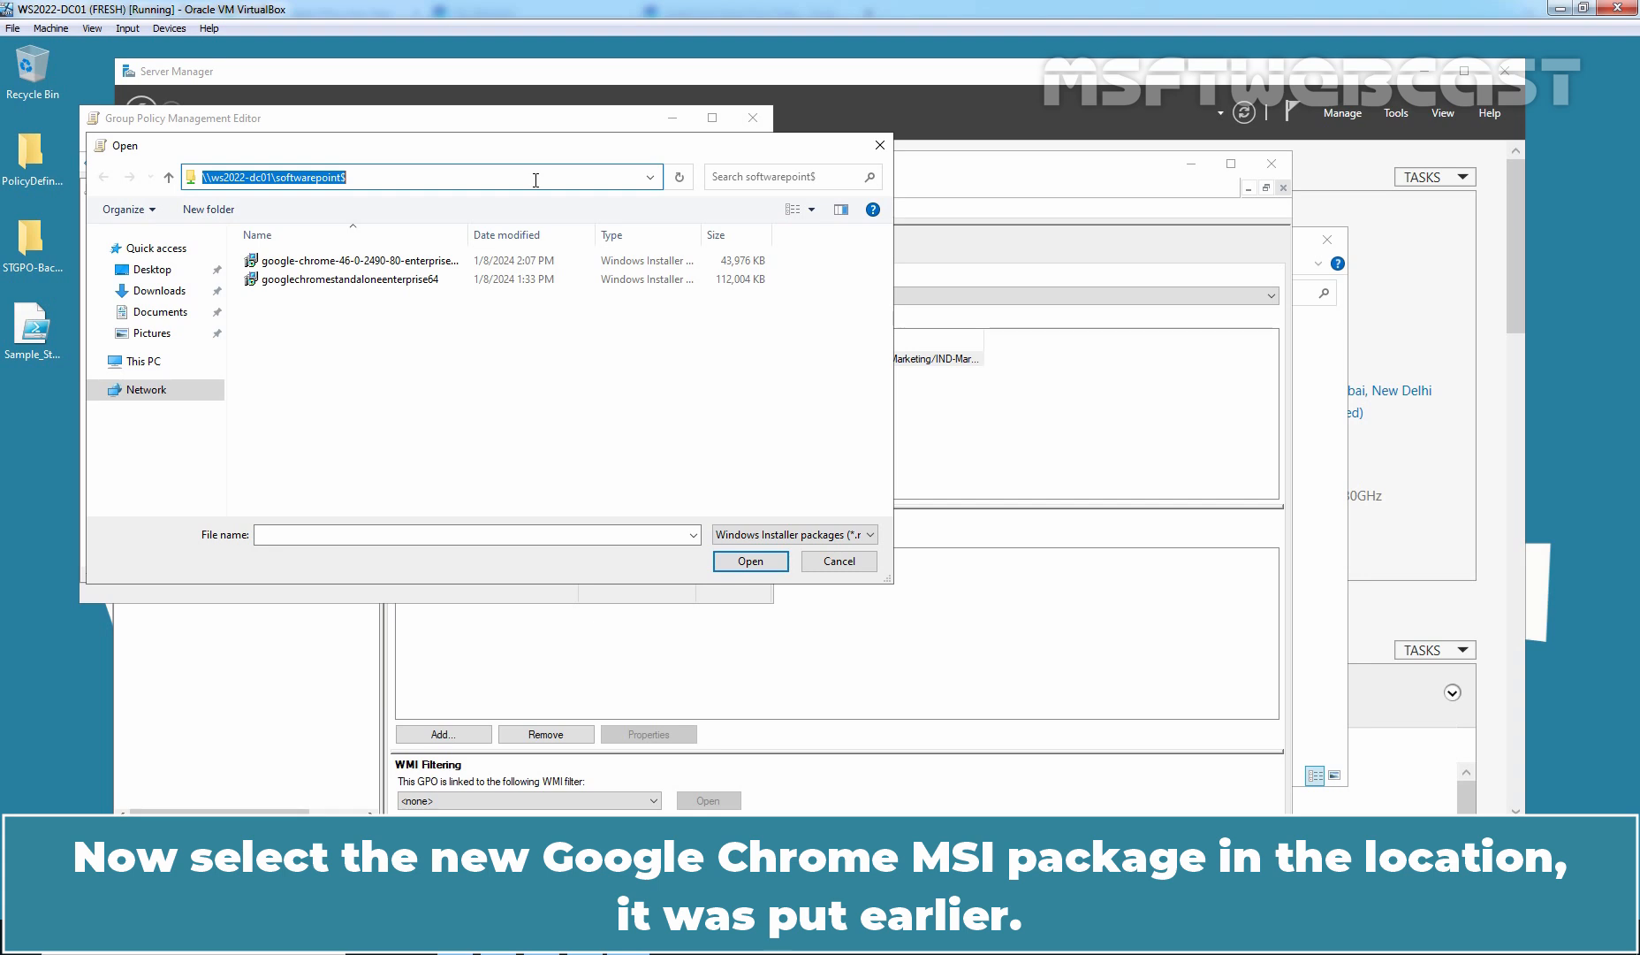
left_click(352, 278)
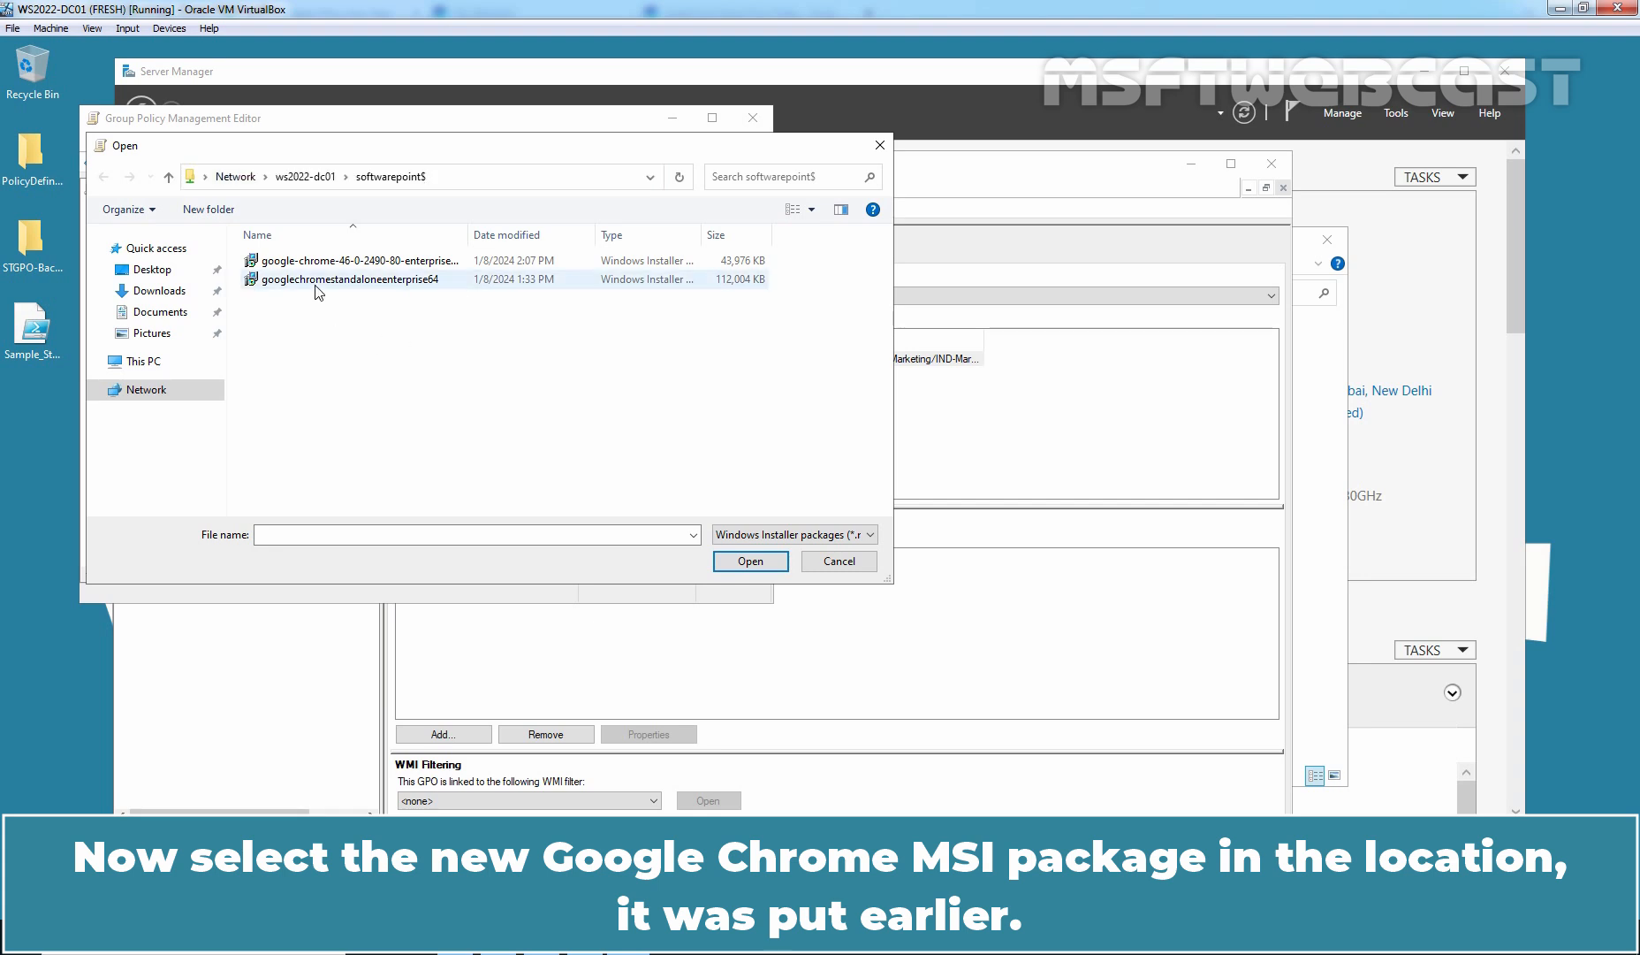
left_click(348, 279)
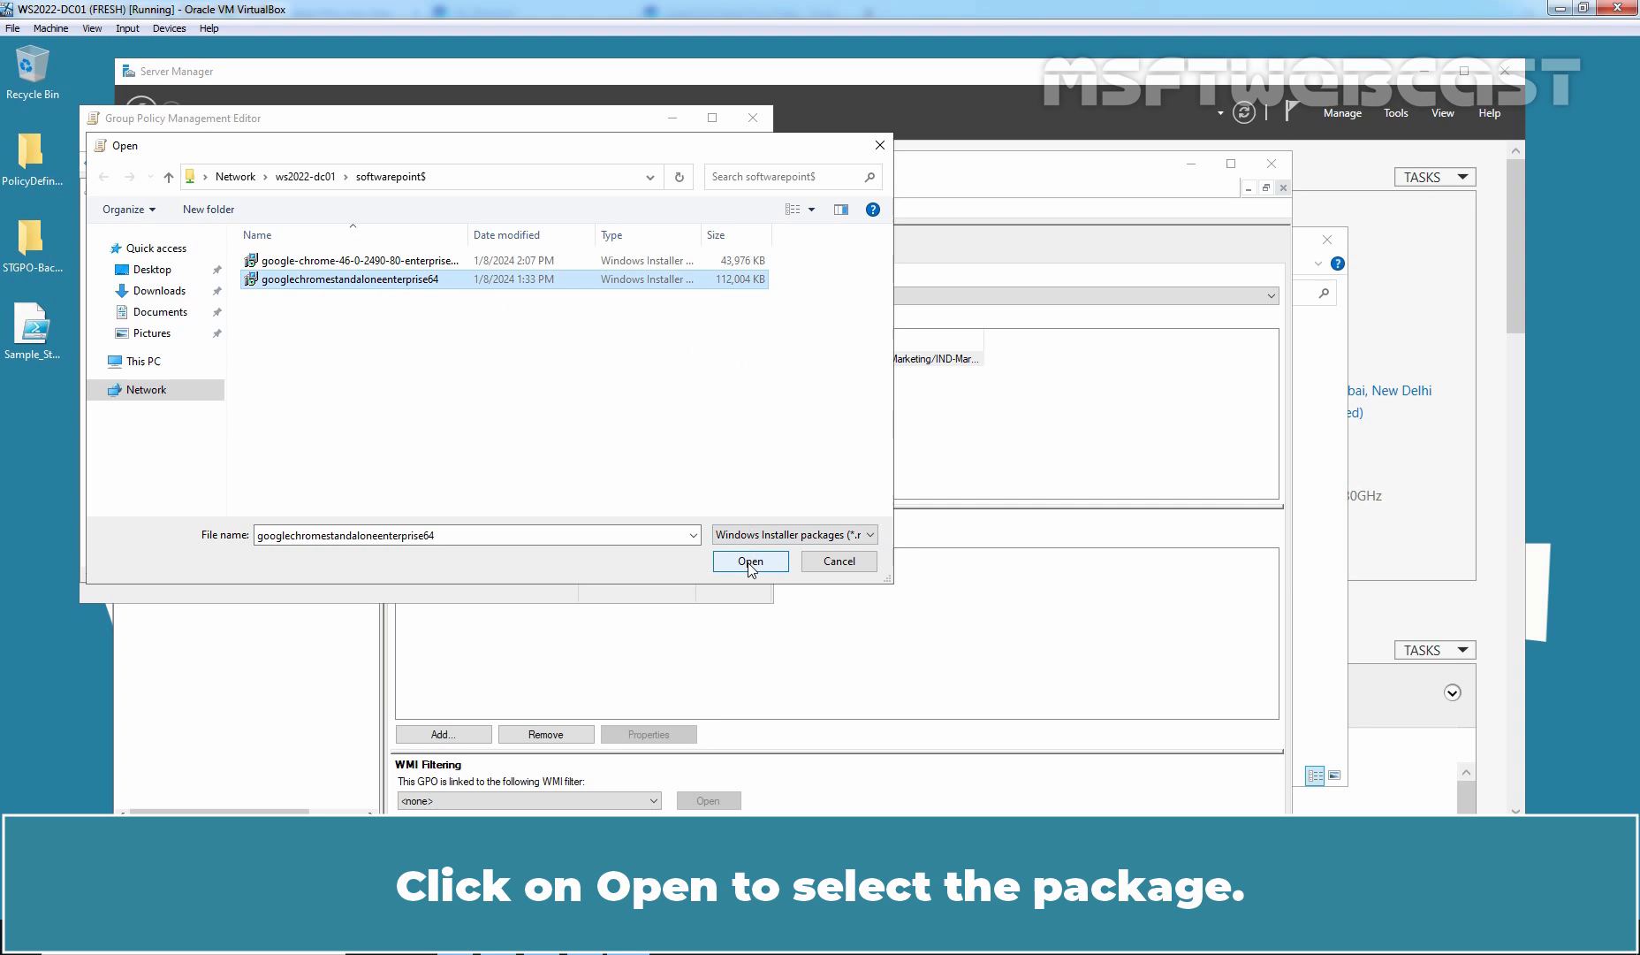
left_click(750, 561)
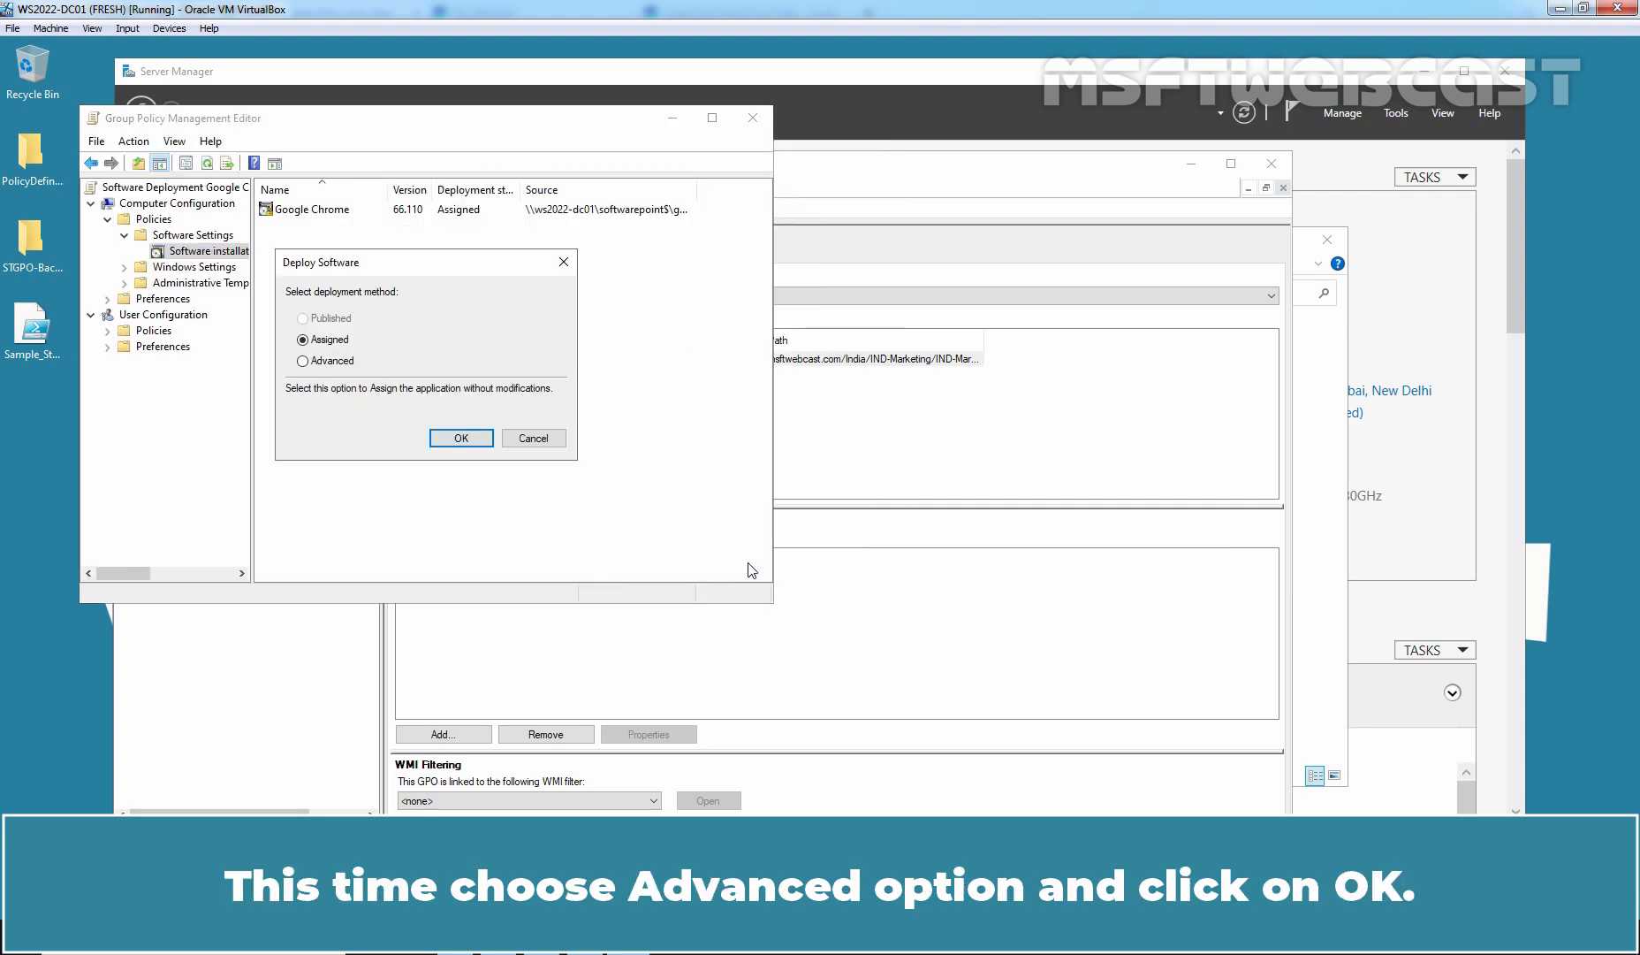
mouse_move(531, 467)
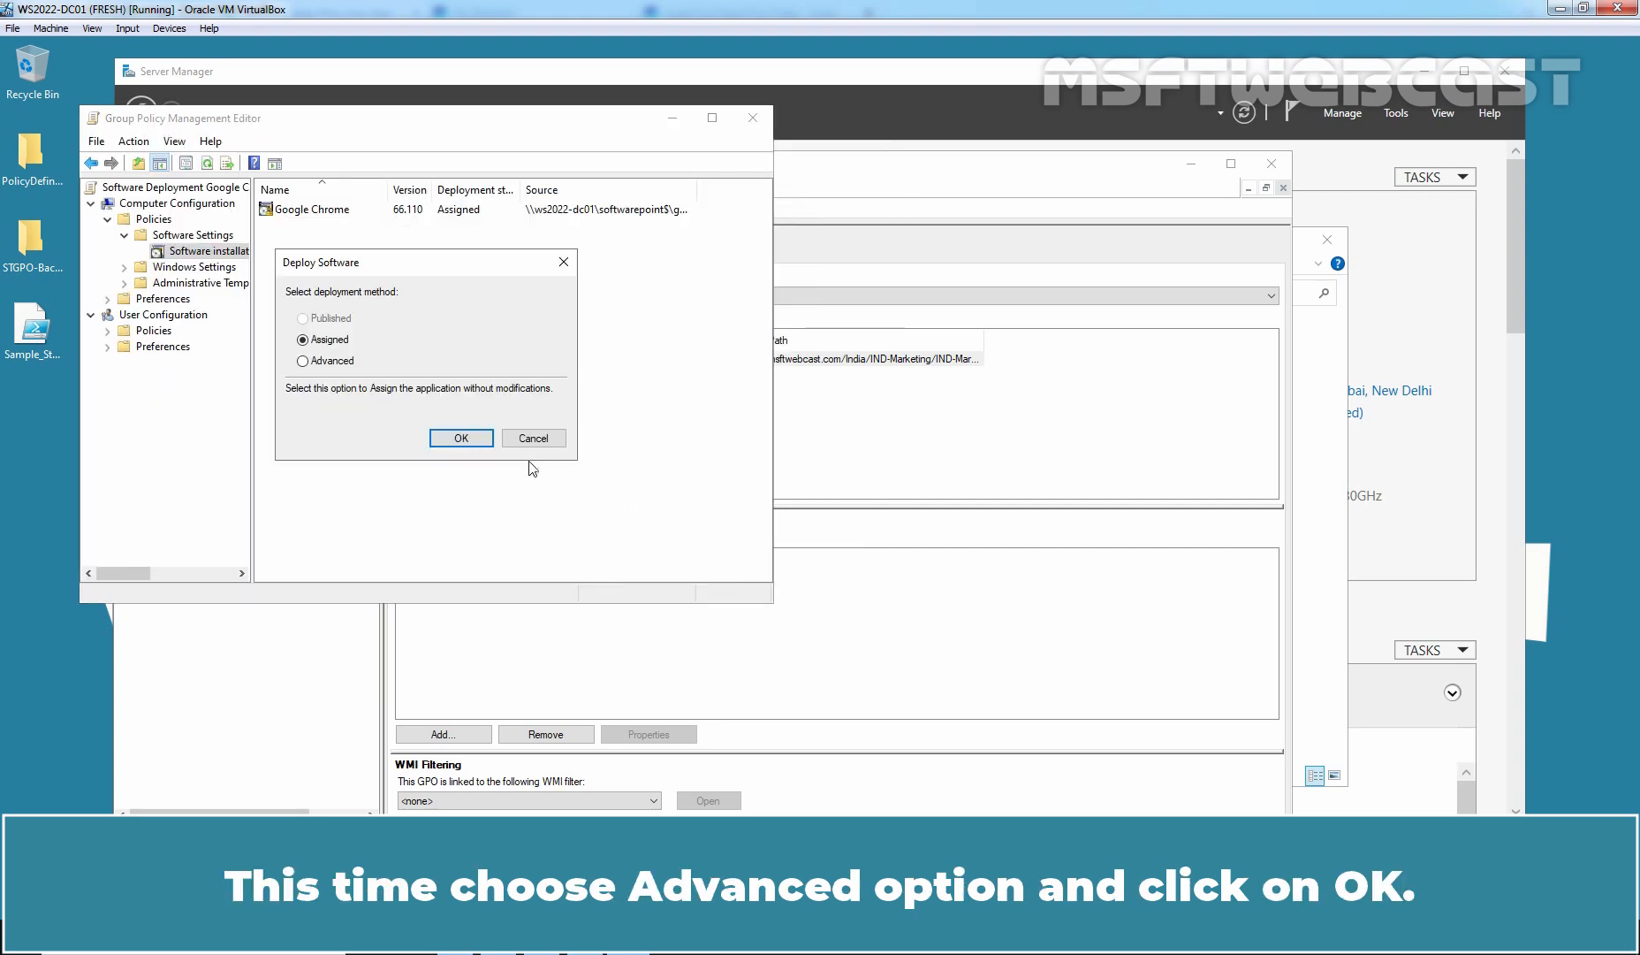
Deploy with the Advanced method to reach Google Chrome (2) properties, version 69.244 x64
left_click(303, 360)
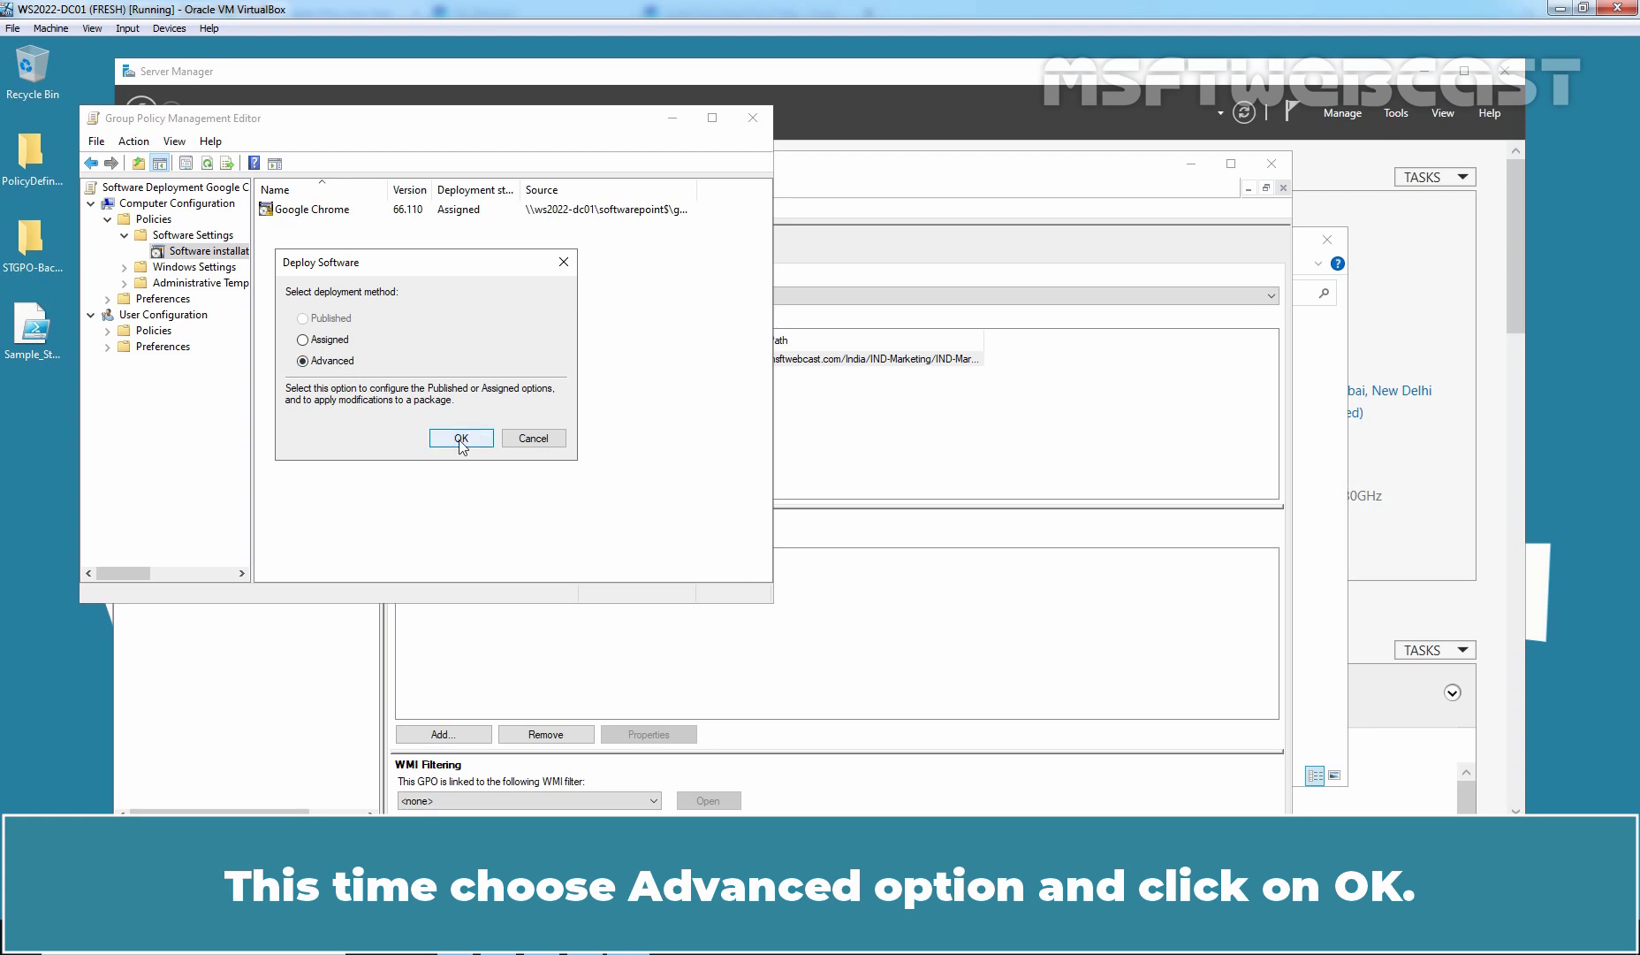
left_click(461, 438)
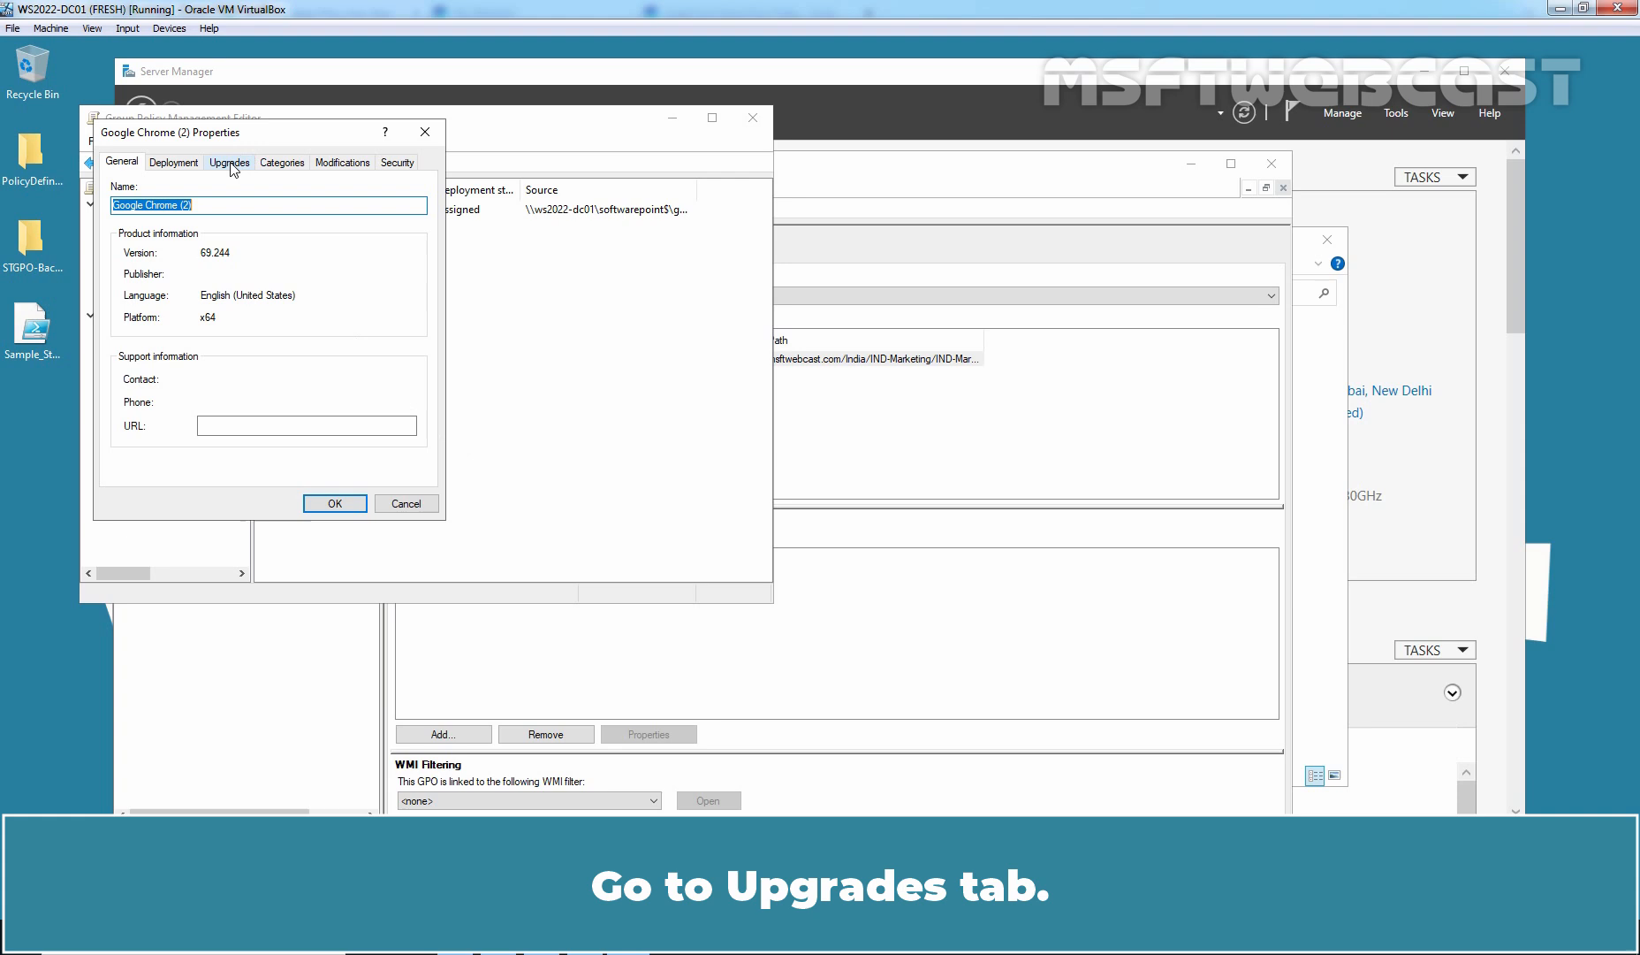
Confirm Google Chrome (2) upgrades the existing Google Chrome package on the Upgrades tab
left_click(229, 163)
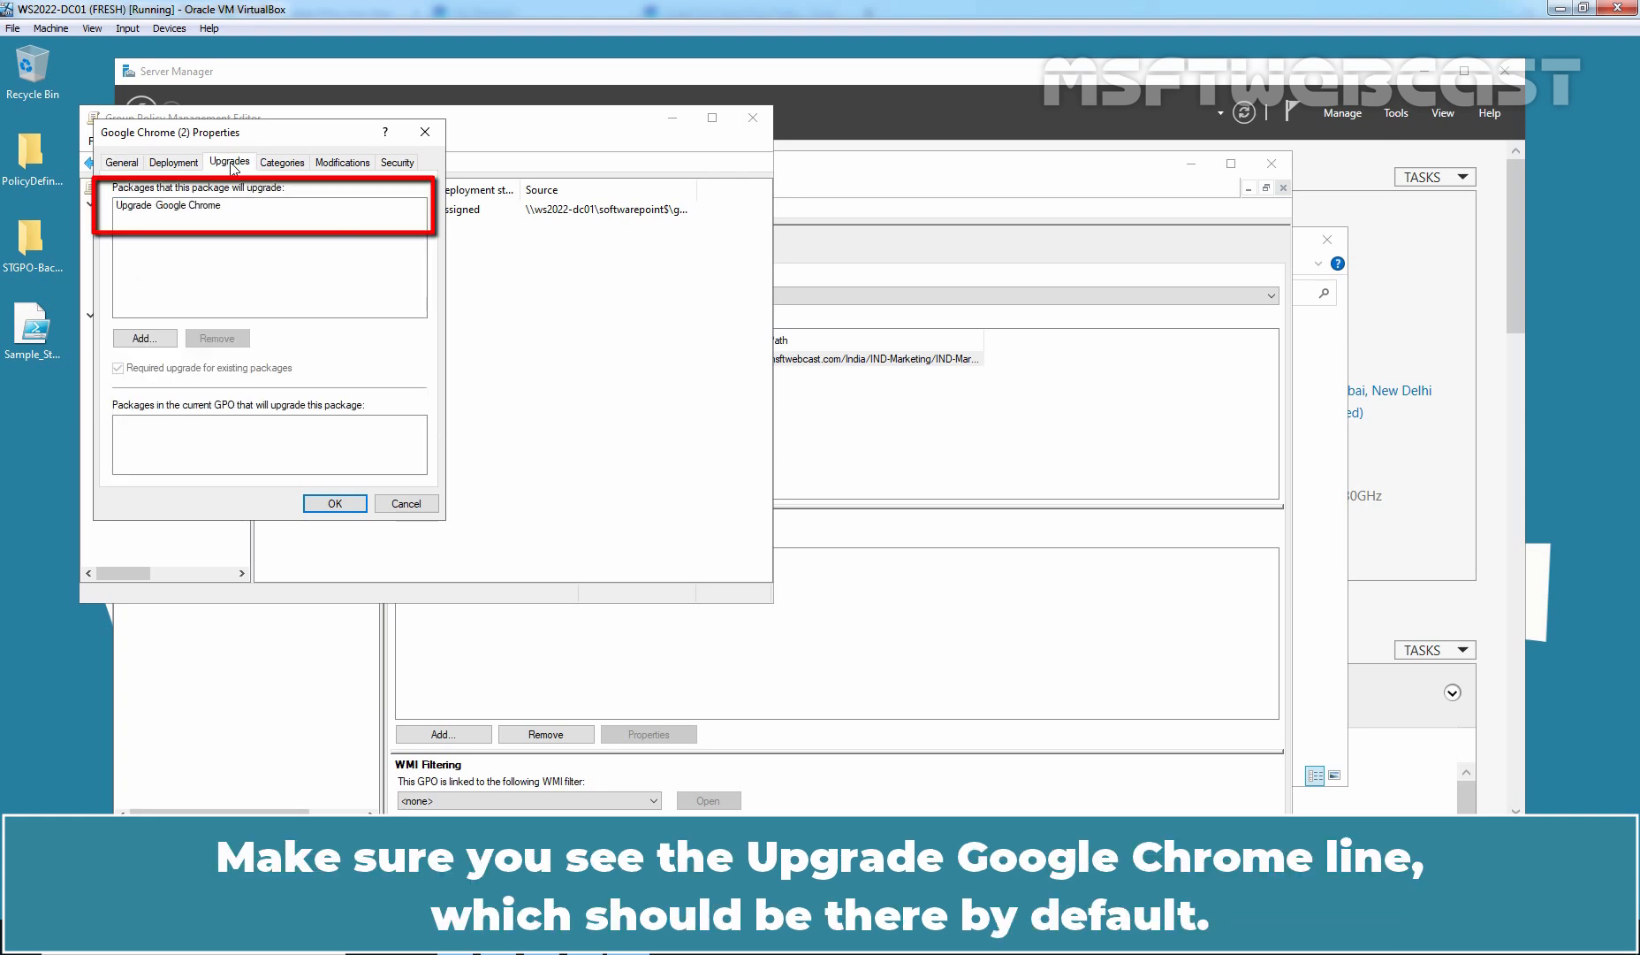
left_click(167, 205)
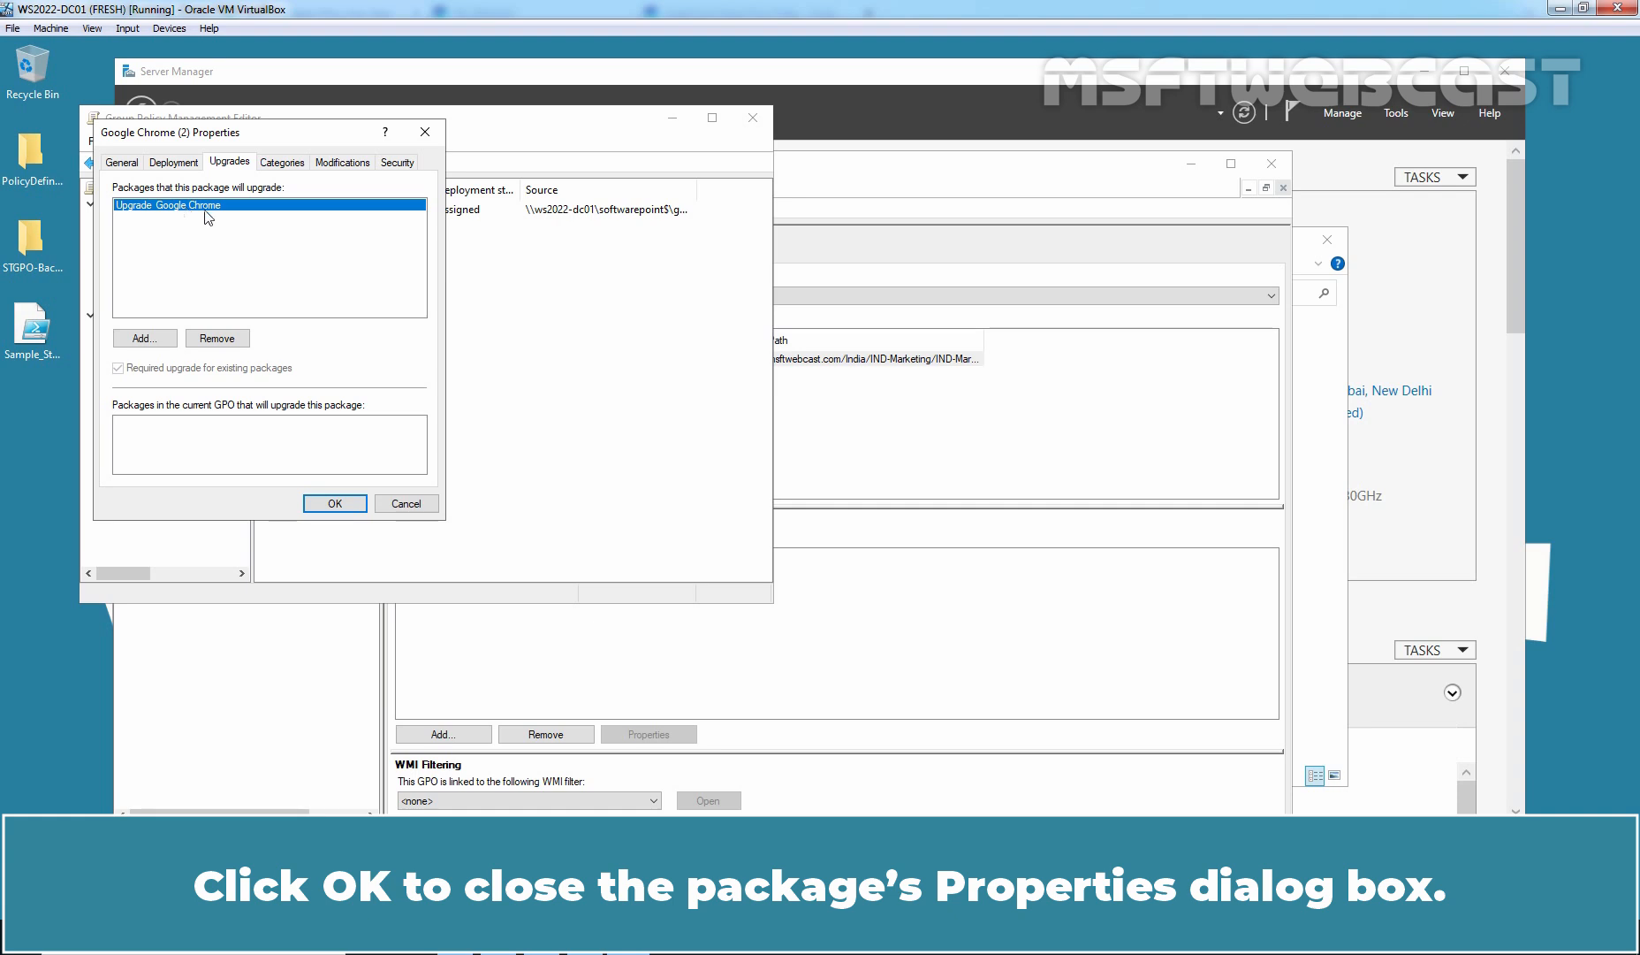
left_click(334, 504)
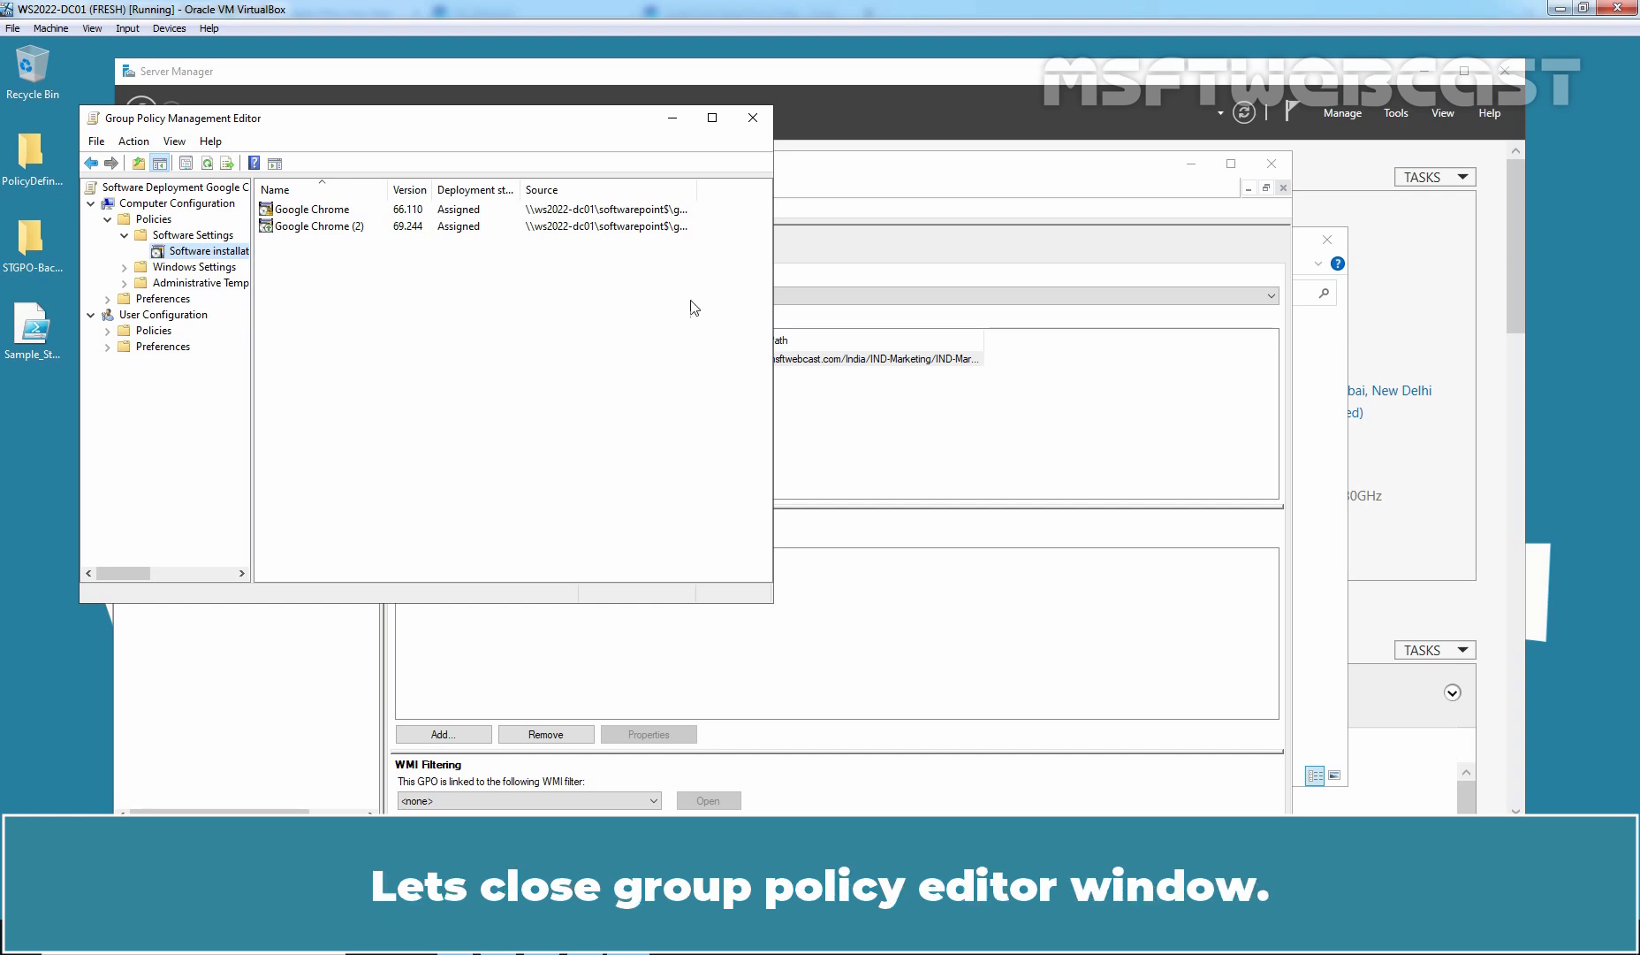
Close the Group Policy Management Editor, returning to the linked Chrome deployment GPO
left_click(752, 118)
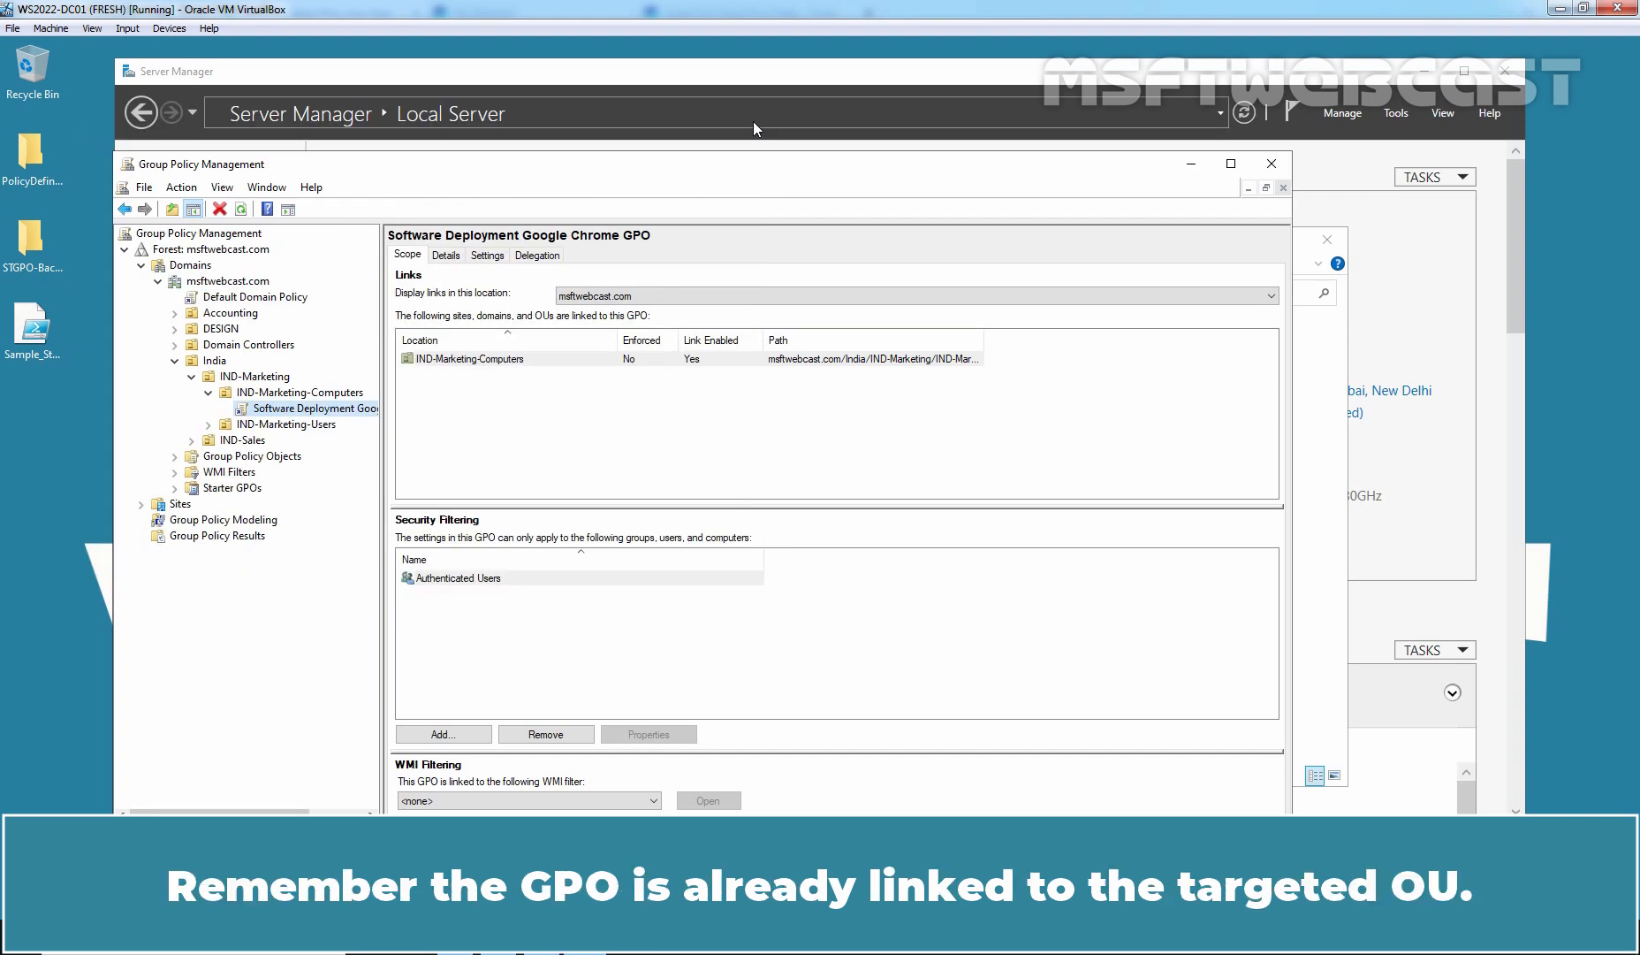
mouse_move(785, 163)
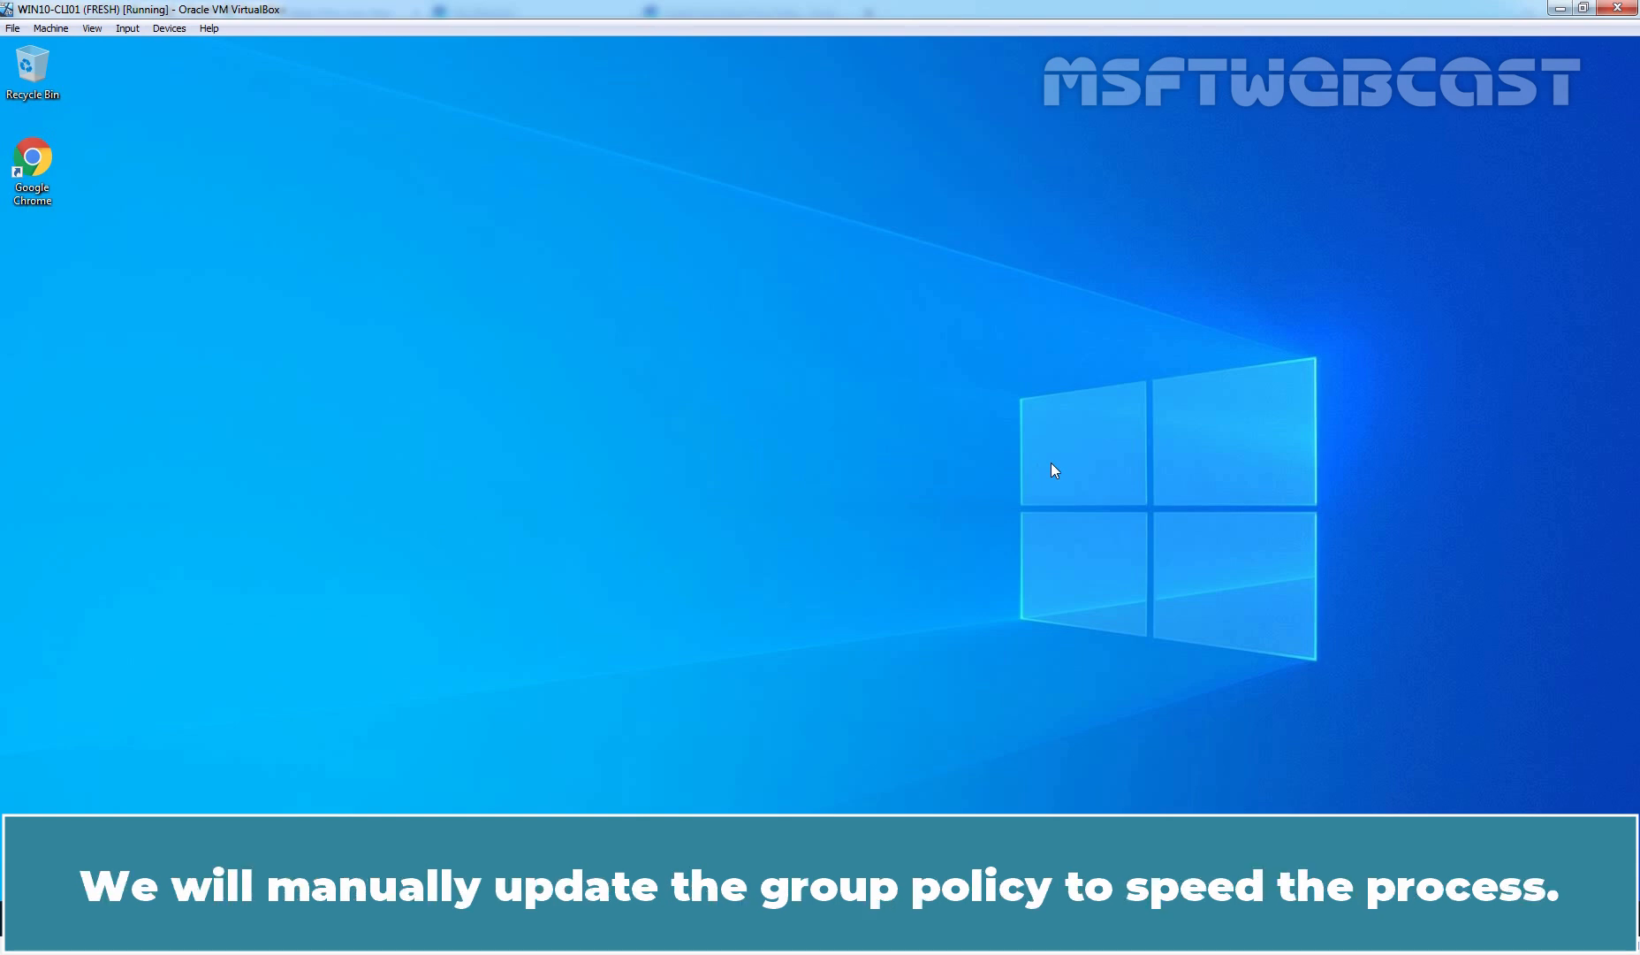
Run gpupdate /force on the Windows 10 client and close the prompt when finished
key("Win+r")
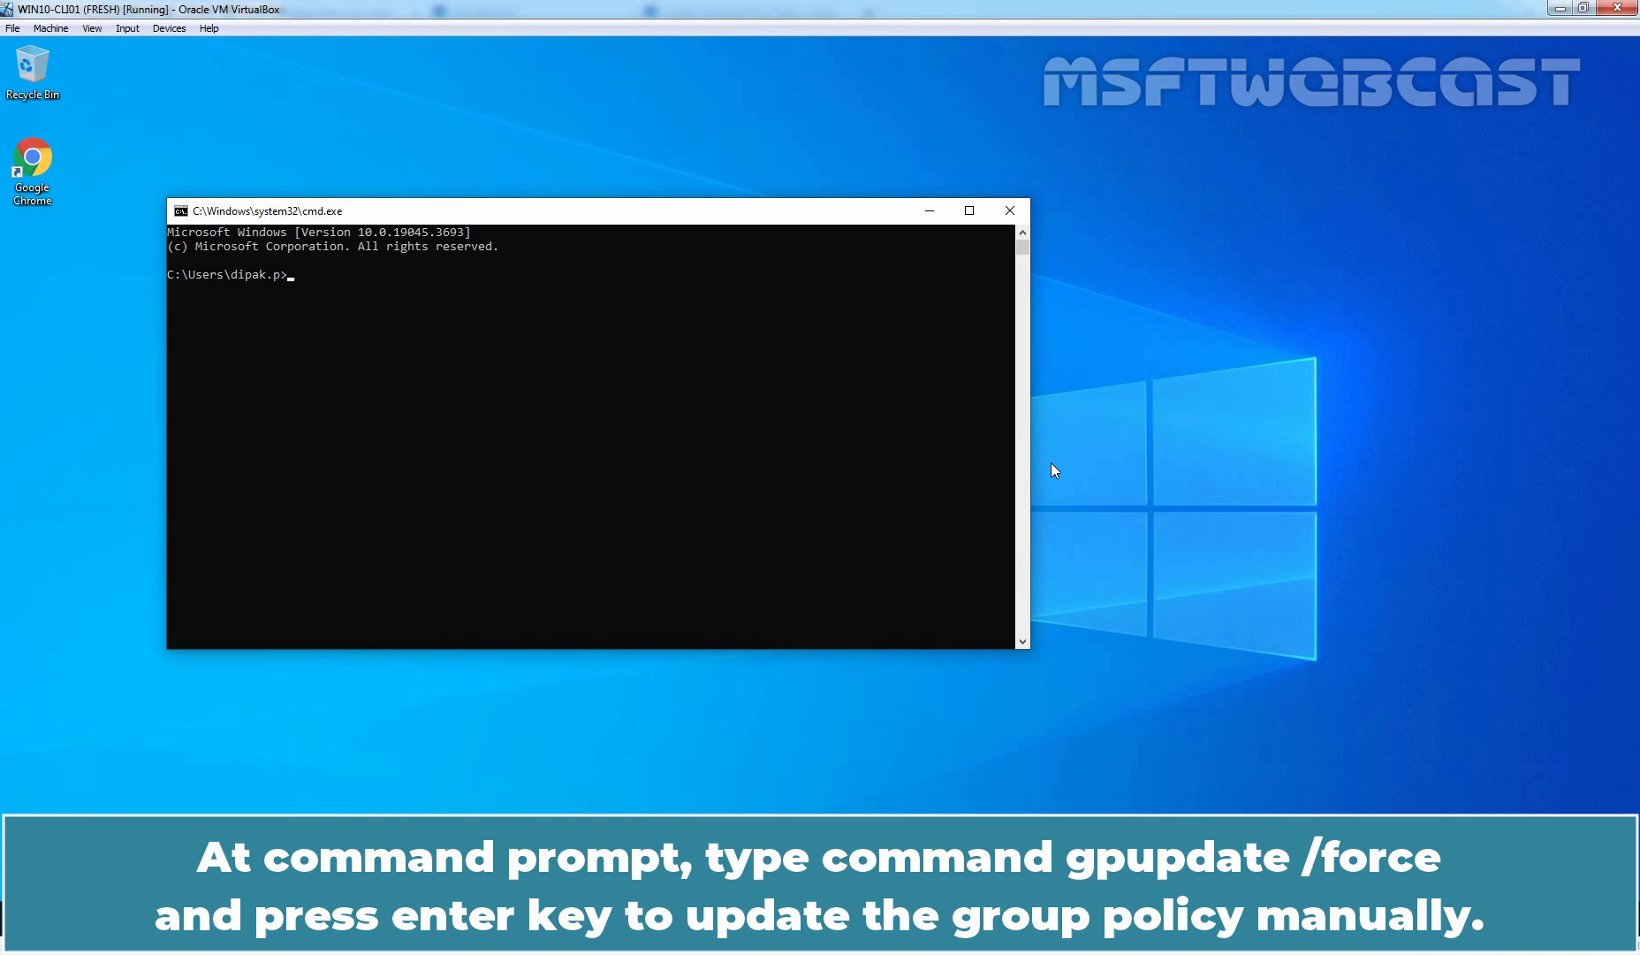
type("gpupdate /force")
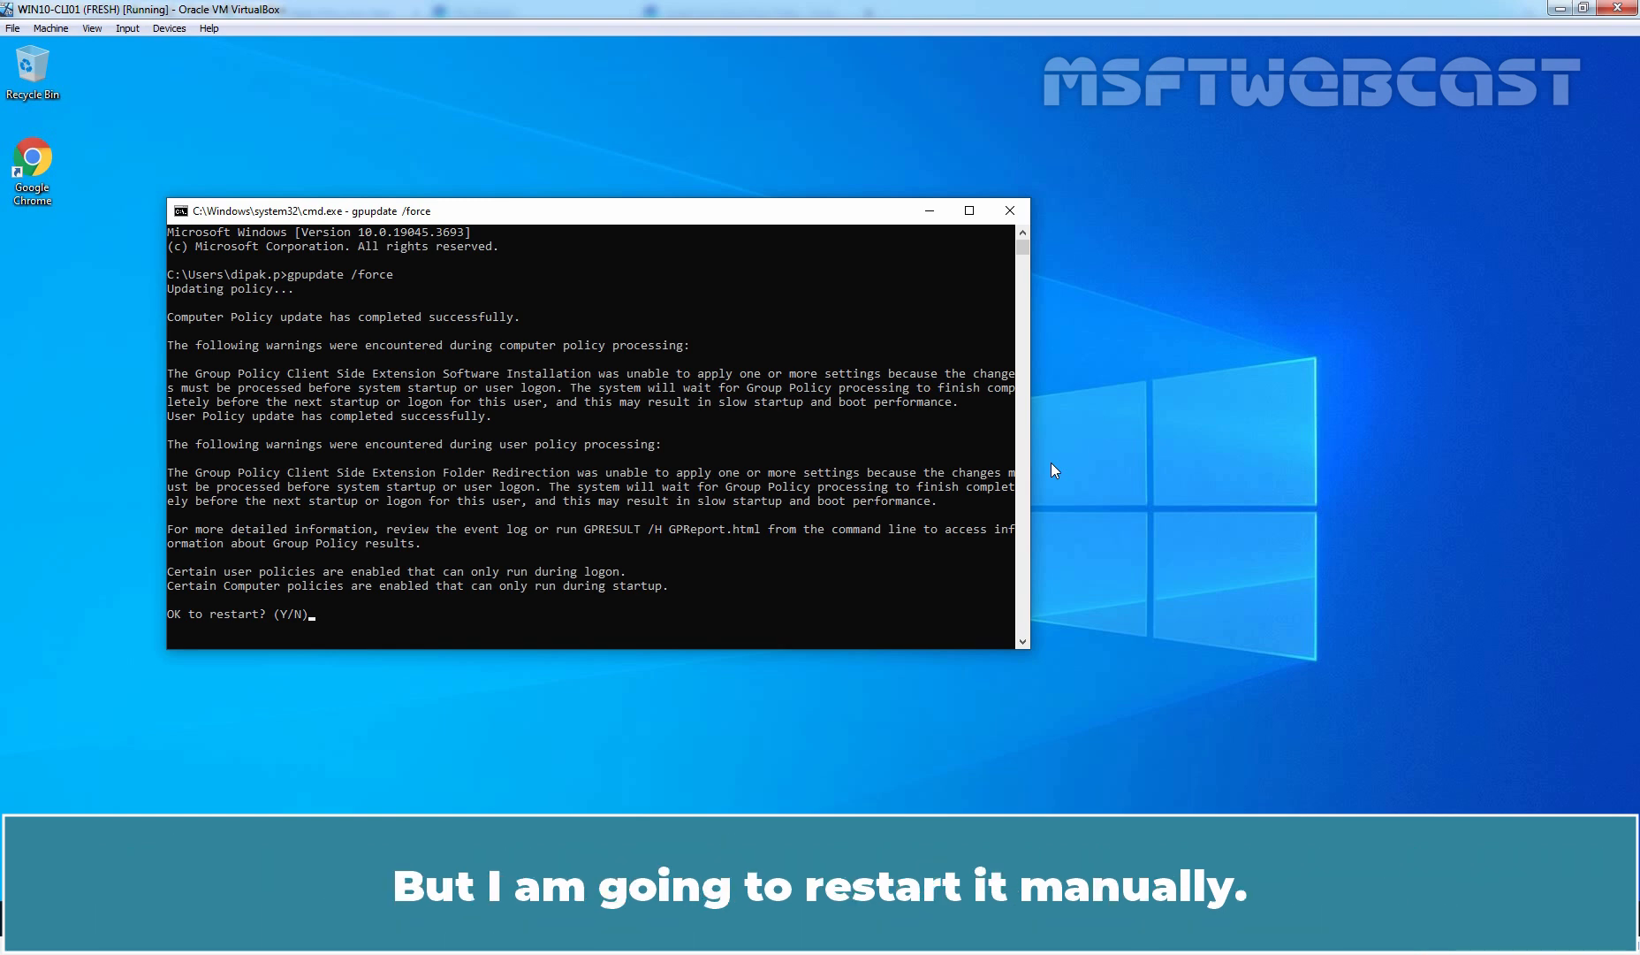
left_click(1007, 210)
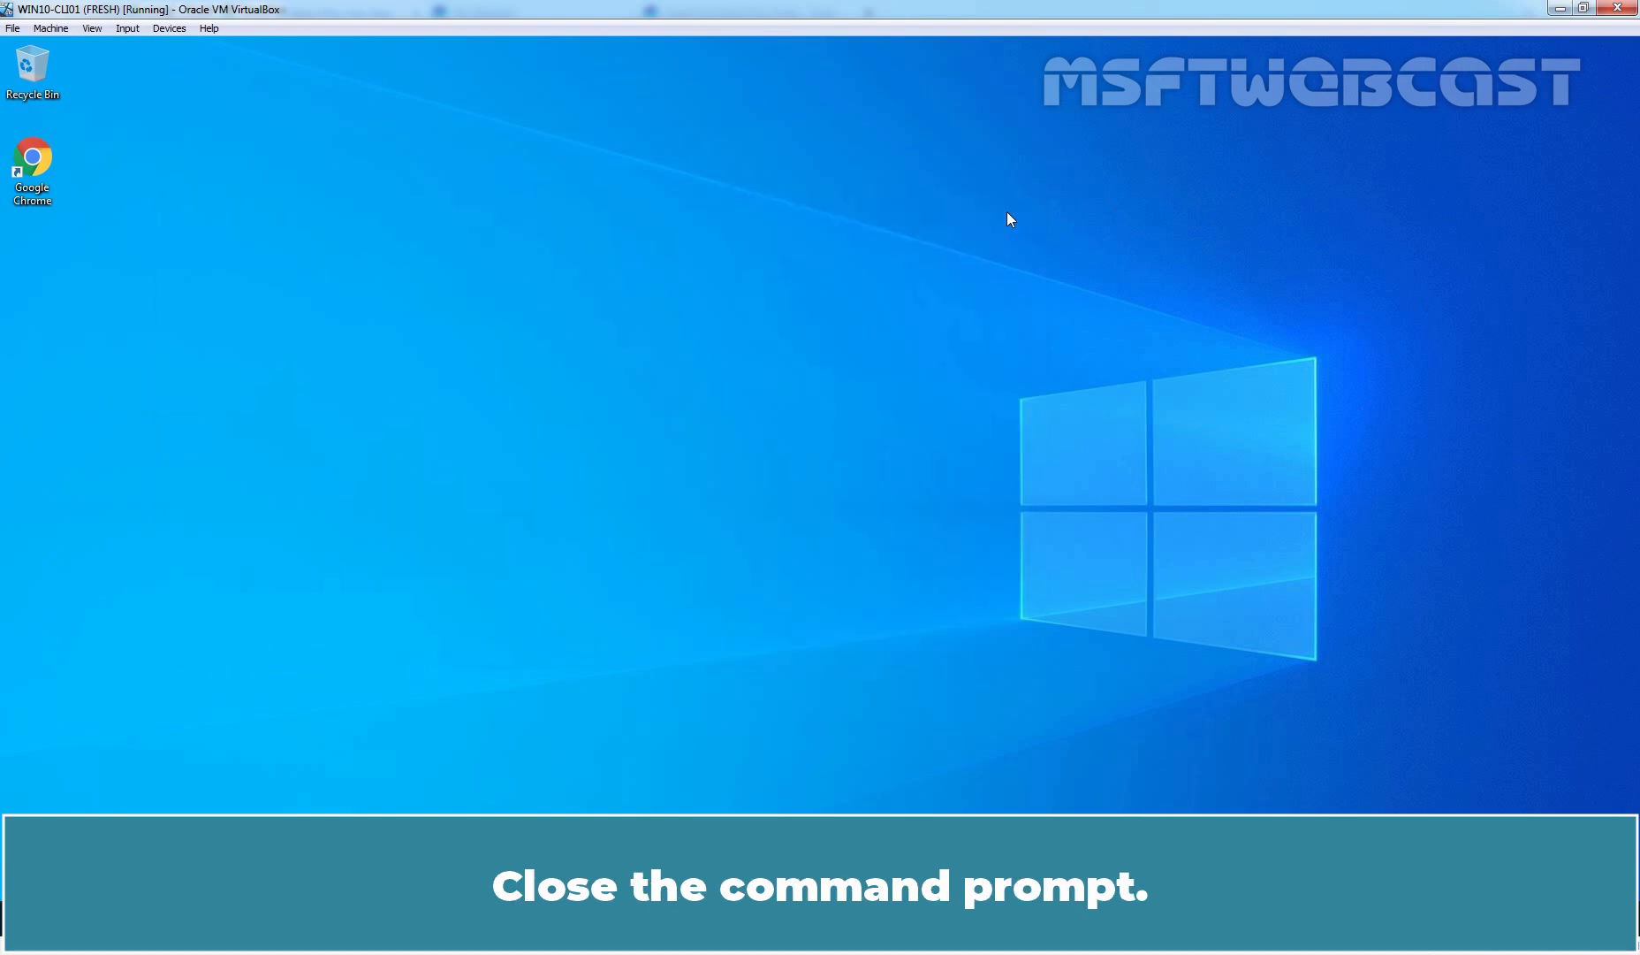
Restart the Windows 10 client from the Start menu's Power options
left_click(16, 918)
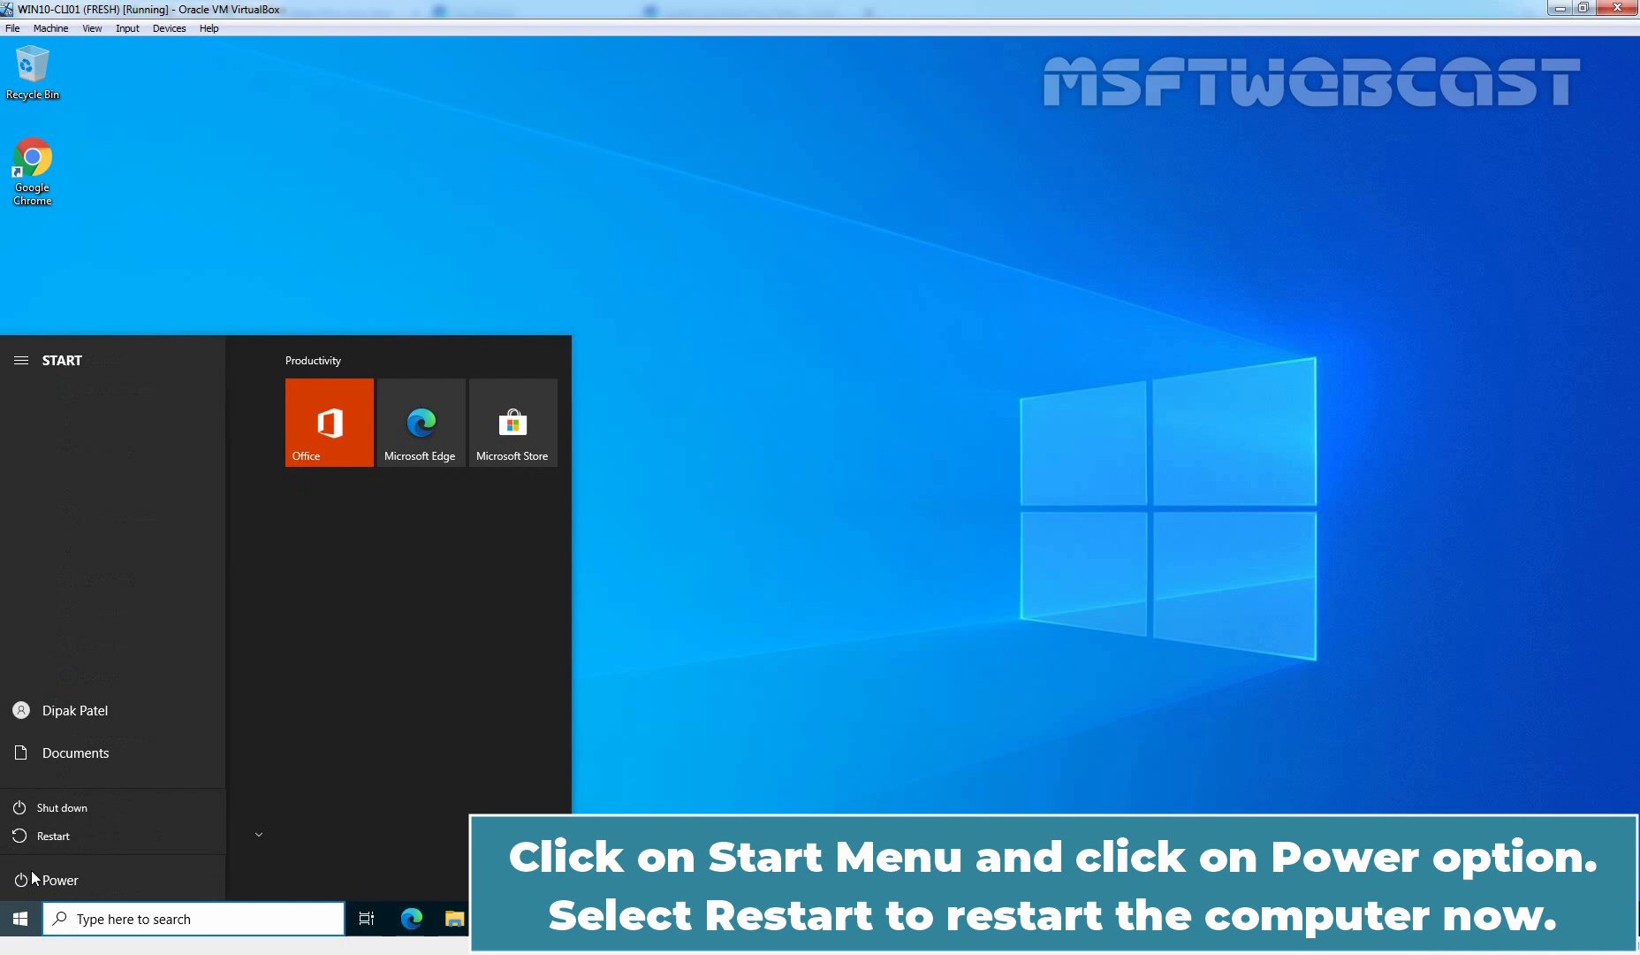
left_click(50, 835)
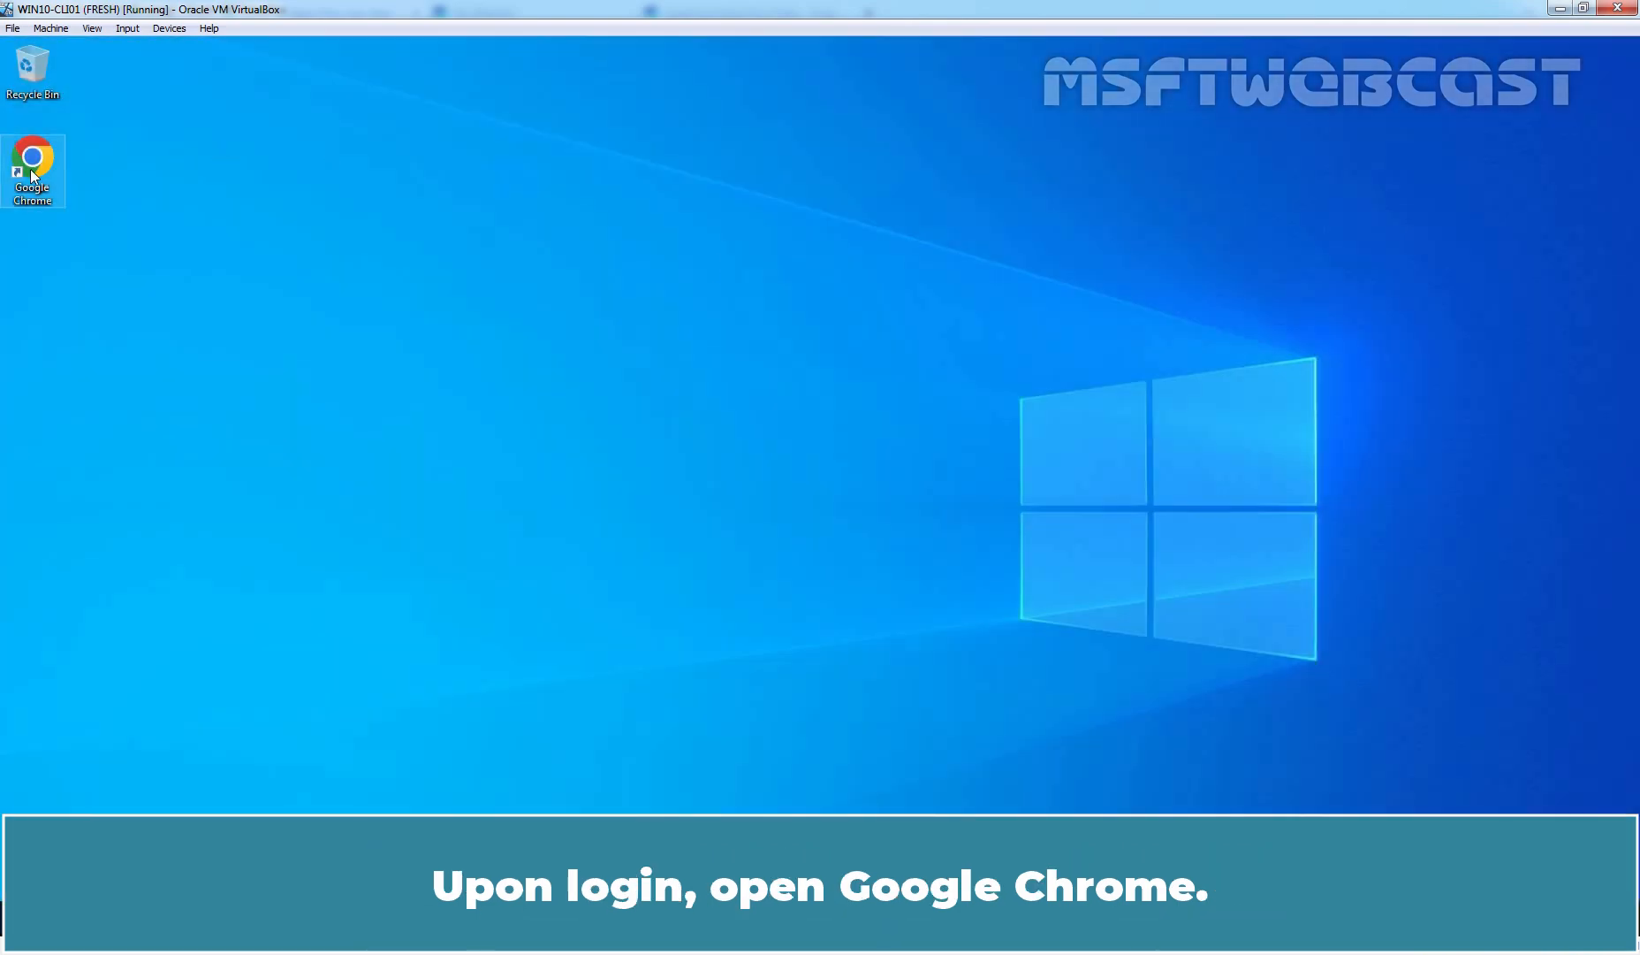
Launch Chrome and view Help > About Google Chrome, showing version 120.0.6099.130
double_click(33, 165)
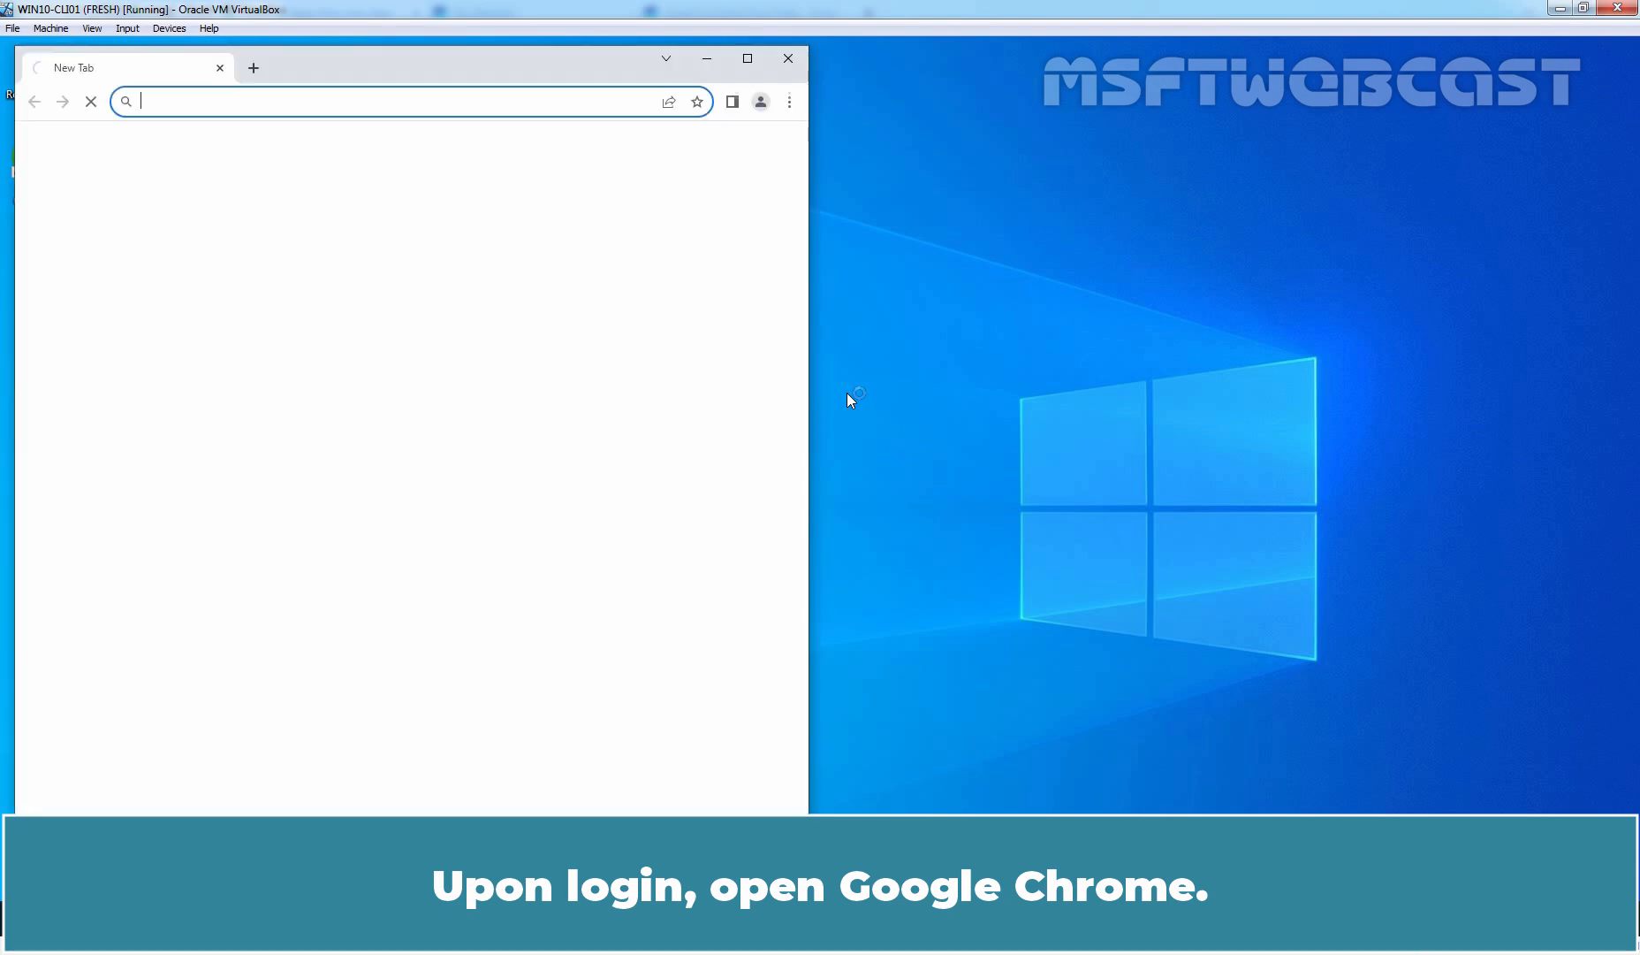
left_click(789, 102)
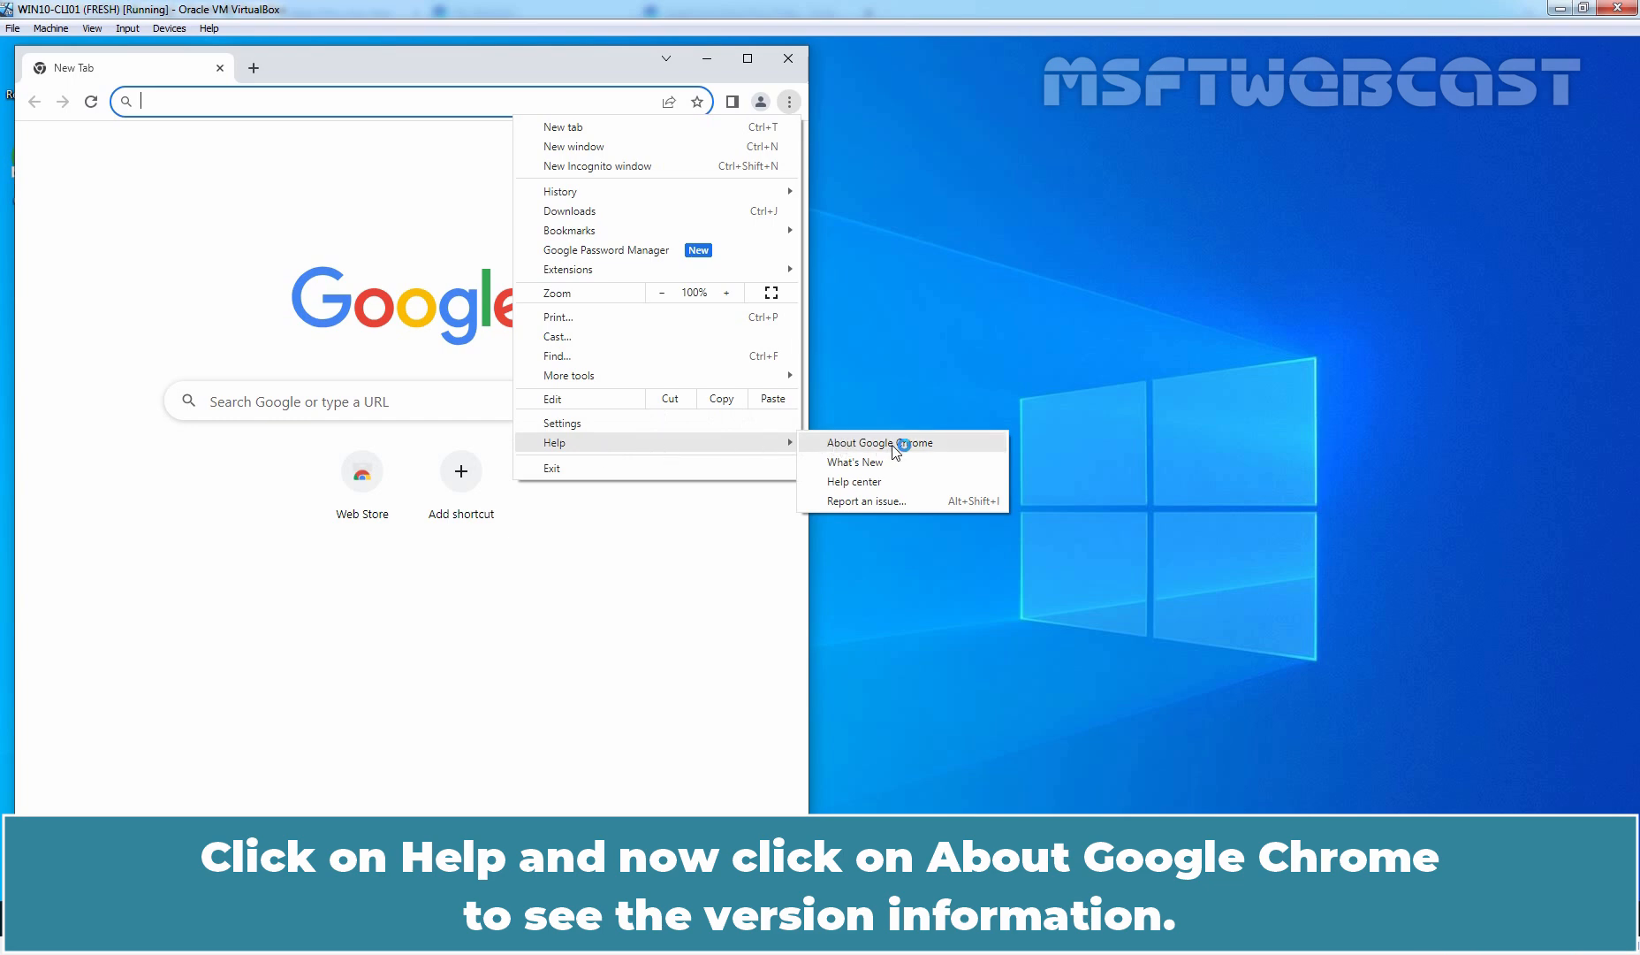
left_click(876, 442)
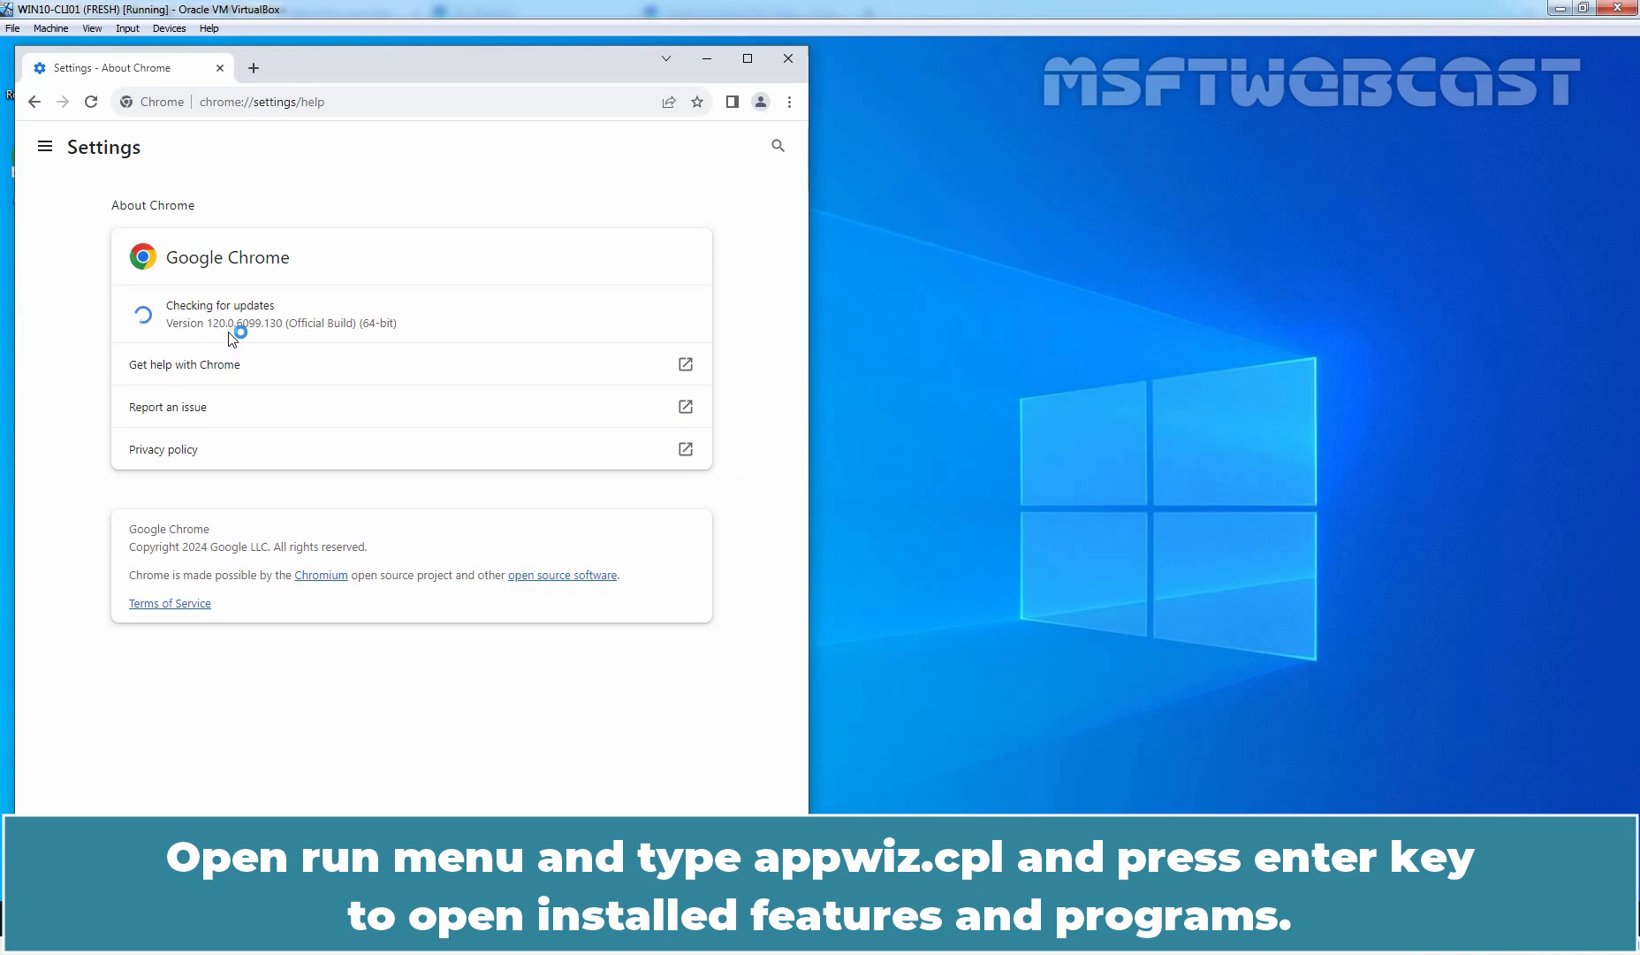
type("app")
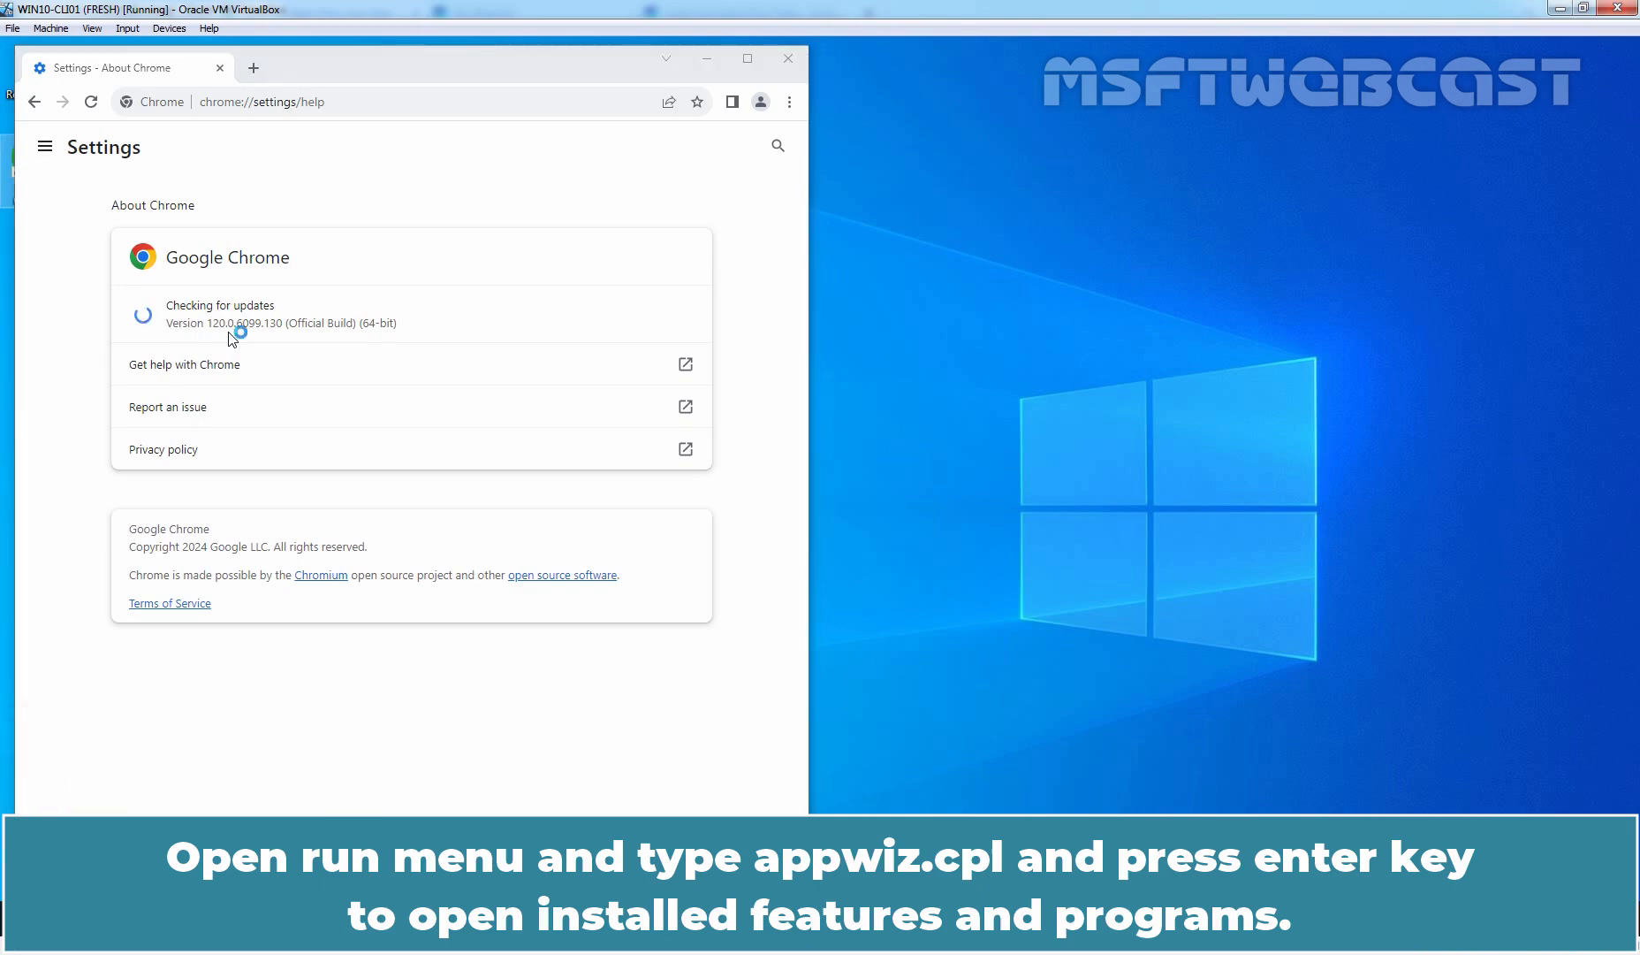
Open appwiz.cpl and select Google Chrome (2), listed at version 120.0.6099.130
key("enter")
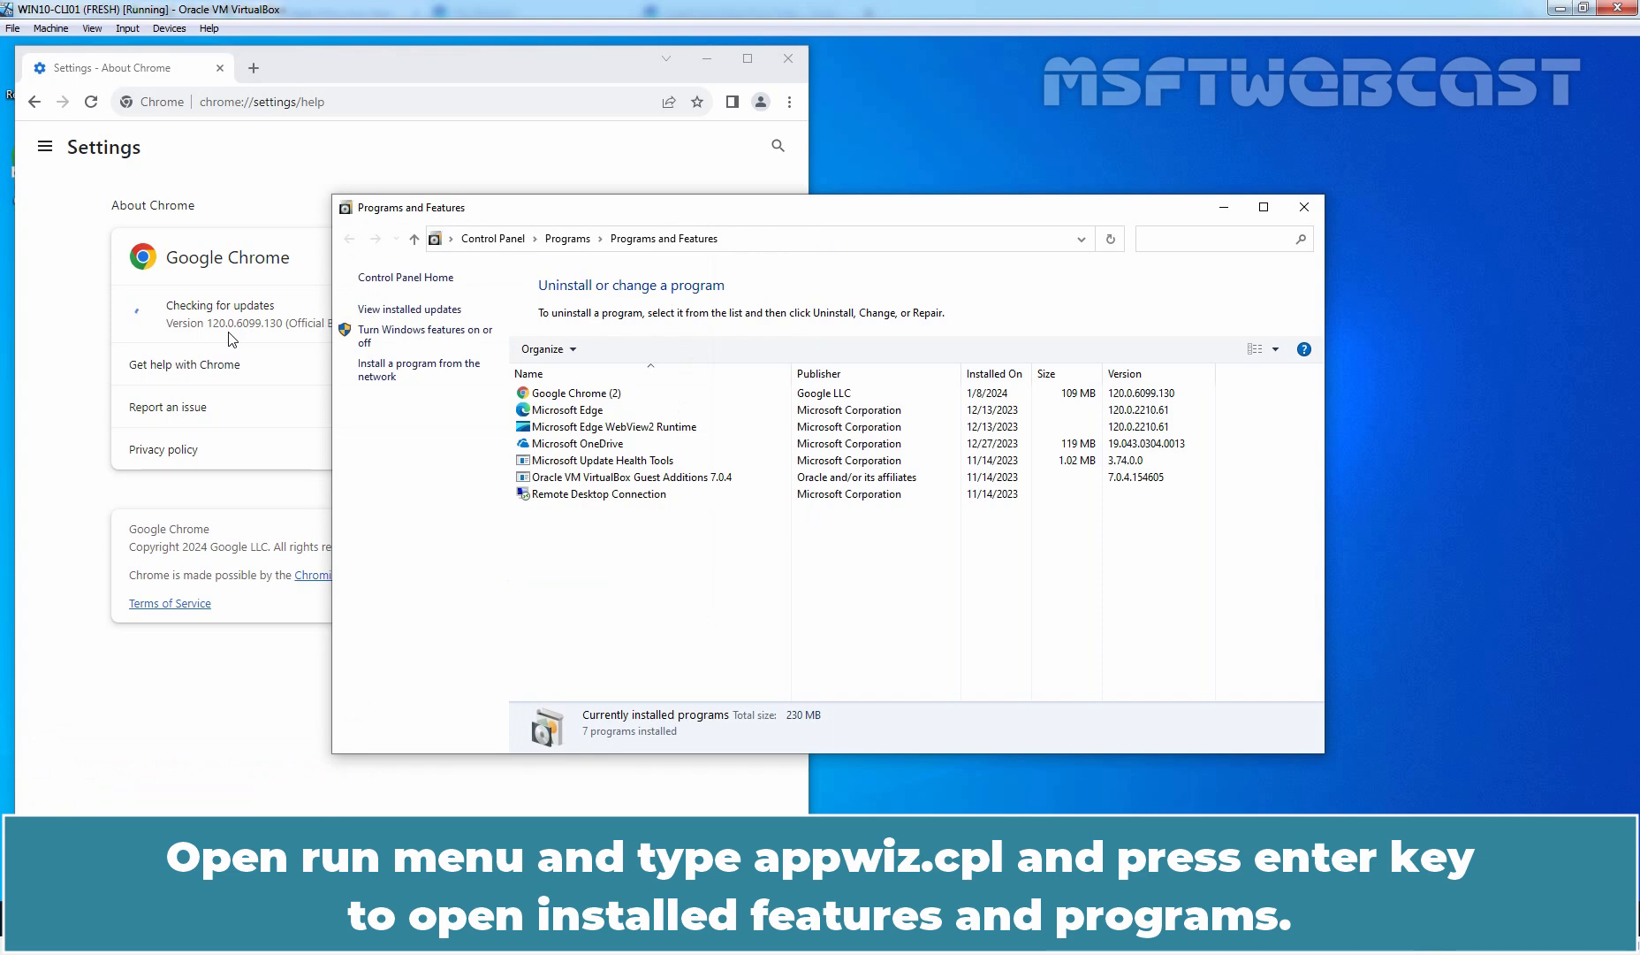
left_click(568, 409)
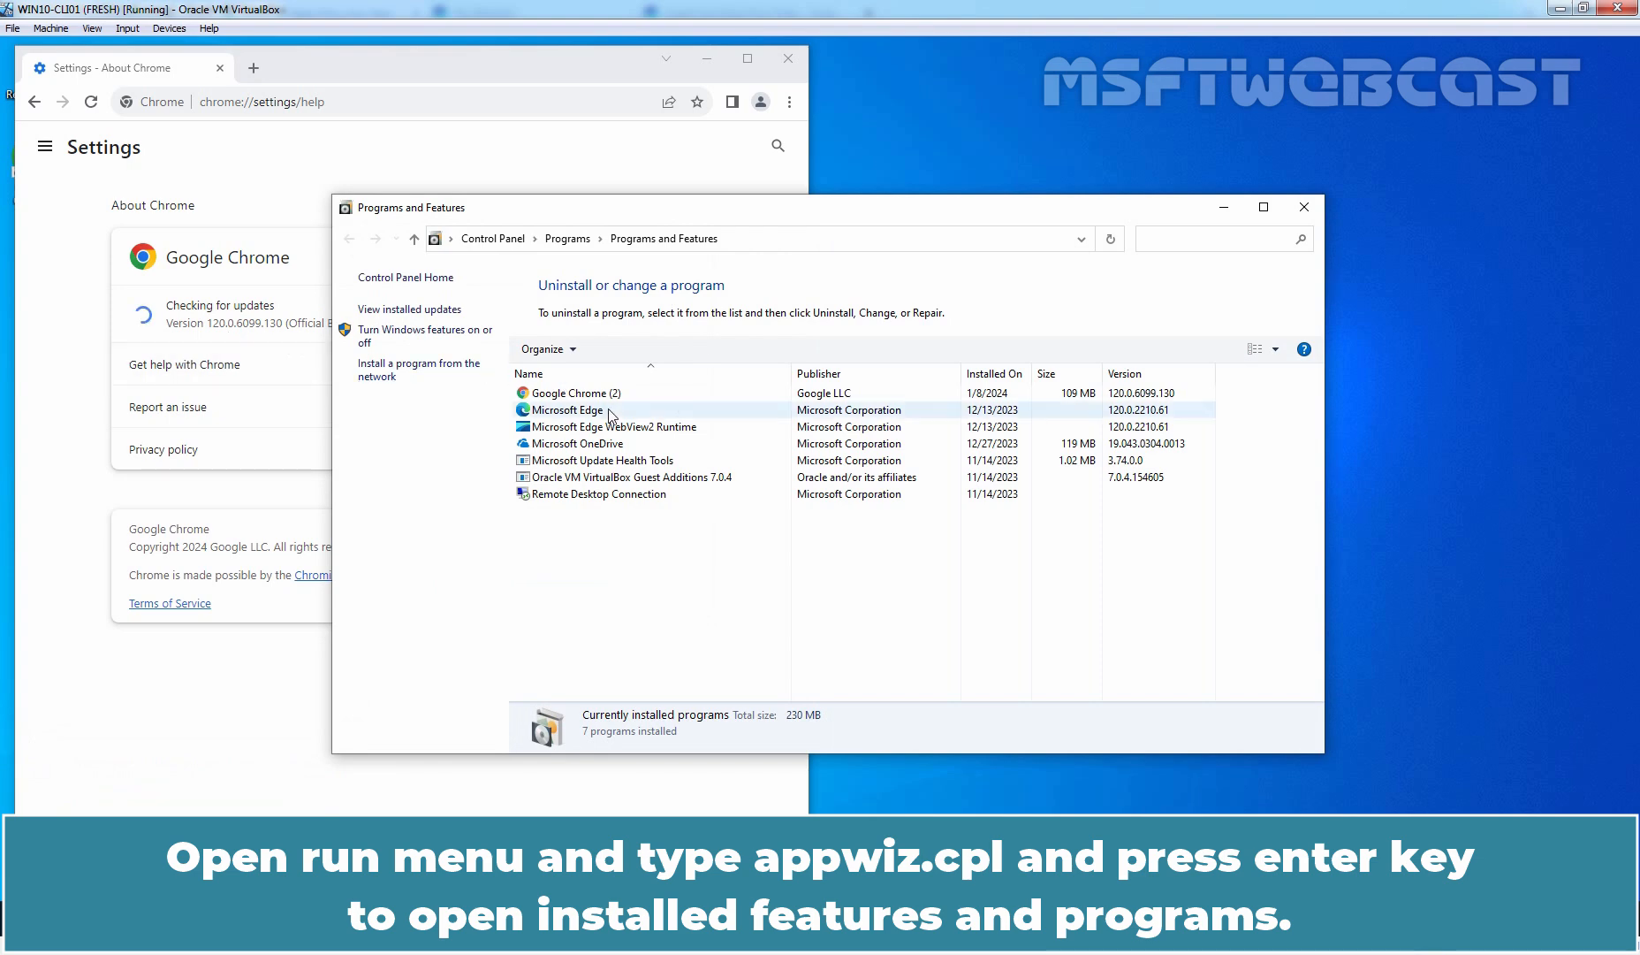
left_click(575, 392)
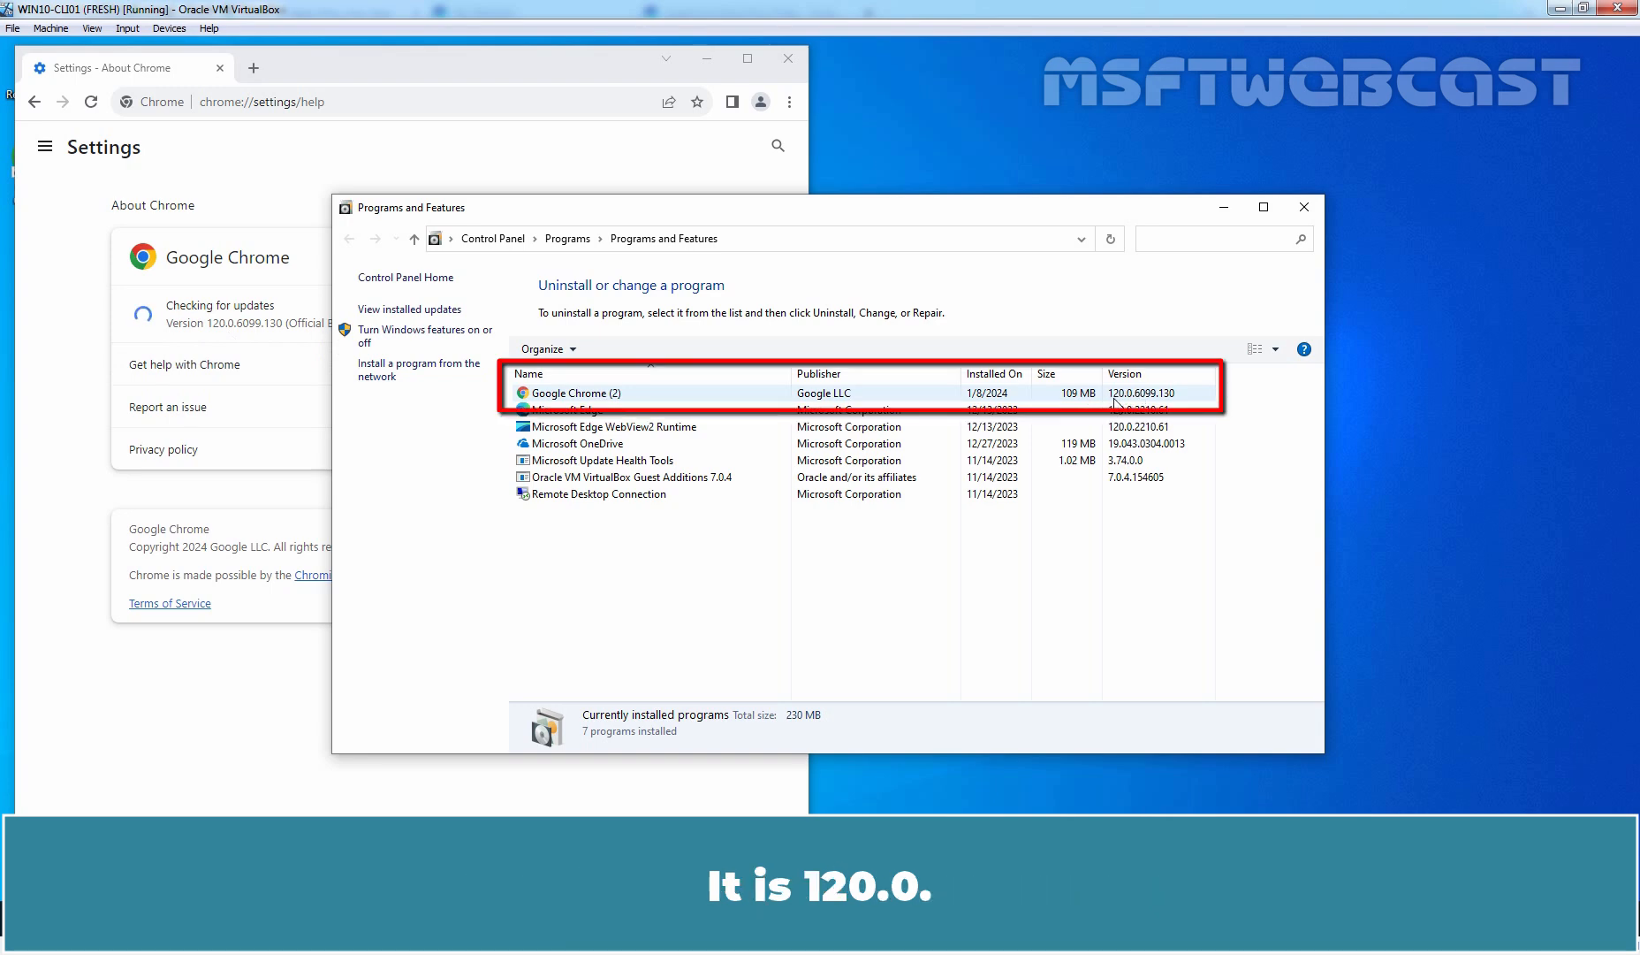
mouse_move(1124, 404)
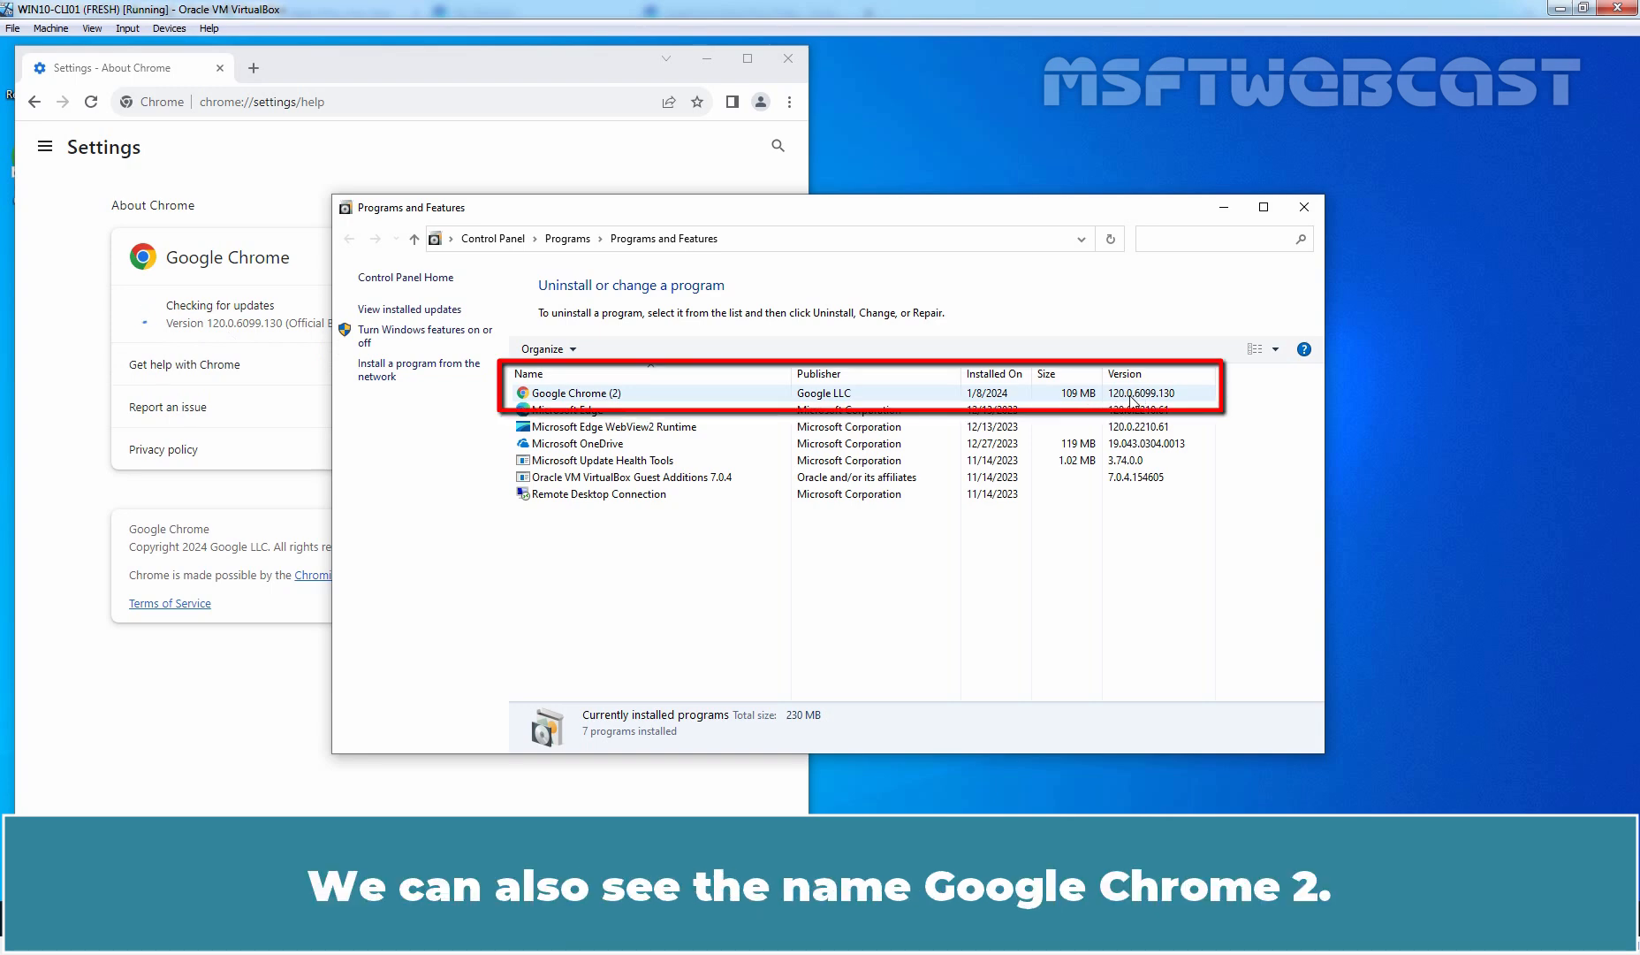